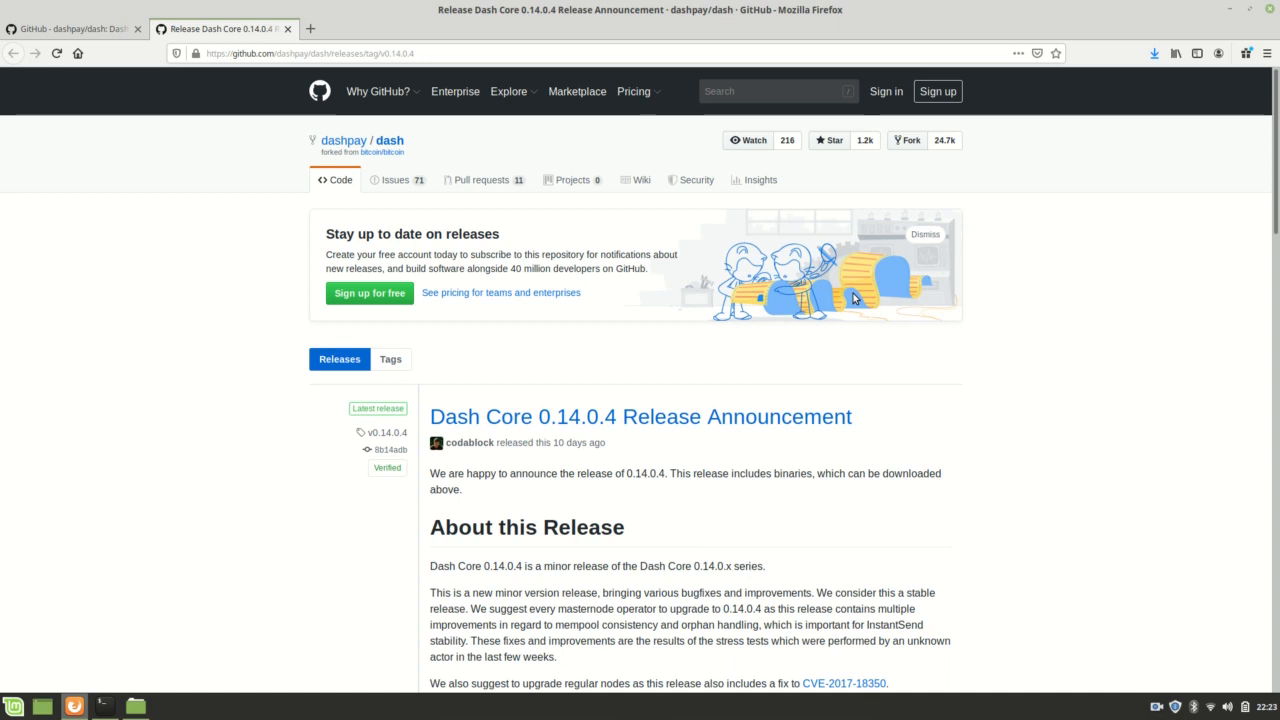
pyautogui.moveTo(1072, 266)
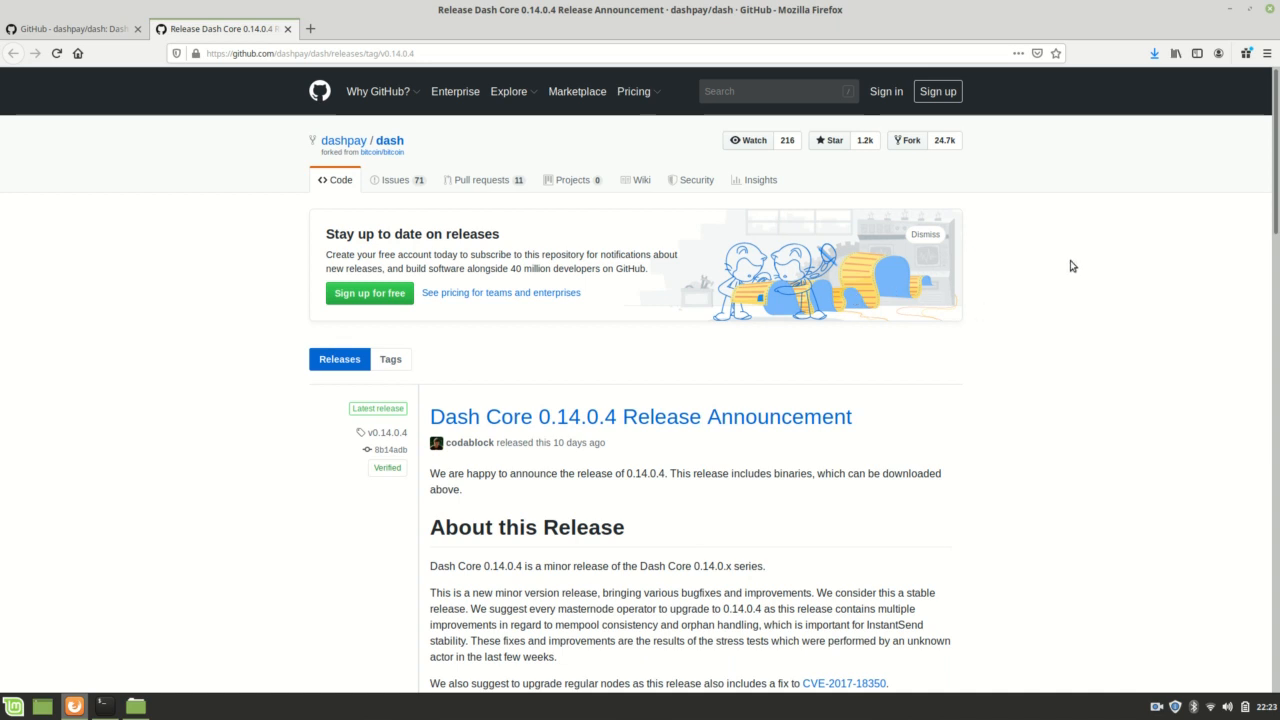
pyautogui.moveTo(1272, 168)
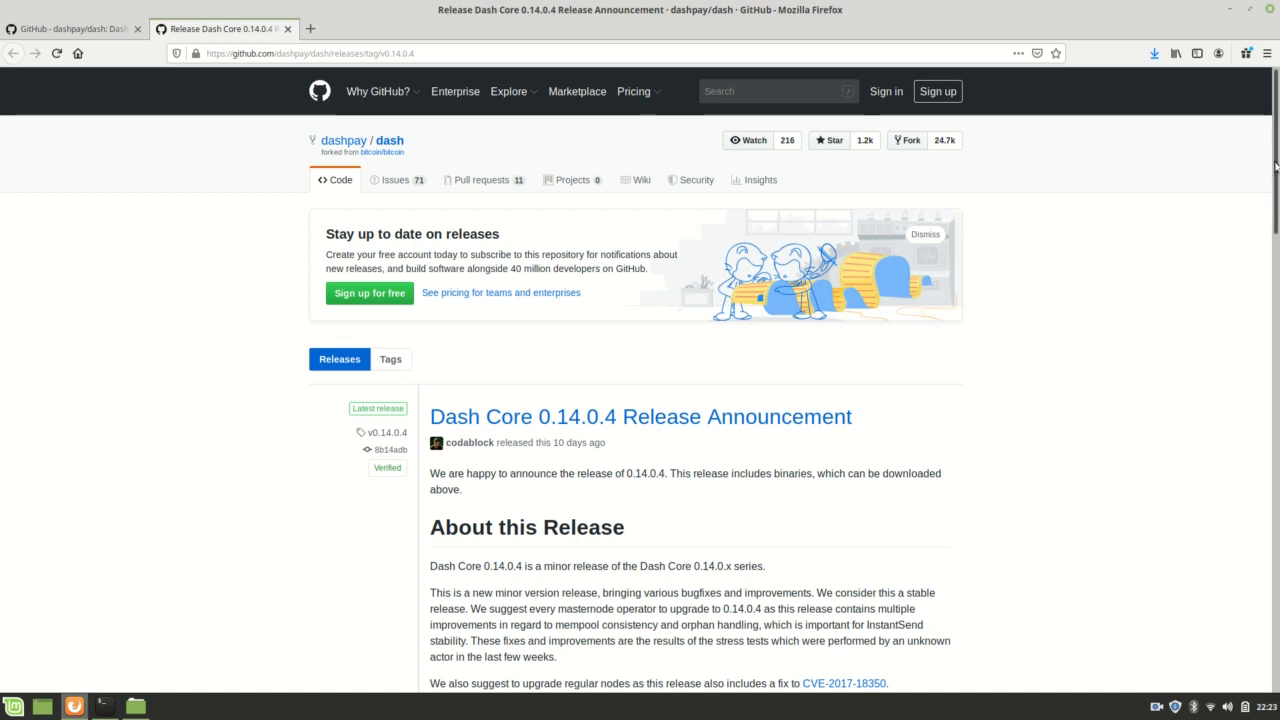
# Step: Scroll the Dash Core 0.14.0.4 release page down to the Assets list showing SHA256SUMS.asc
pyautogui.scroll(-3)
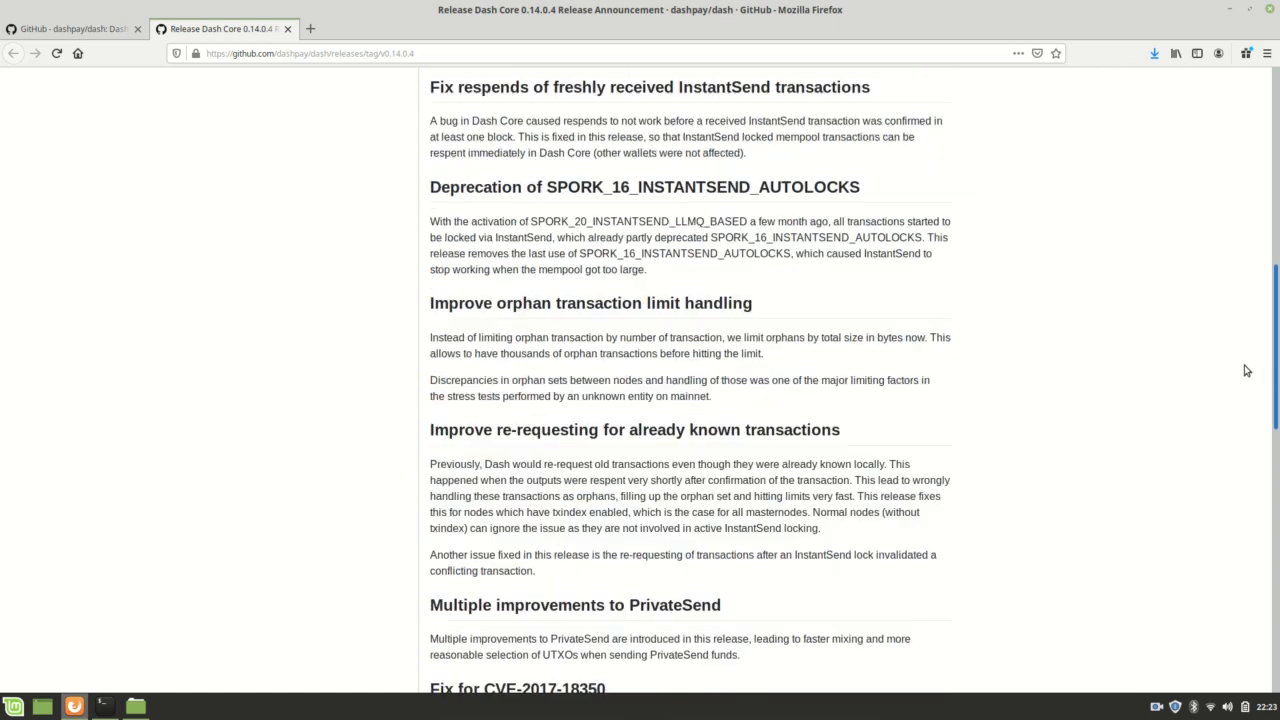
pyautogui.scroll(-3)
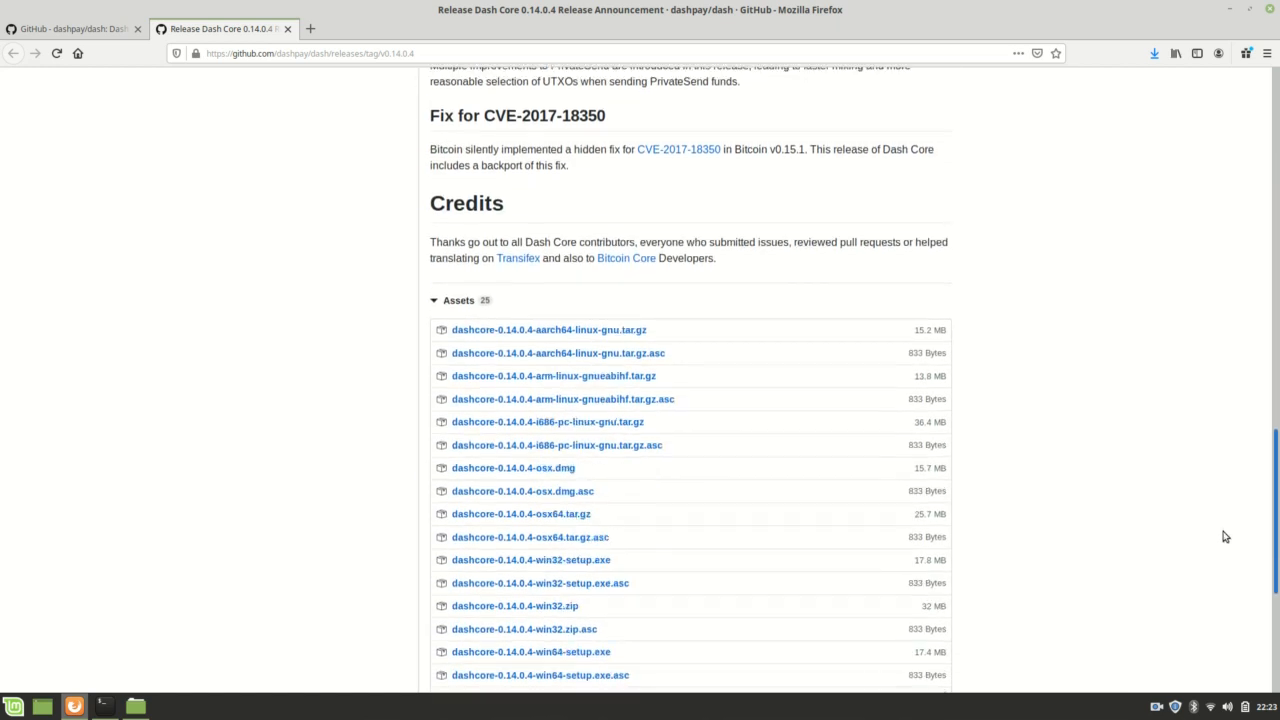
pyautogui.scroll(-3)
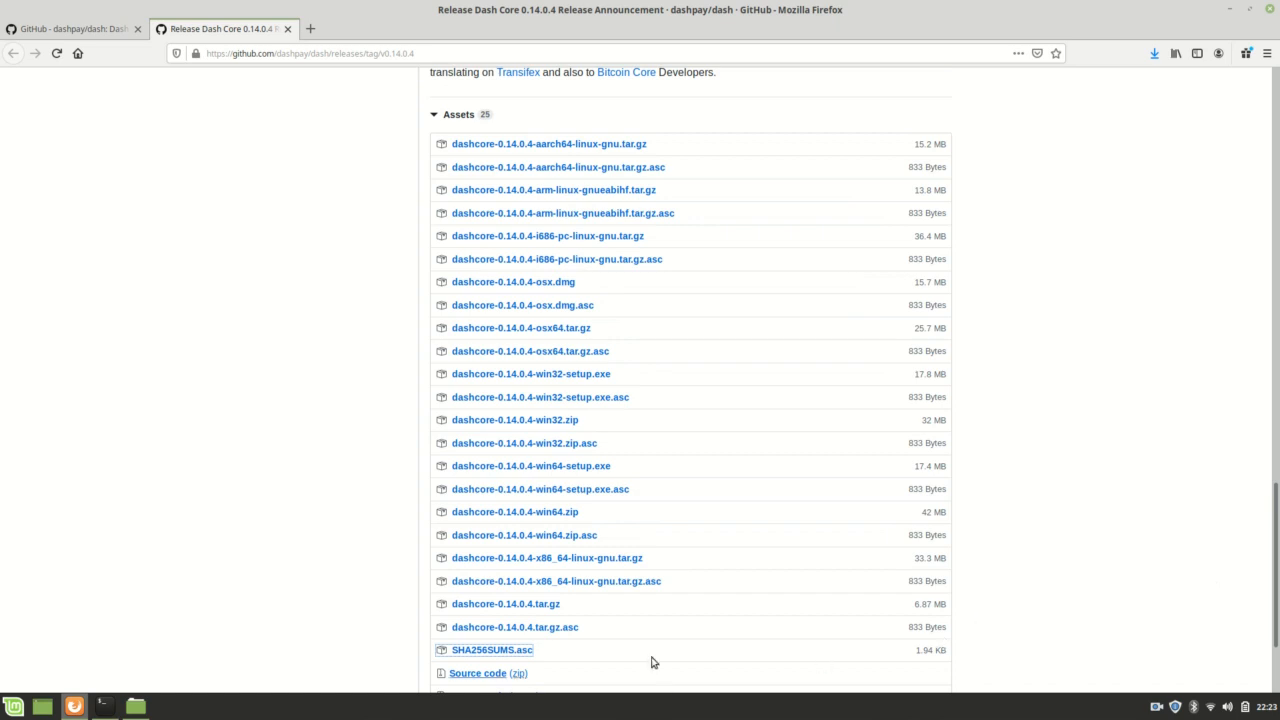
pyautogui.moveTo(538, 264)
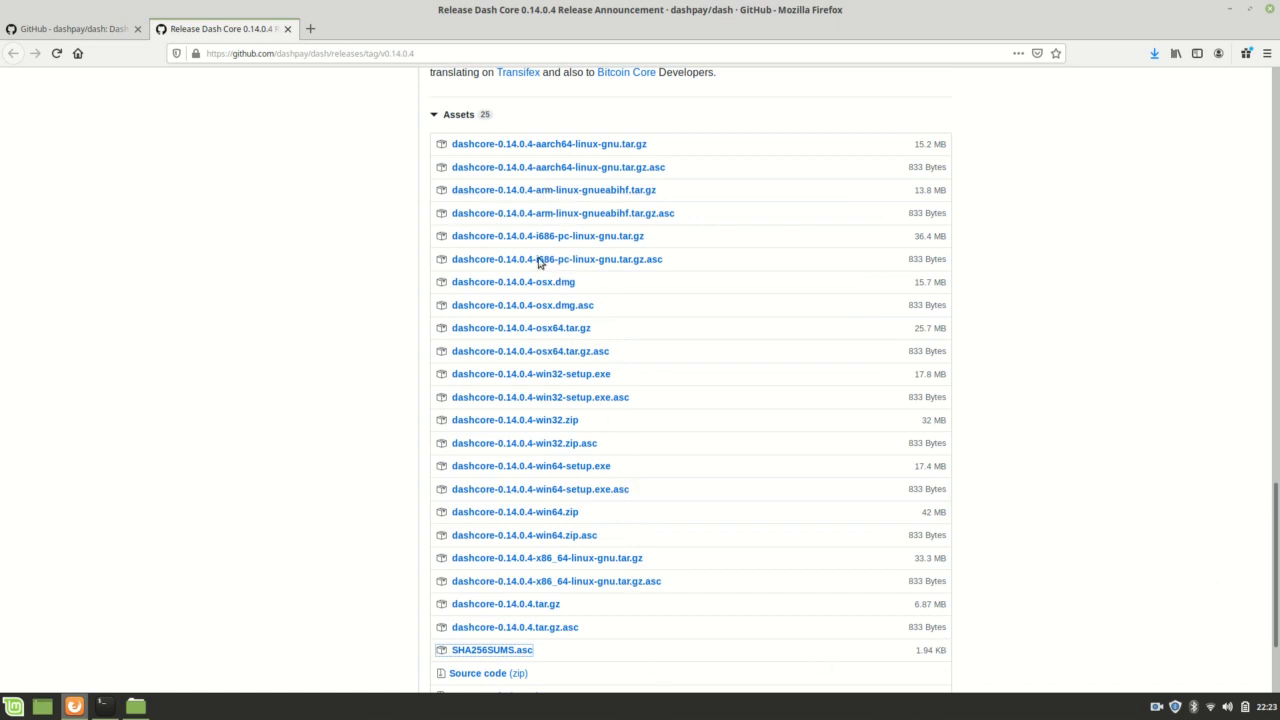
pyautogui.moveTo(544, 478)
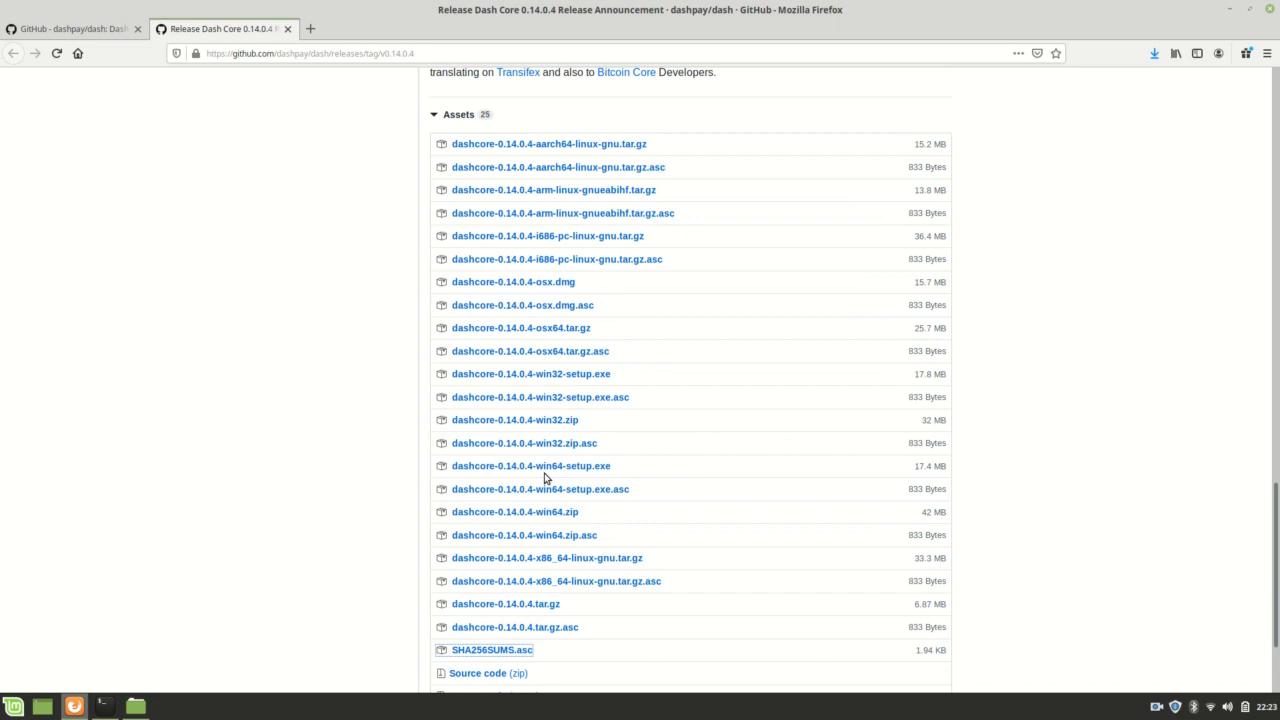
pyautogui.click(104, 706)
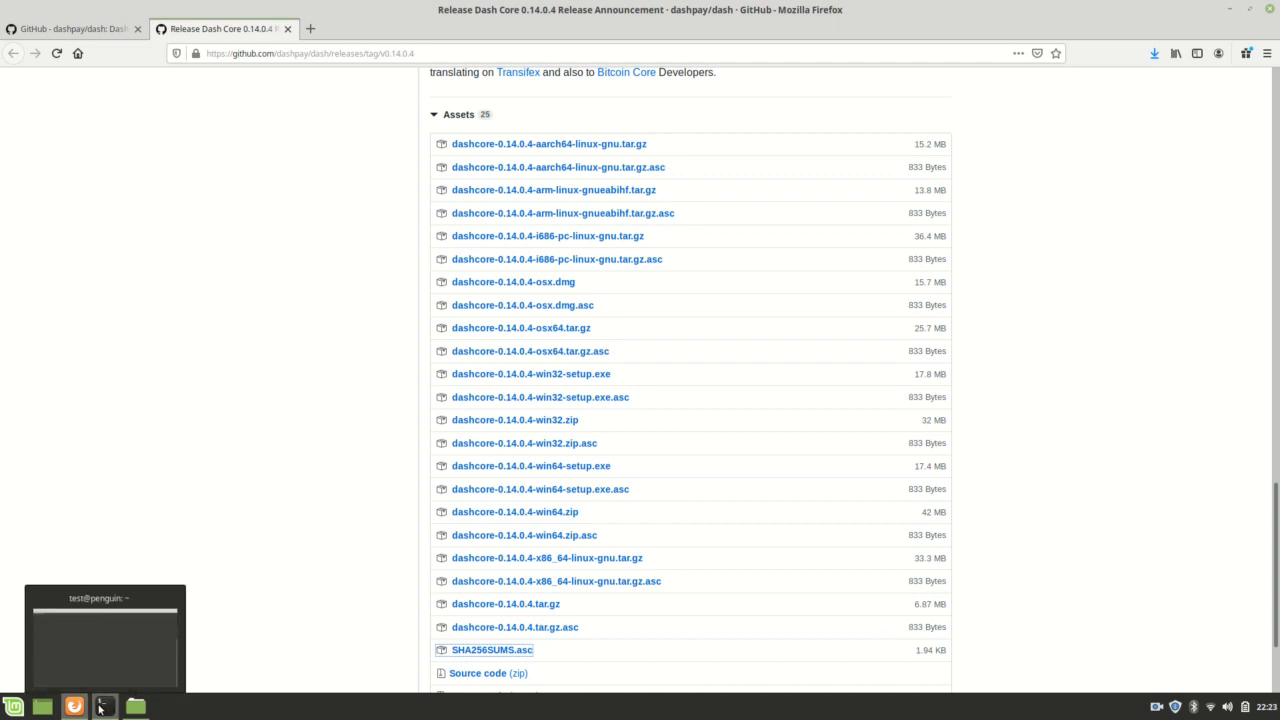
# Step: Run lscpu in the terminal, revealing an x86_64 Intel Core i7-8750H with 12 CPUs
pyautogui.click(104, 706)
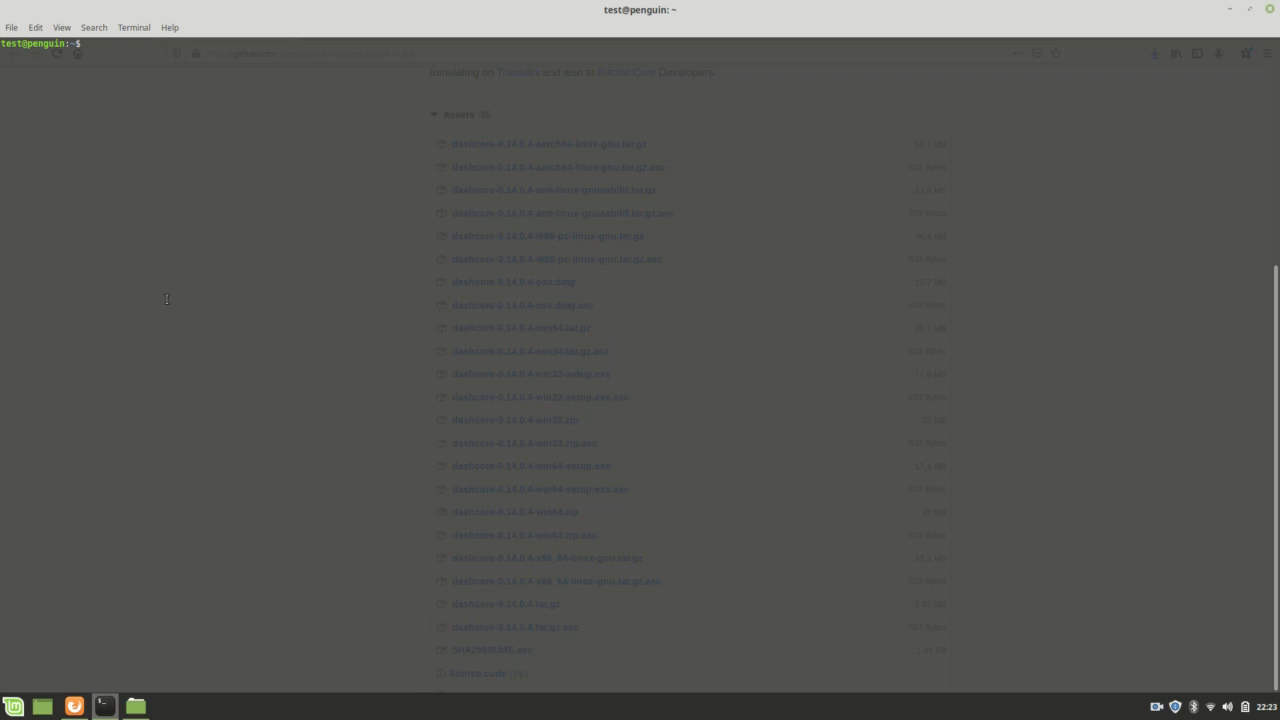
pyautogui.write('lscpu')
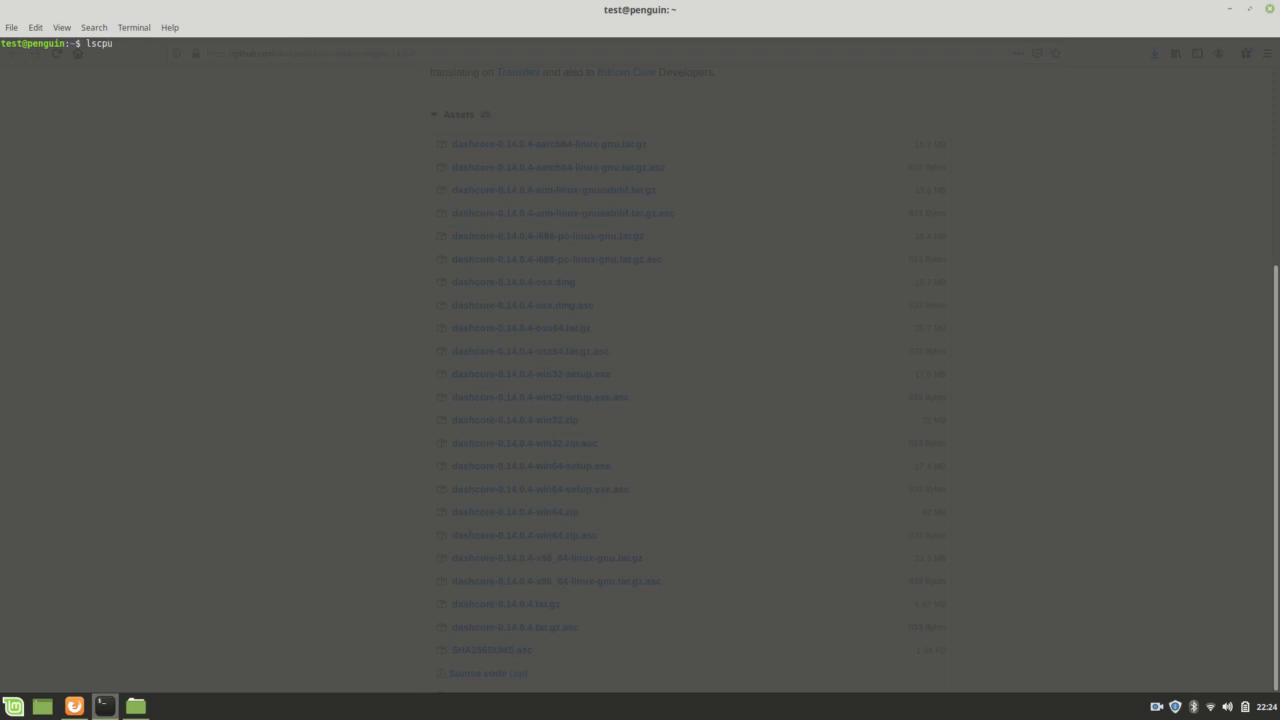
pyautogui.press('Return')
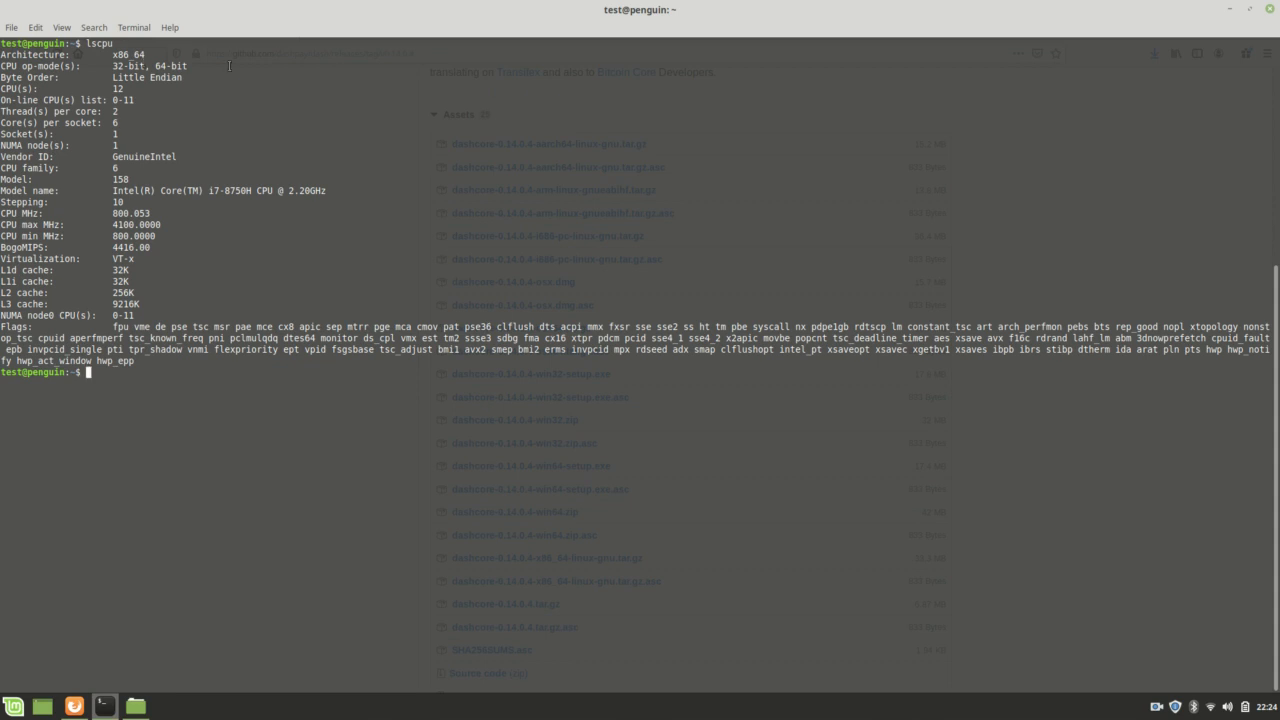
pyautogui.moveTo(788, 16)
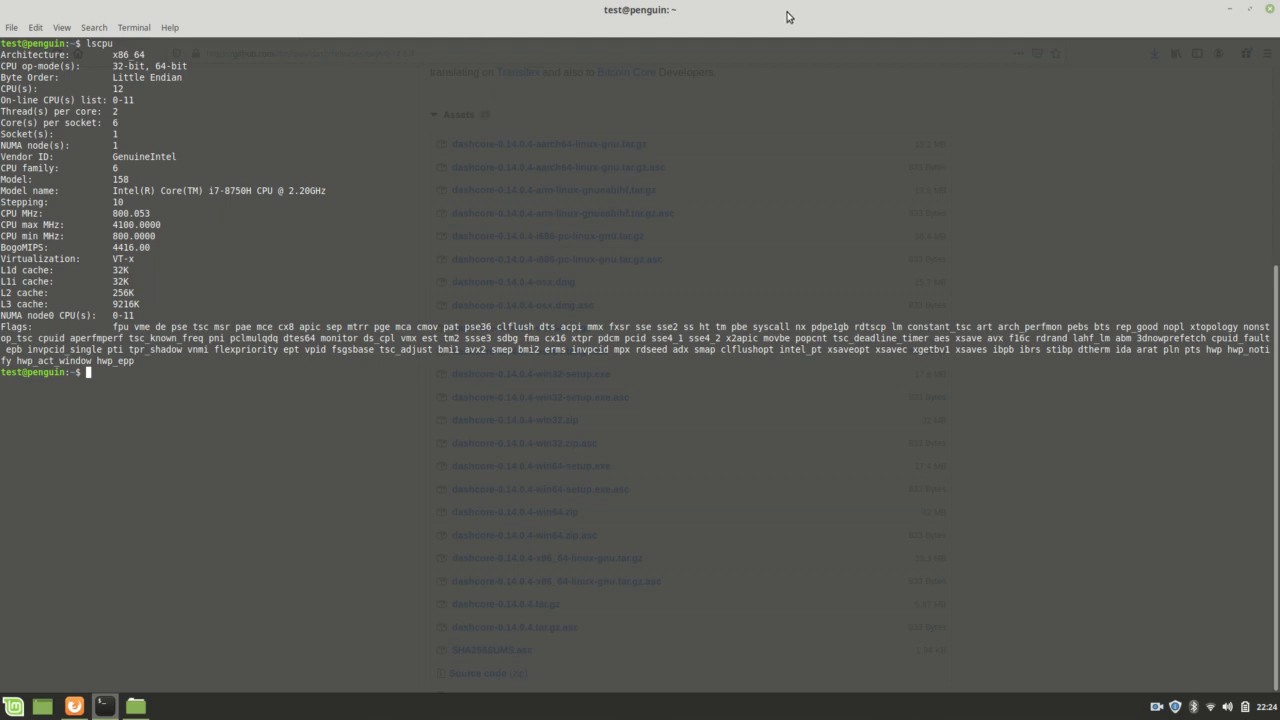
# Step: Download the dashcore-0.14.0.4-x86_64-linux-gnu.tar.gz tarball from the release assets
pyautogui.click(72, 706)
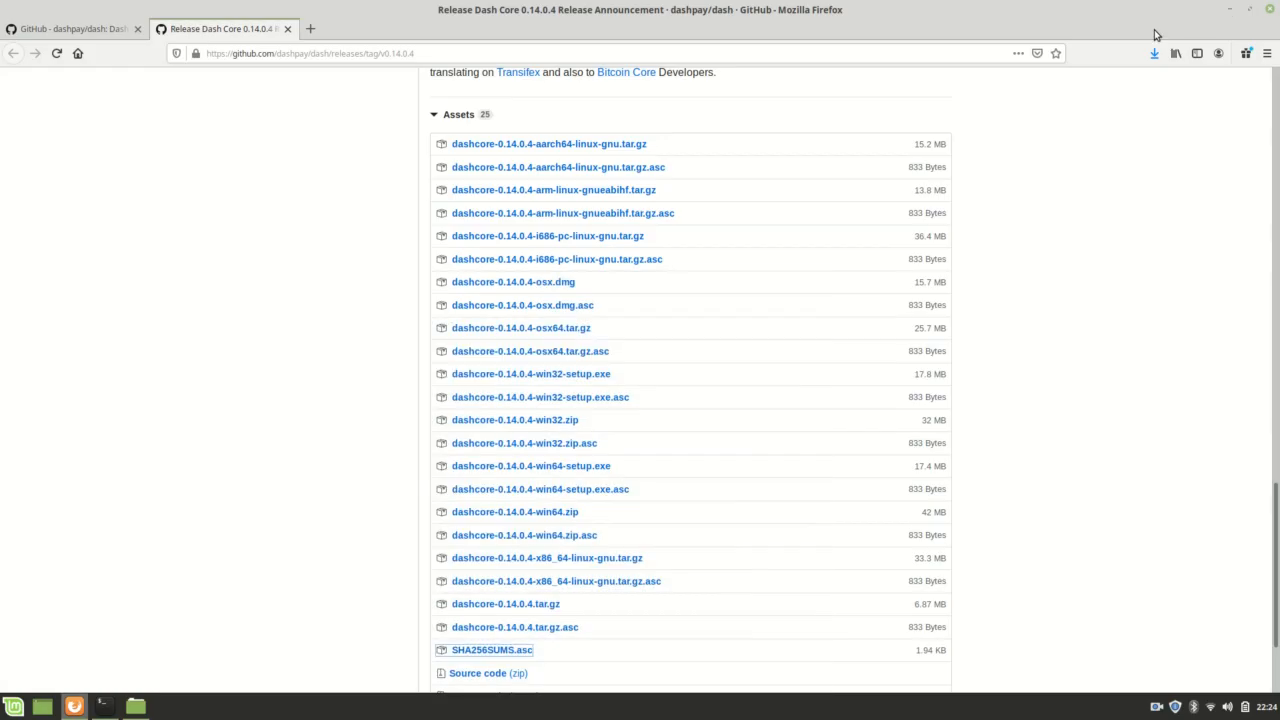
pyautogui.moveTo(472, 568)
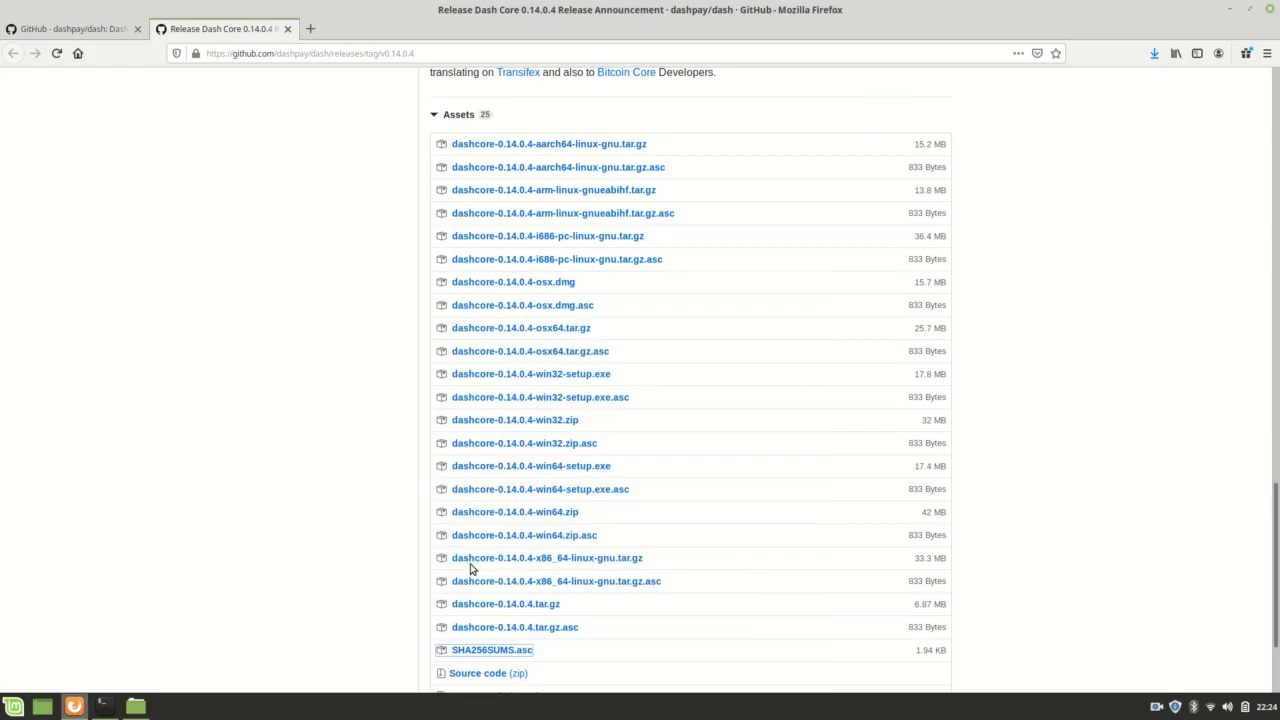
pyautogui.moveTo(546, 556)
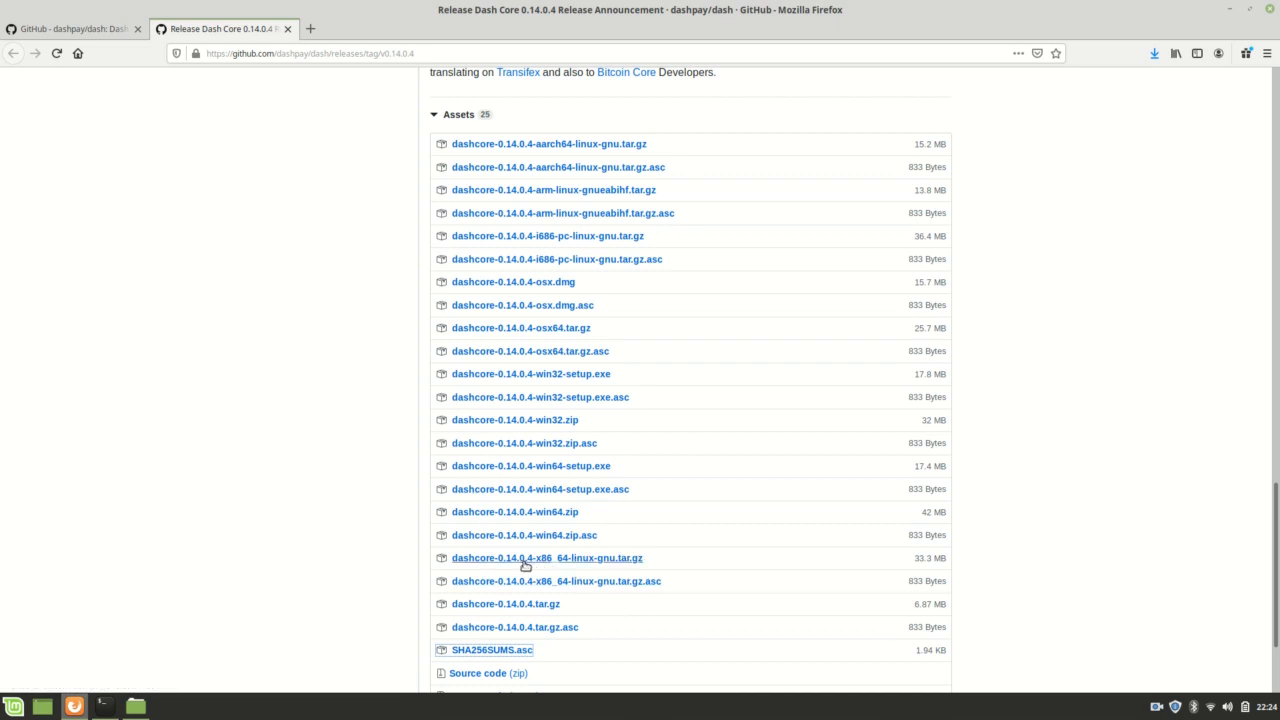
pyautogui.moveTo(546, 556)
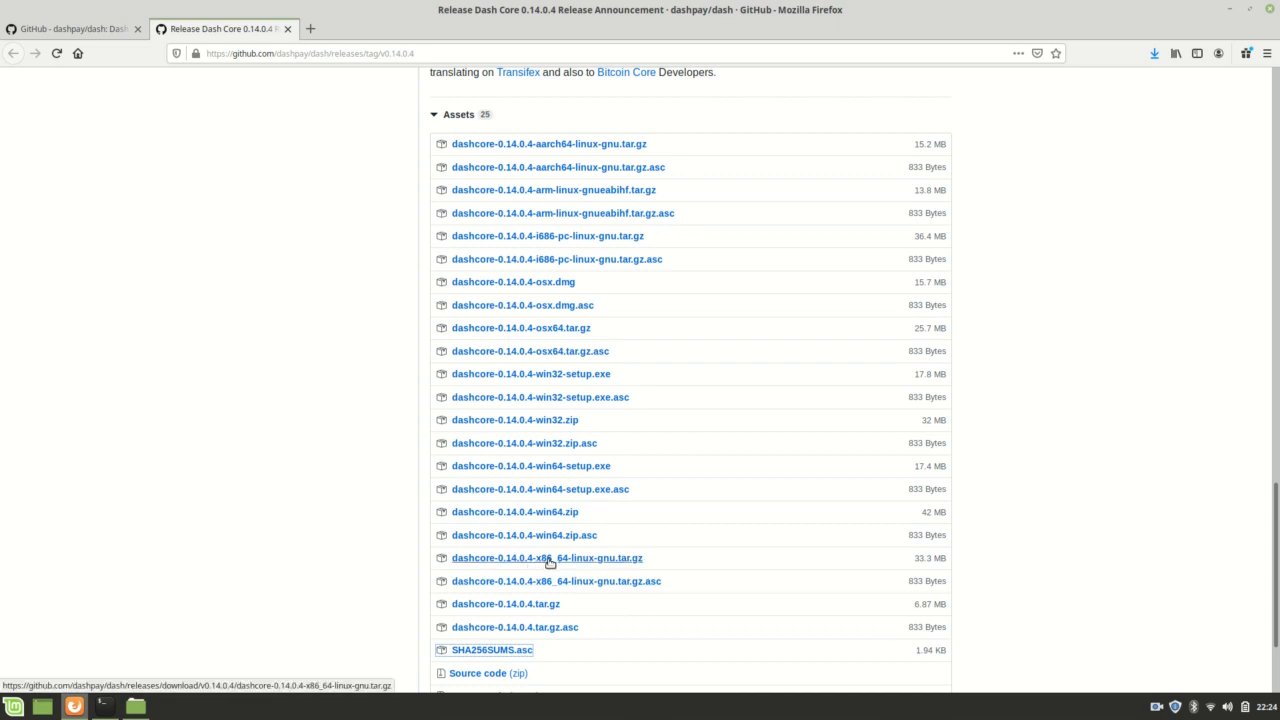
pyautogui.moveTo(556, 562)
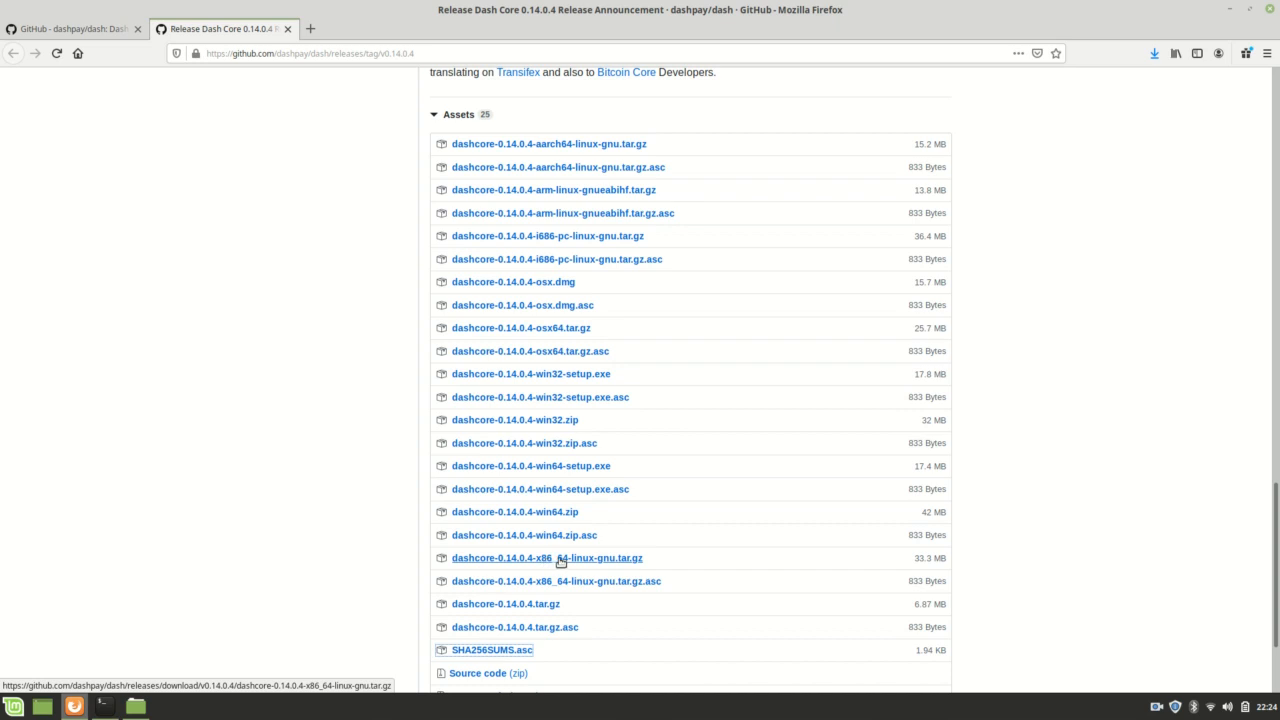
pyautogui.click(546, 556)
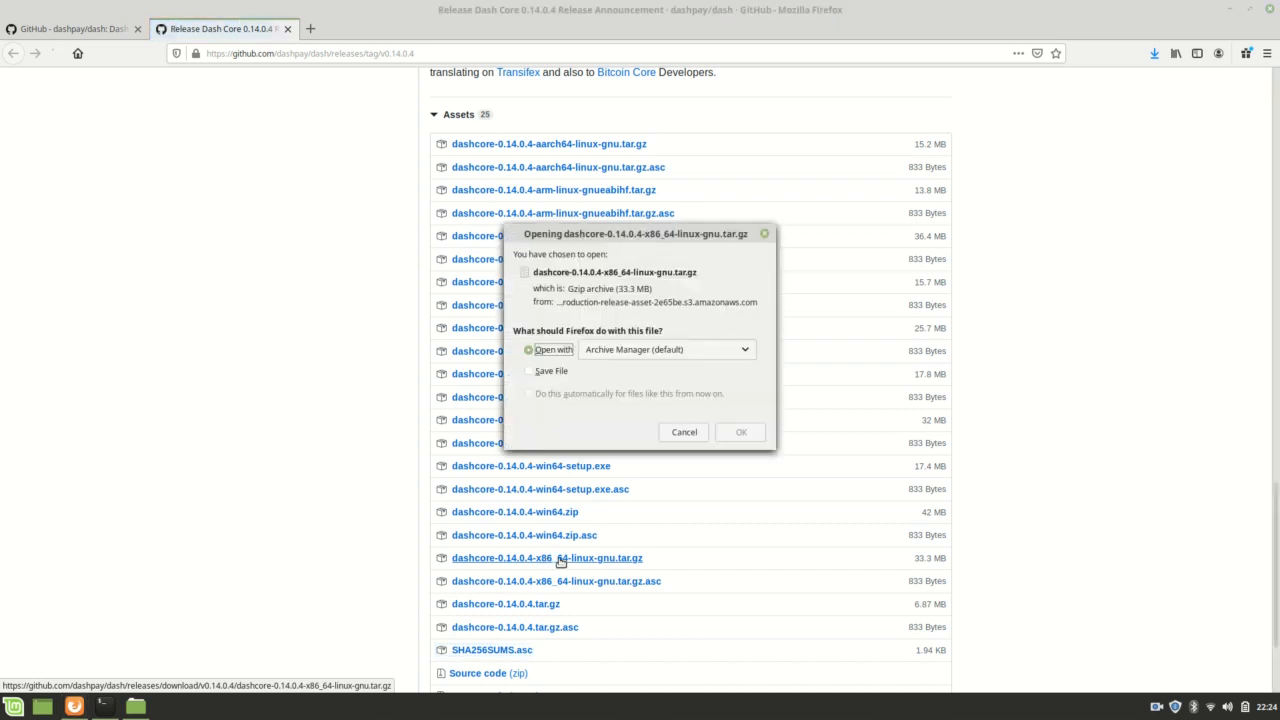
pyautogui.click(528, 370)
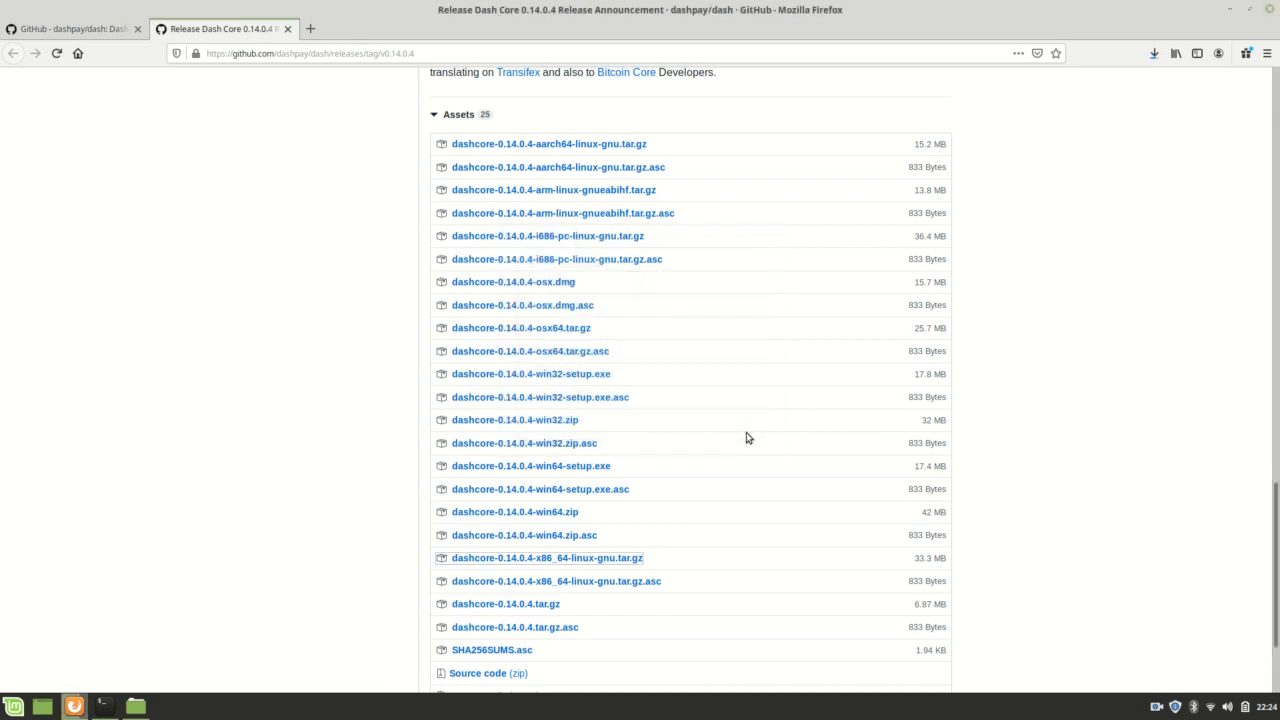
pyautogui.moveTo(630, 520)
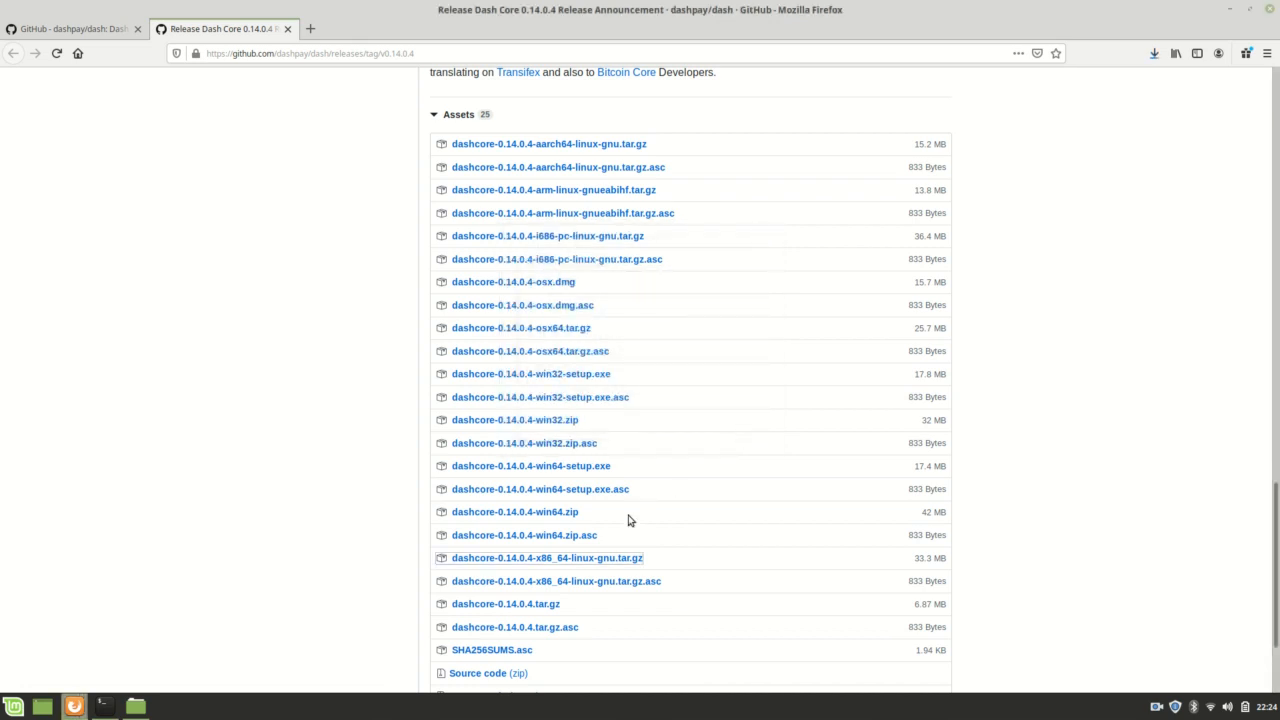
pyautogui.moveTo(492, 648)
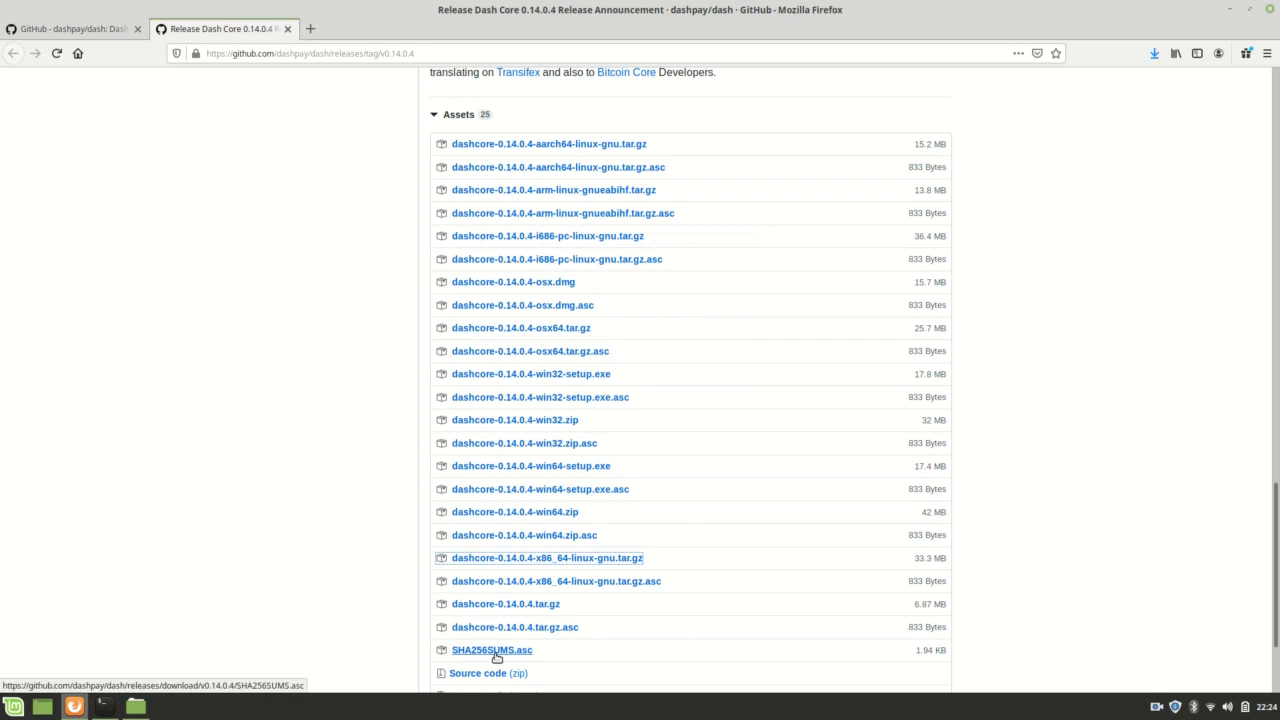
# Step: Download SHA256SUMS.asc from the assets, choosing to save the file
pyautogui.click(492, 650)
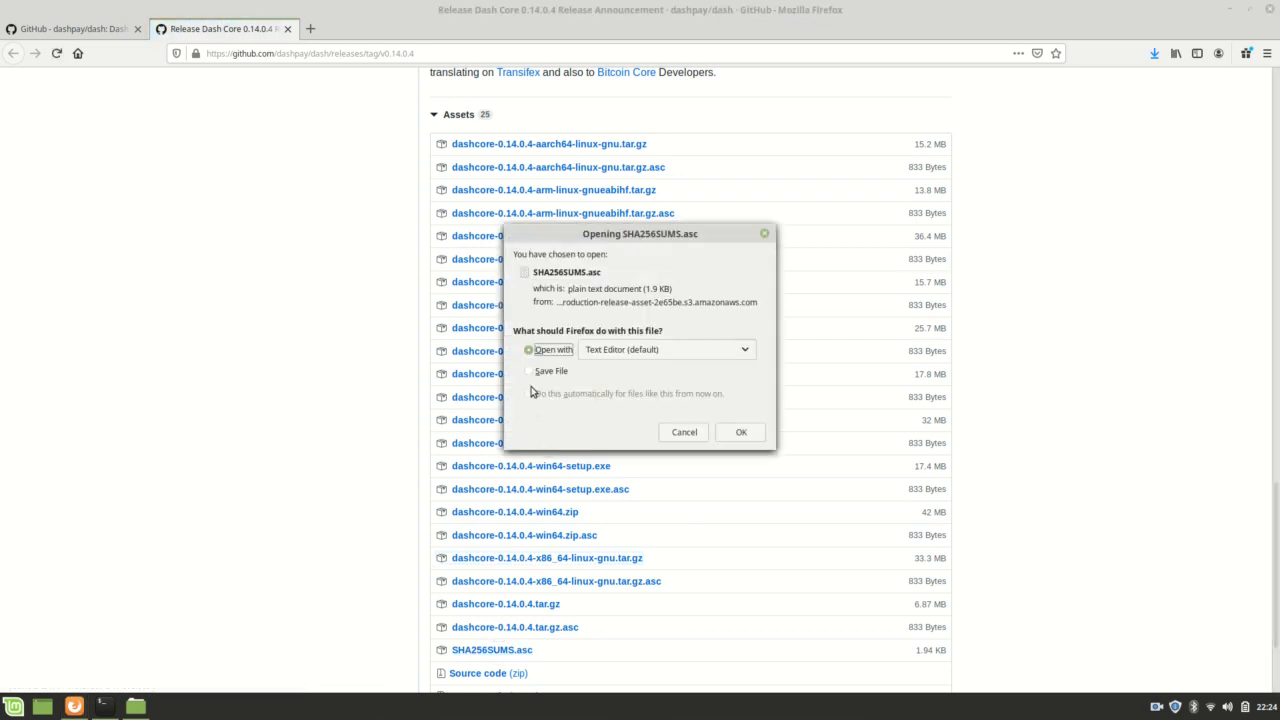
pyautogui.click(528, 370)
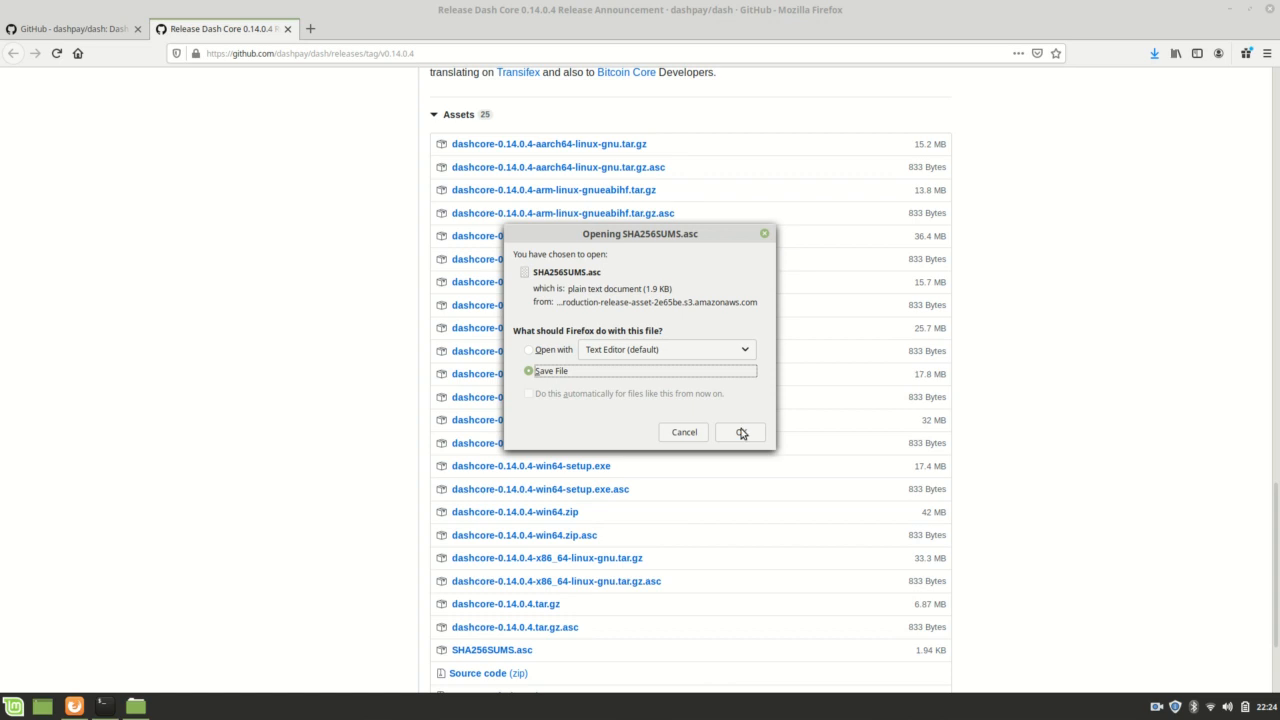
pyautogui.click(740, 432)
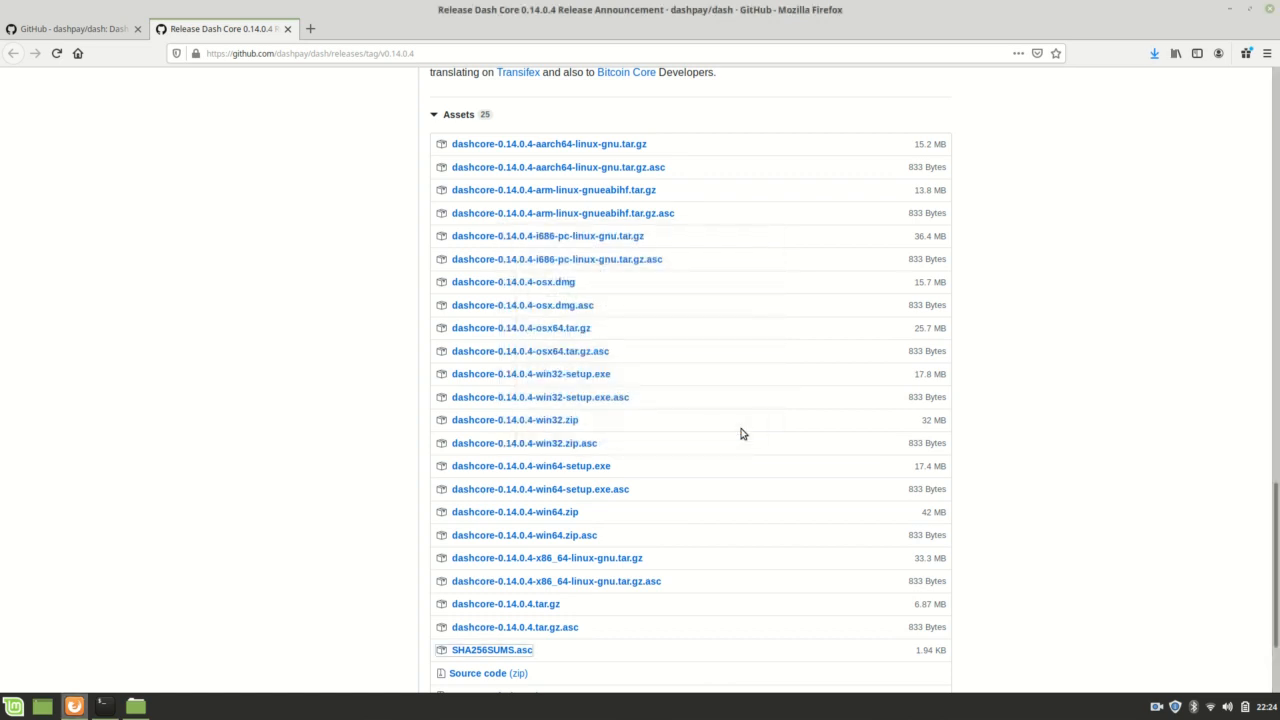
pyautogui.moveTo(524, 536)
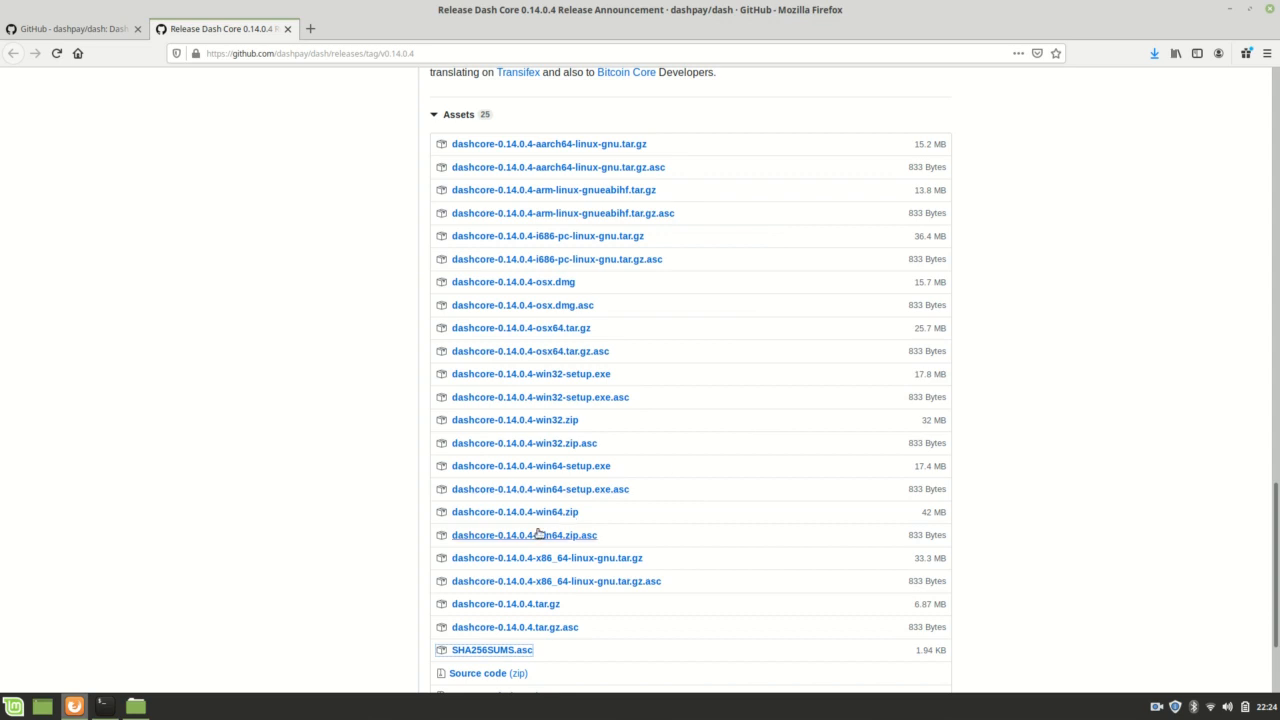
pyautogui.moveTo(616, 648)
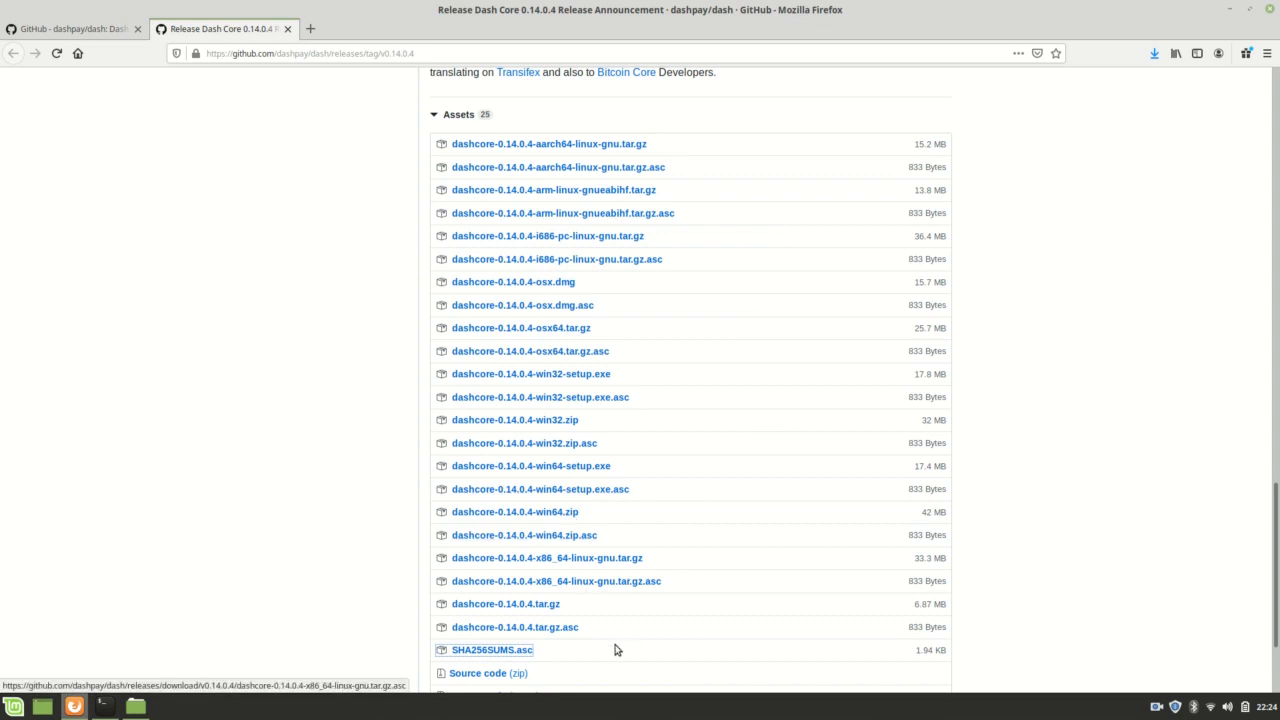
pyautogui.moveTo(570, 524)
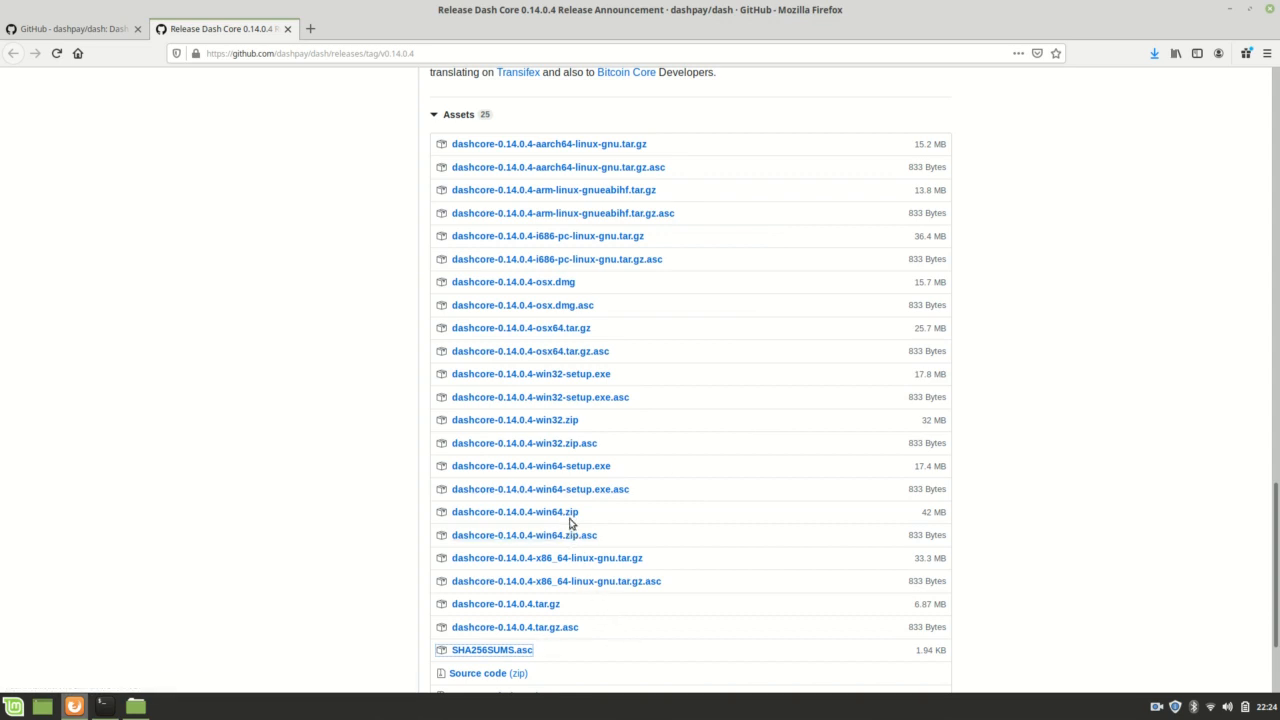
pyautogui.moveTo(618, 512)
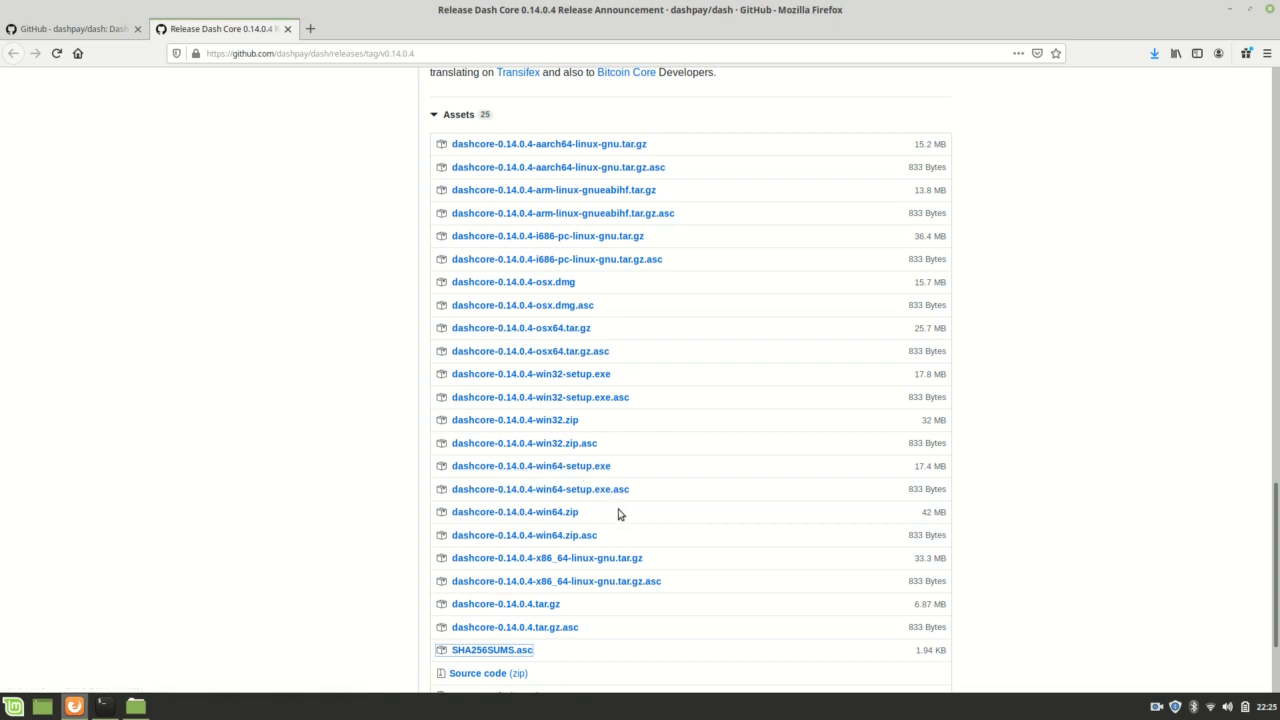
pyautogui.moveTo(584, 596)
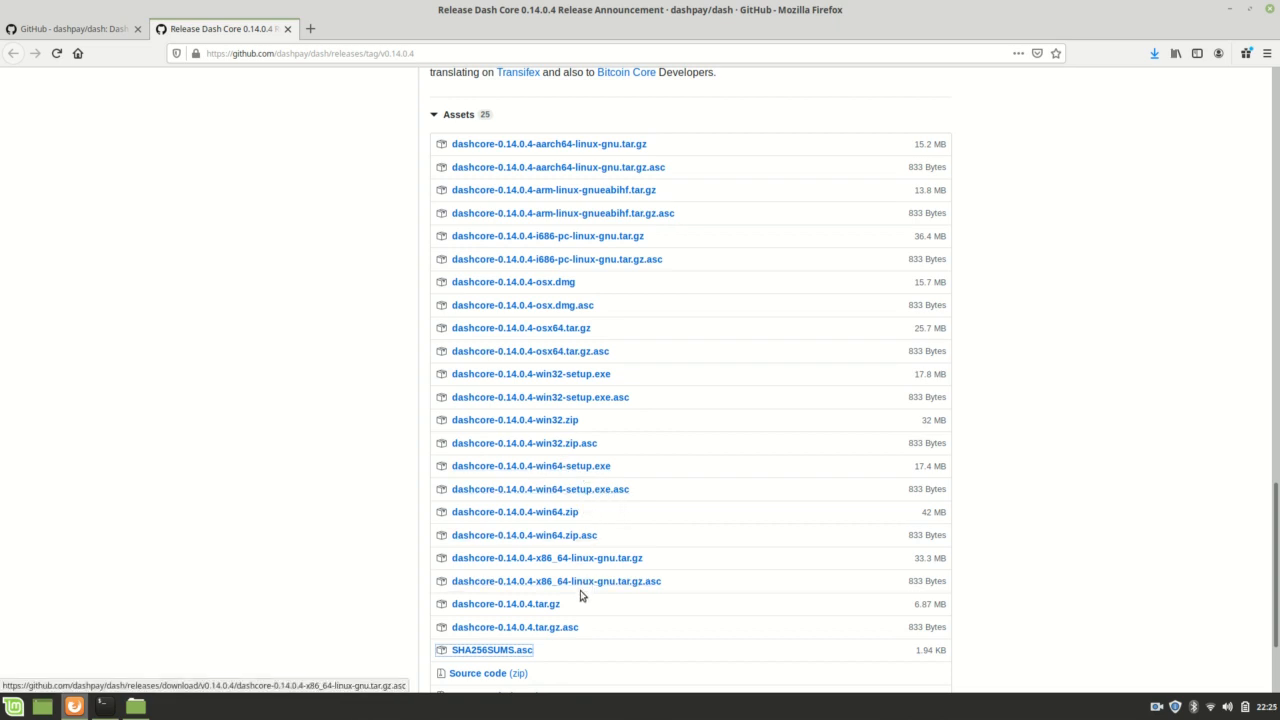
pyautogui.moveTo(564, 596)
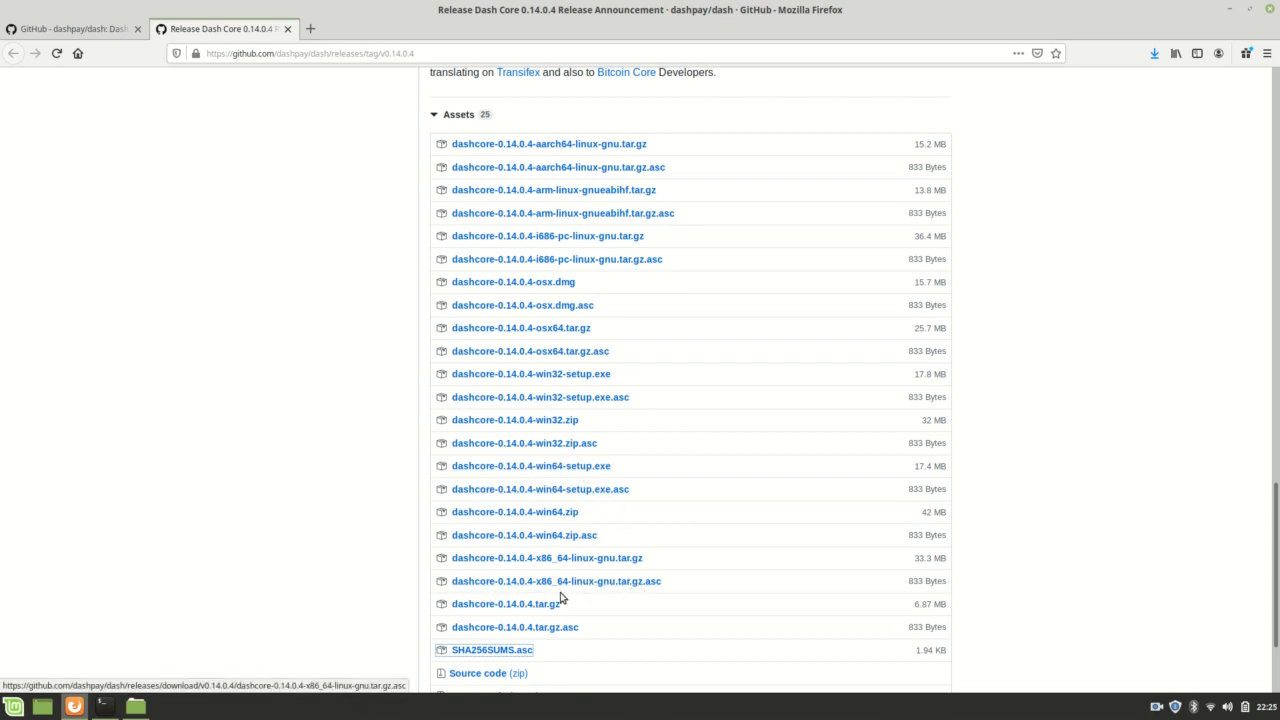
pyautogui.moveTo(648, 594)
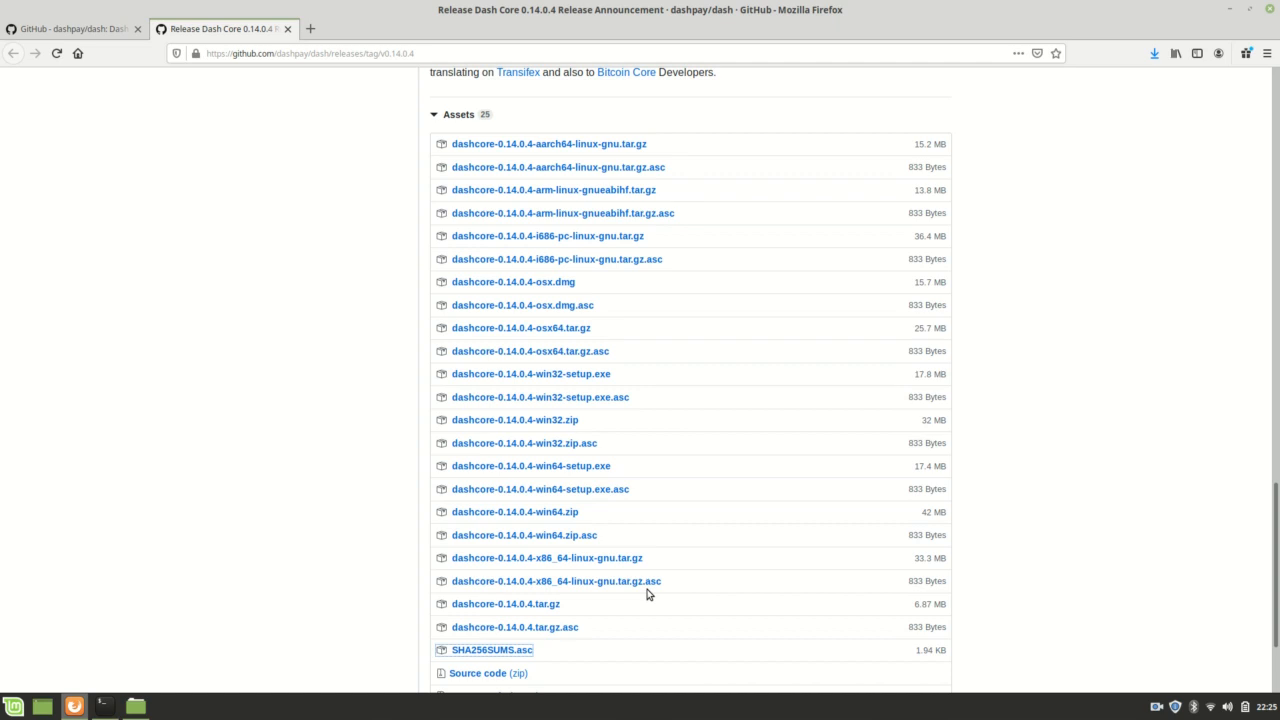
pyautogui.moveTo(492, 648)
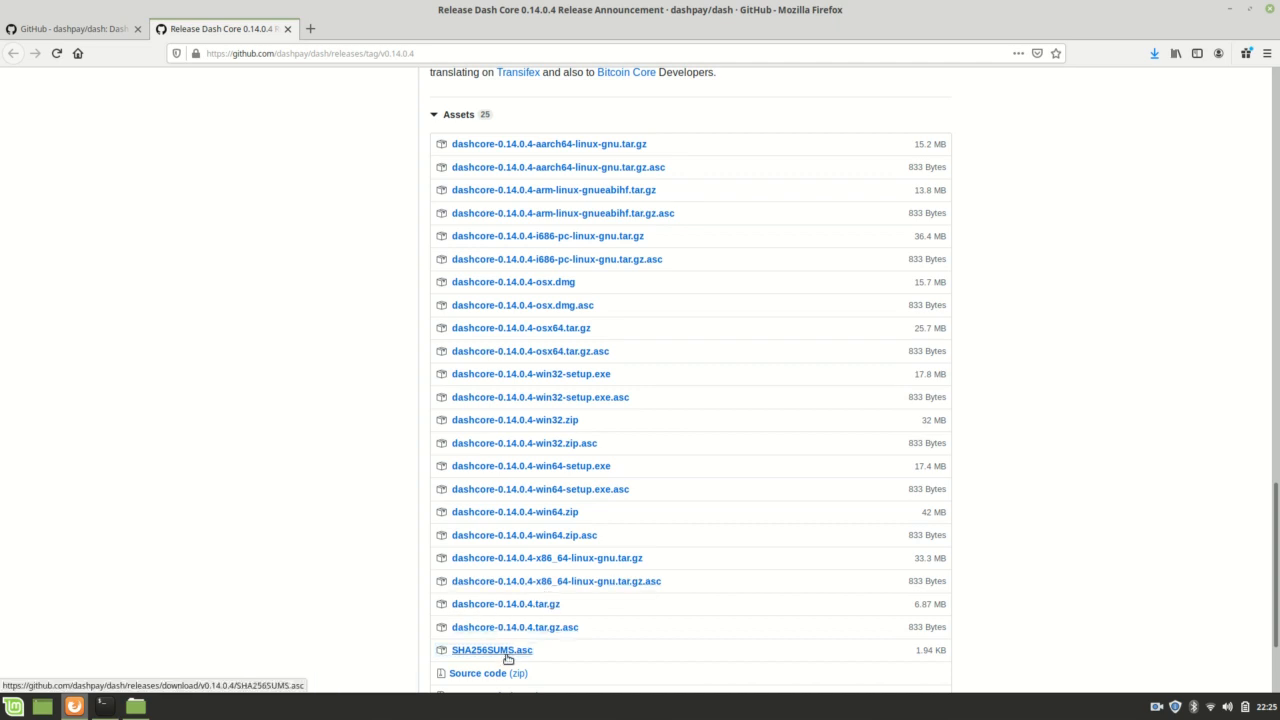
pyautogui.moveTo(576, 572)
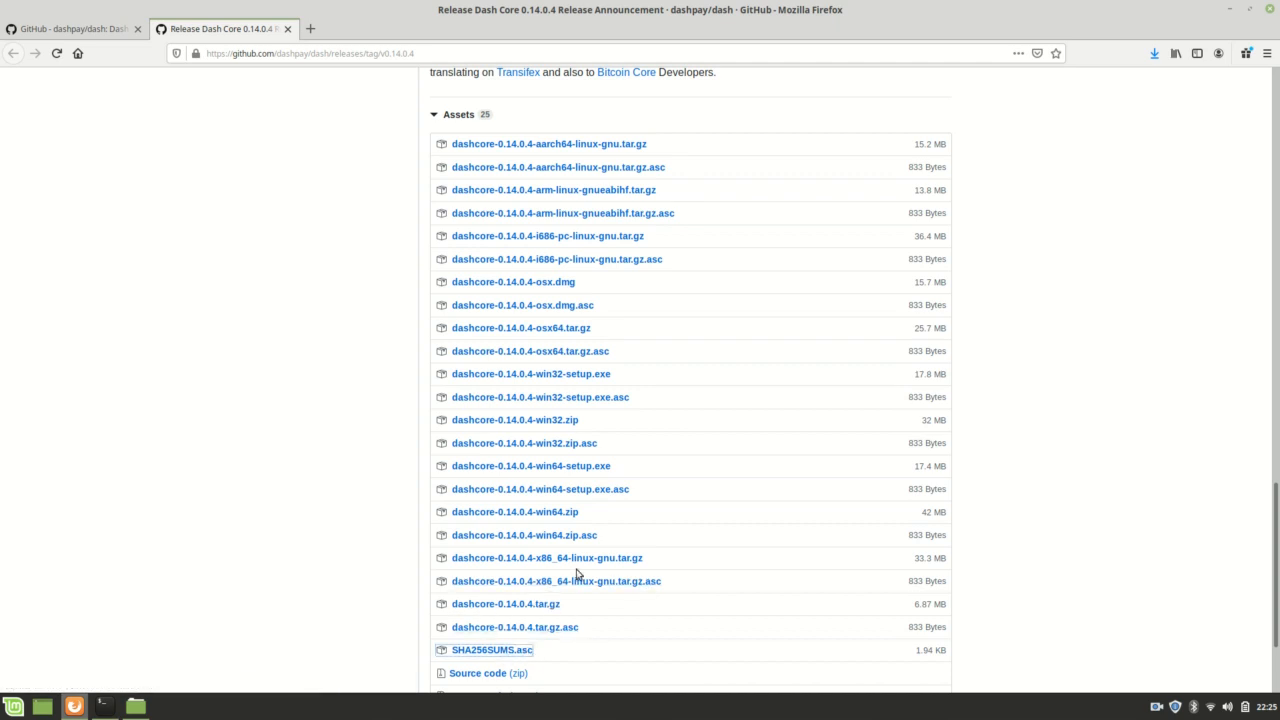
pyautogui.moveTo(838, 418)
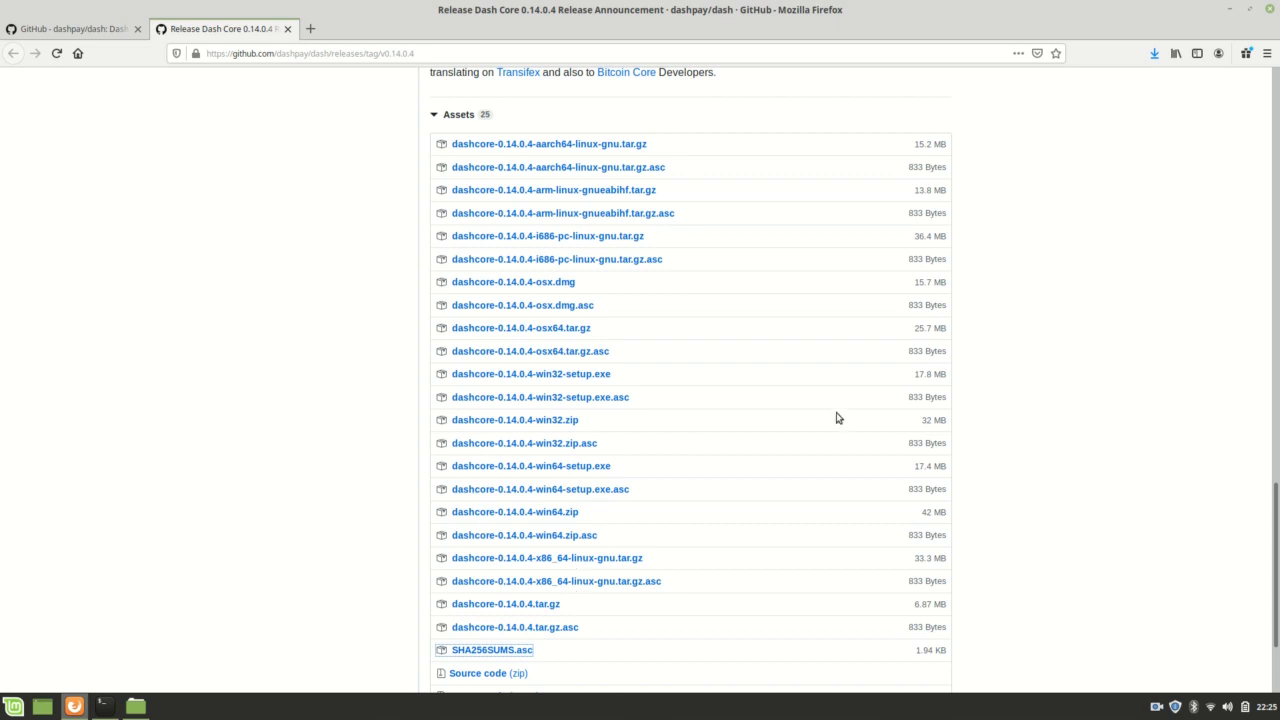
pyautogui.moveTo(268, 568)
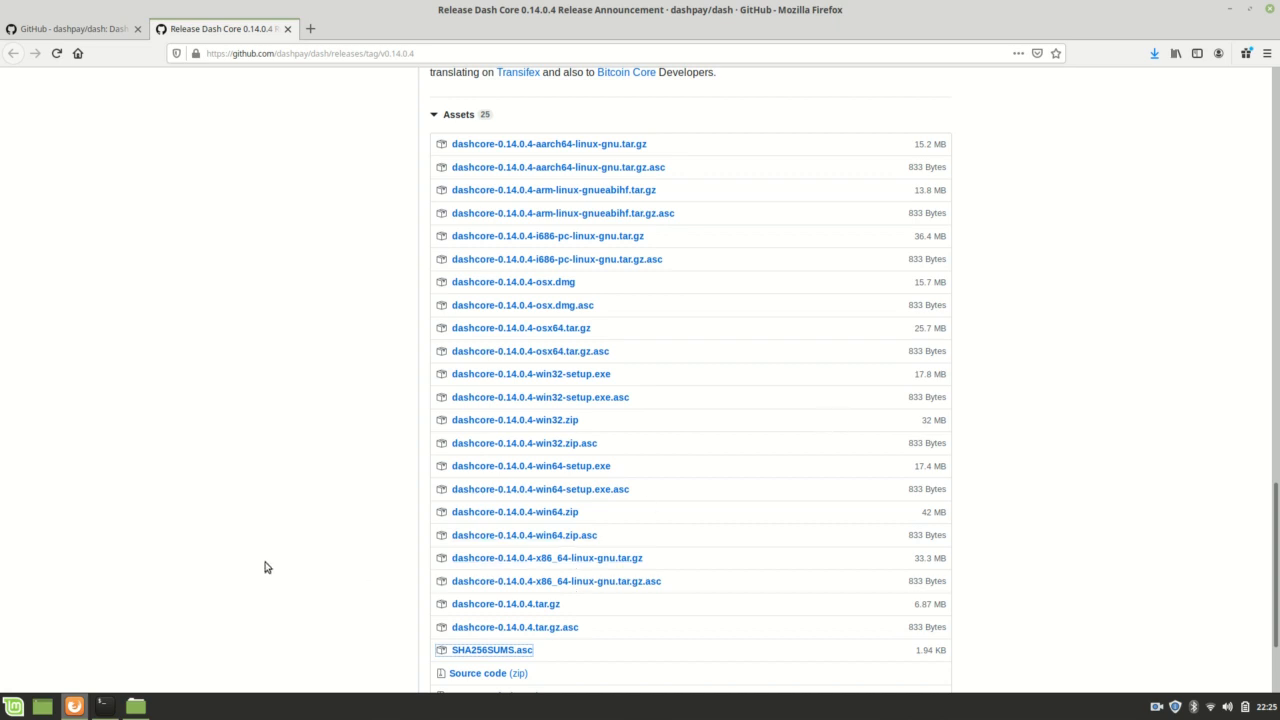
pyautogui.moveTo(492, 650)
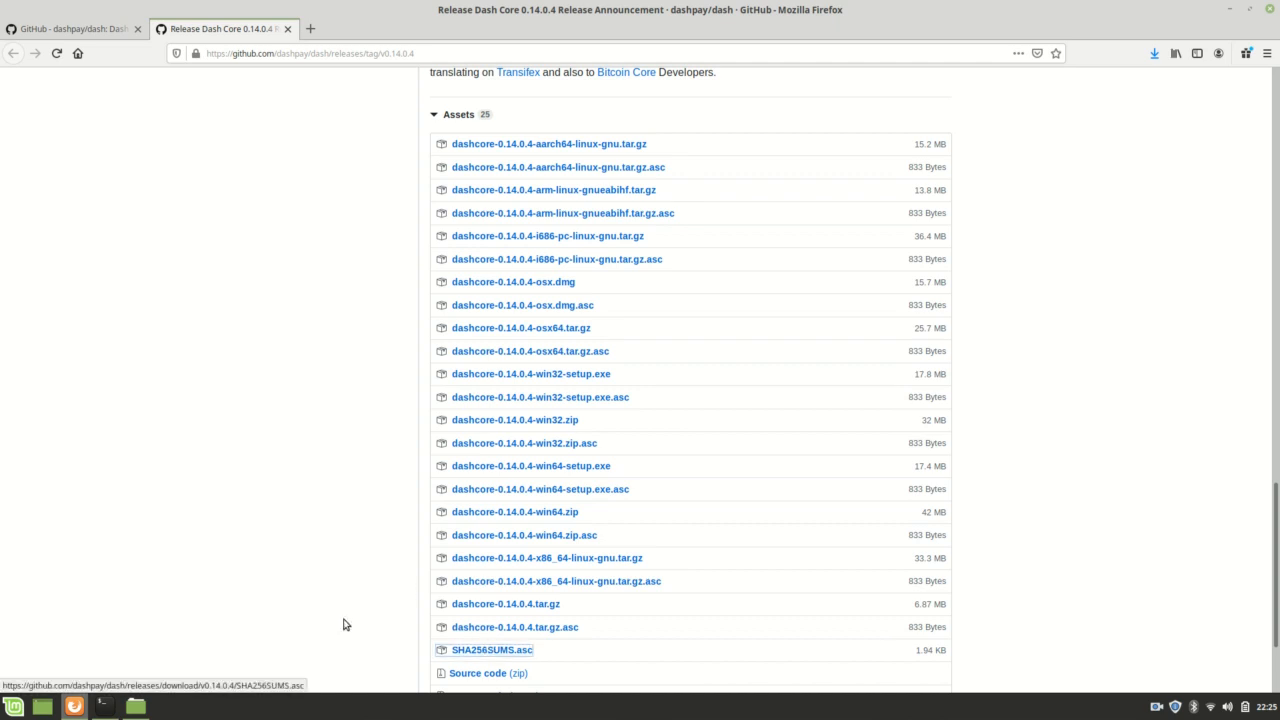
pyautogui.moveTo(200, 572)
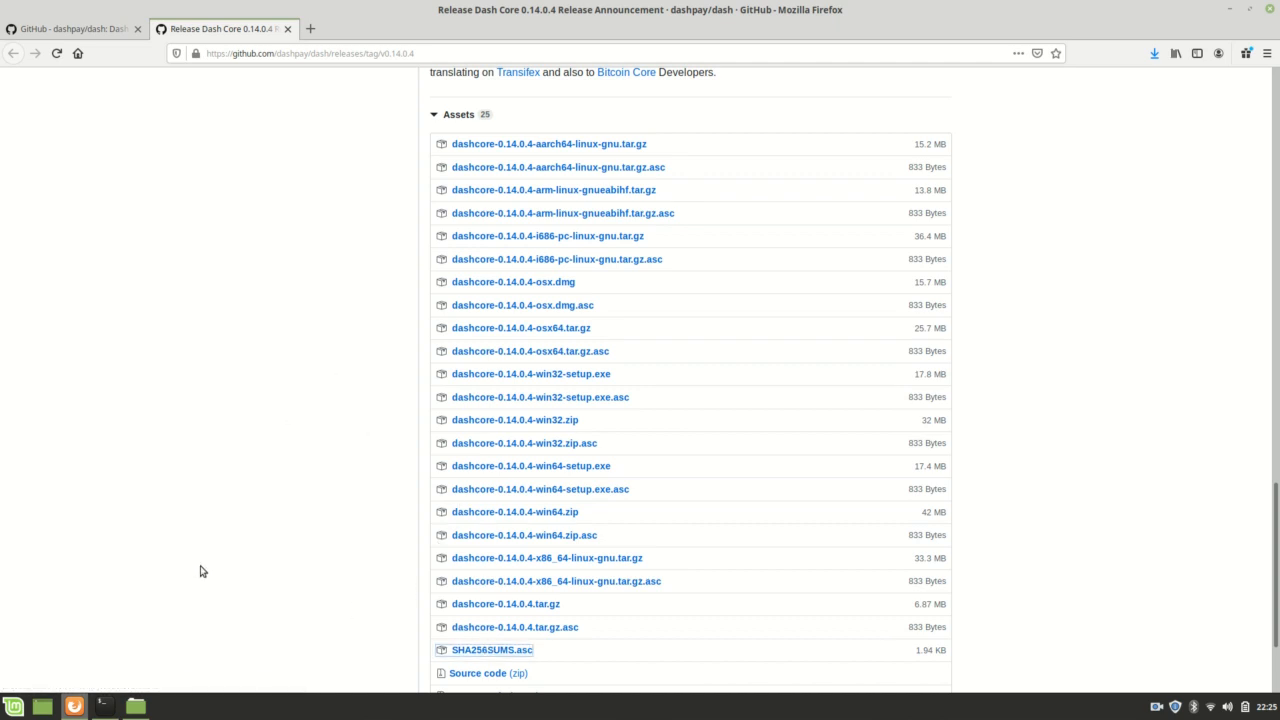
pyautogui.moveTo(74, 704)
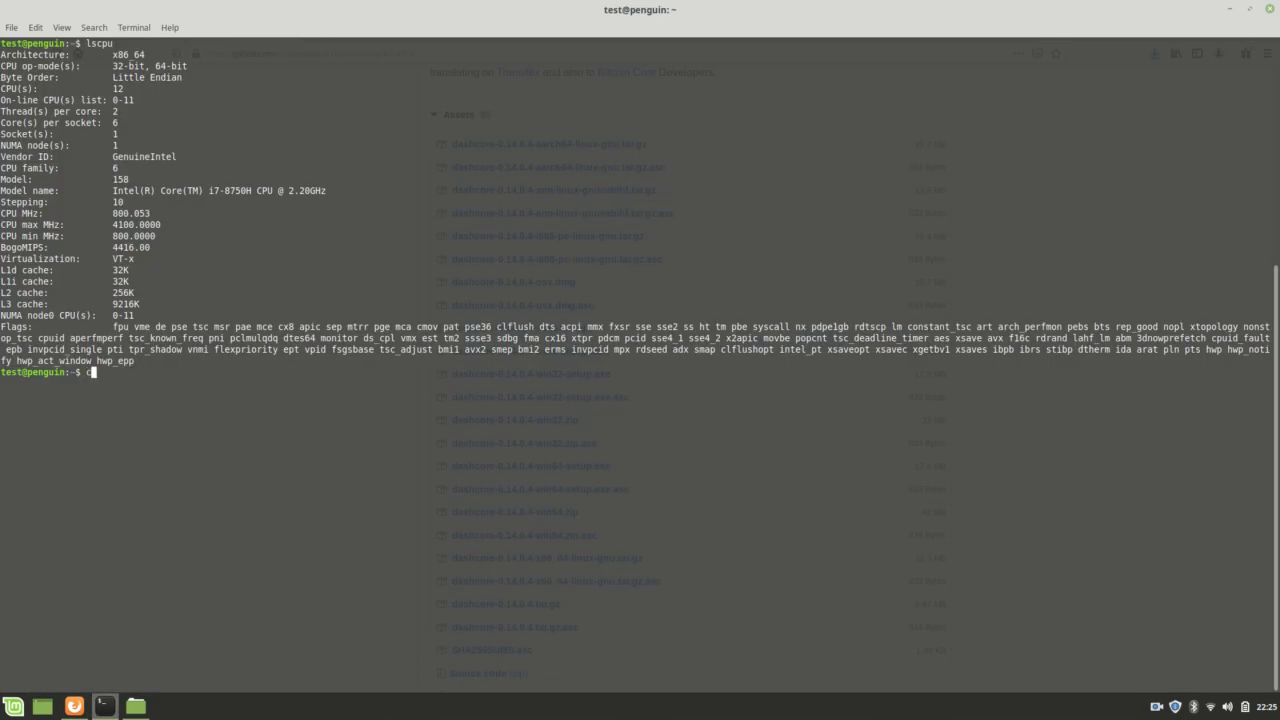
# Step: Move into Downloads and cat SHA256SUMS.asc to show the signed hash list
pyautogui.write('d Downloads/')
pyautogui.write('ls')
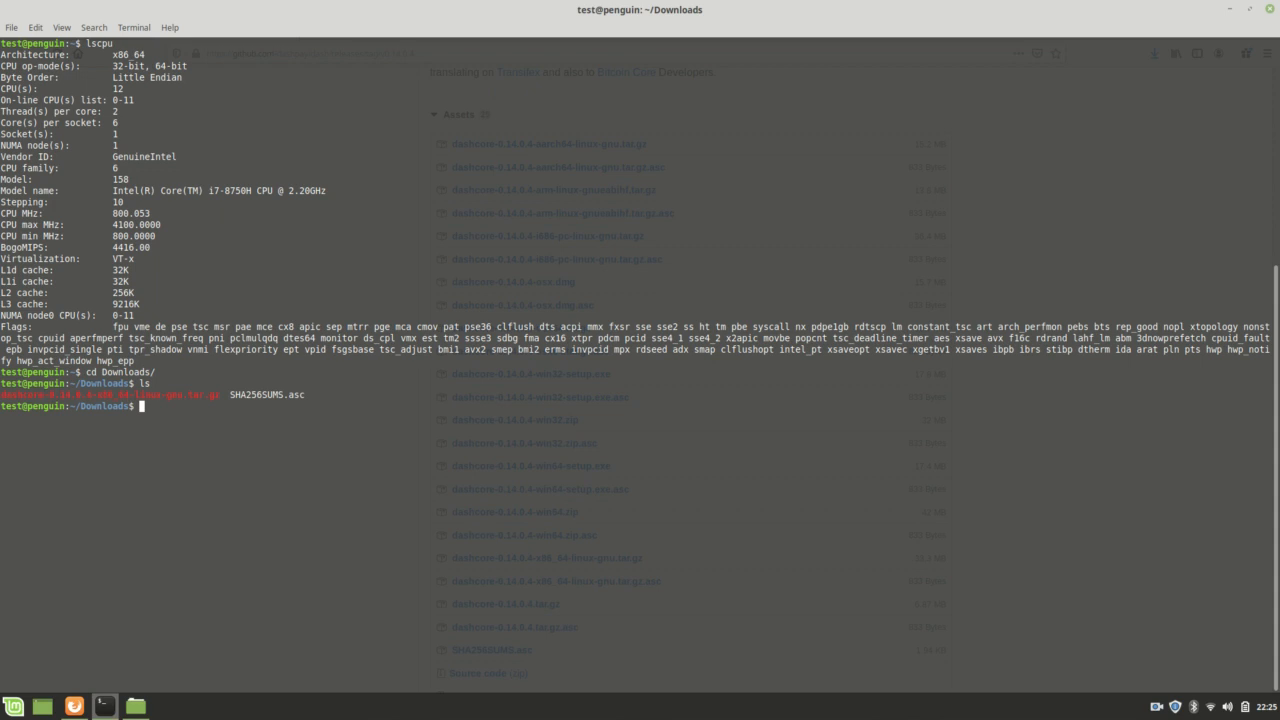
pyautogui.write('cat')
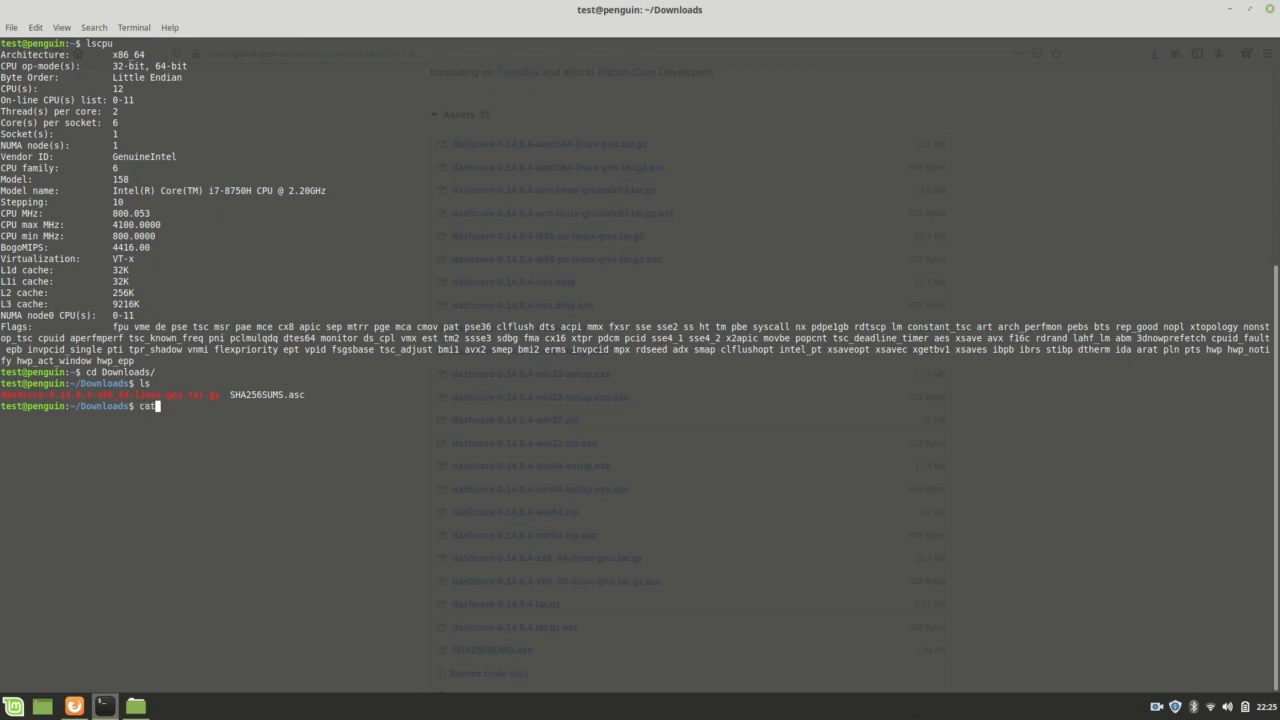
pyautogui.write('SHA256SUMS.asc')
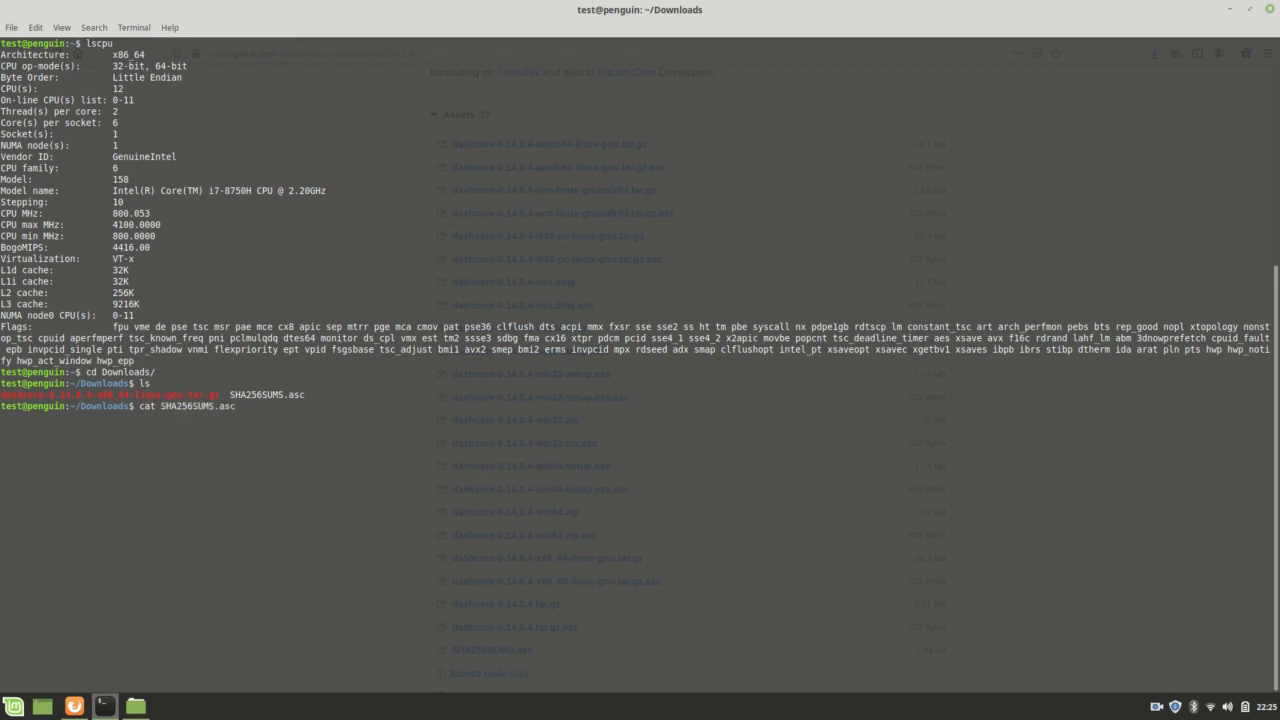
pyautogui.press('Return')
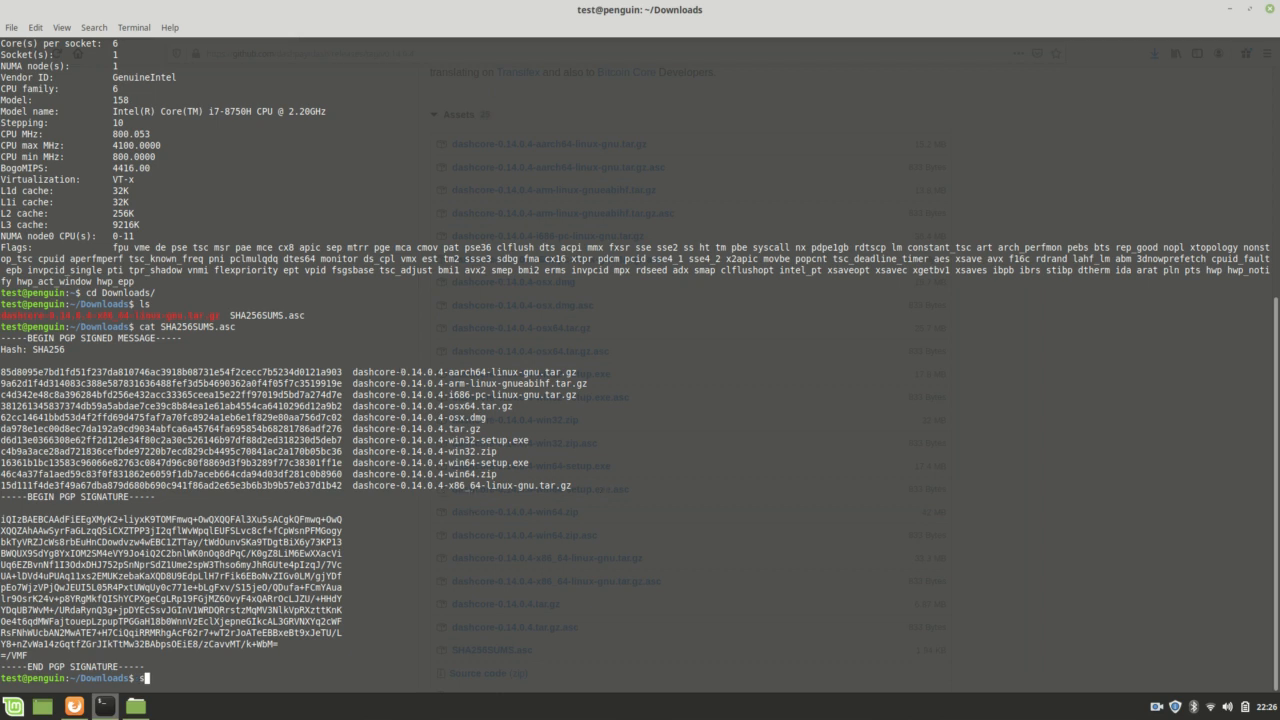
# Step: Run sha256sum on dashcore-0.14.0.4-x86_64-linux-gnu.tar.gz to compute its hash
pyautogui.write('ha')
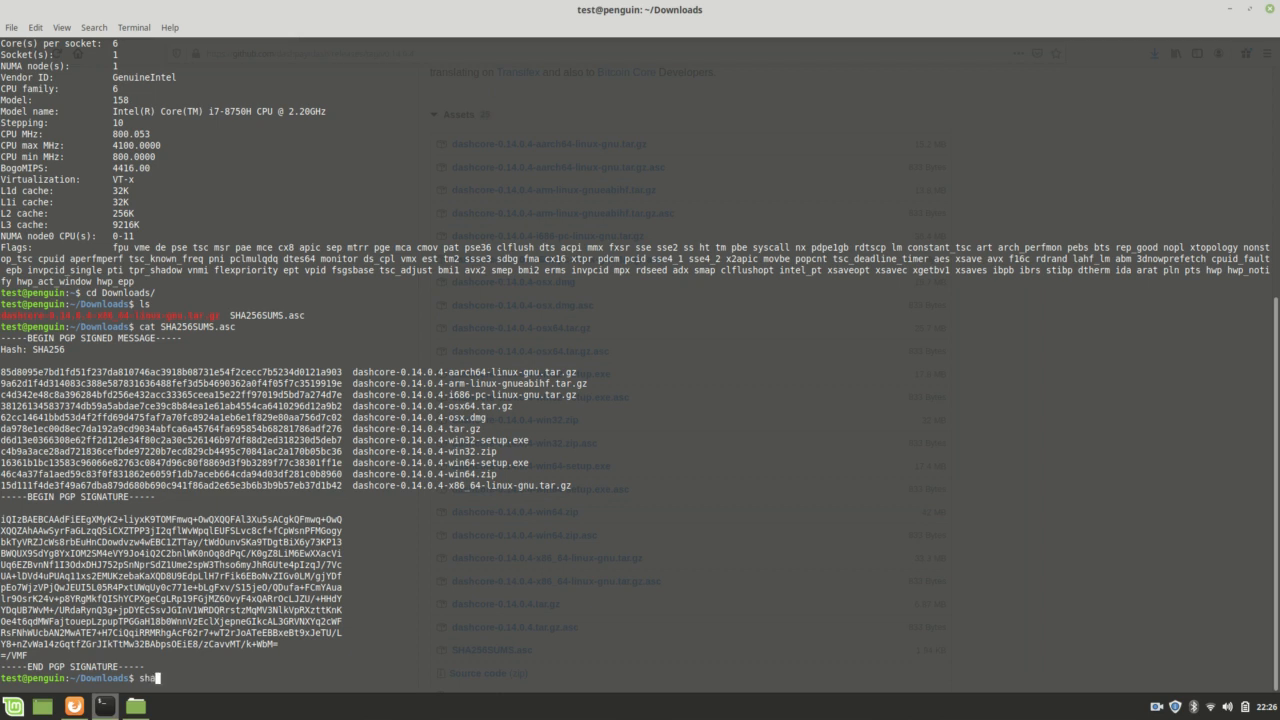
pyautogui.write('256su')
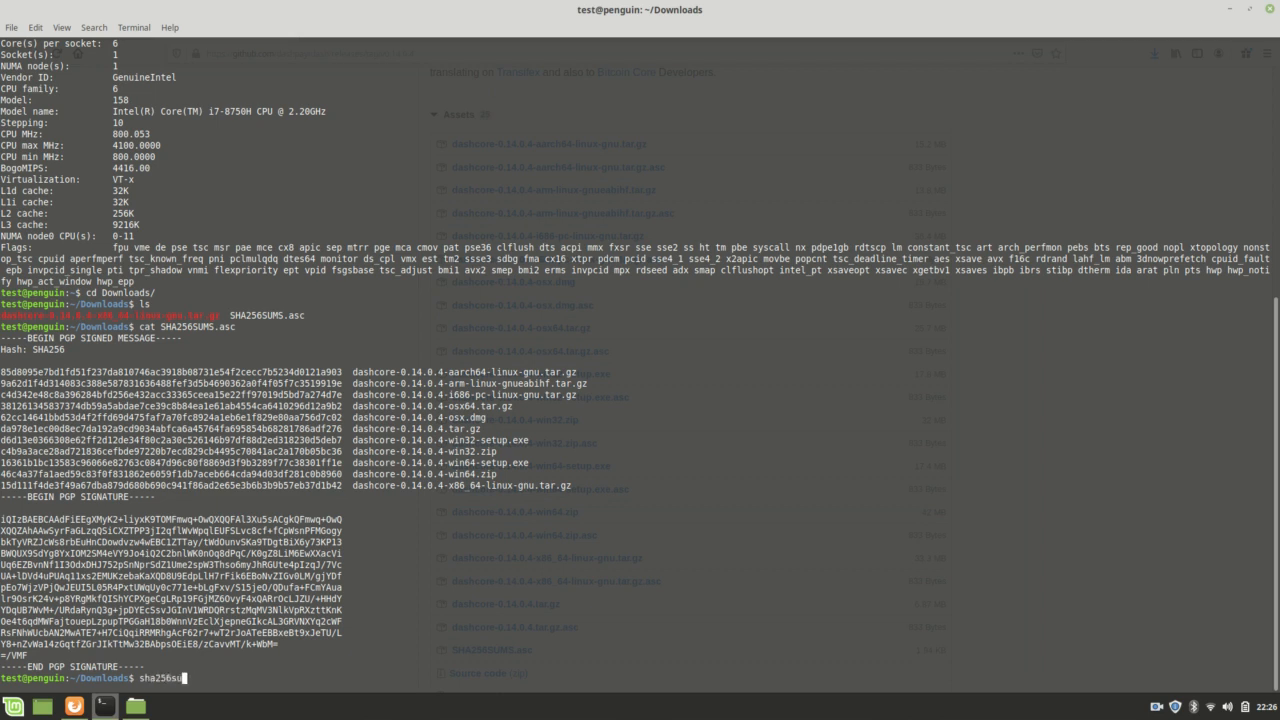
pyautogui.write('m')
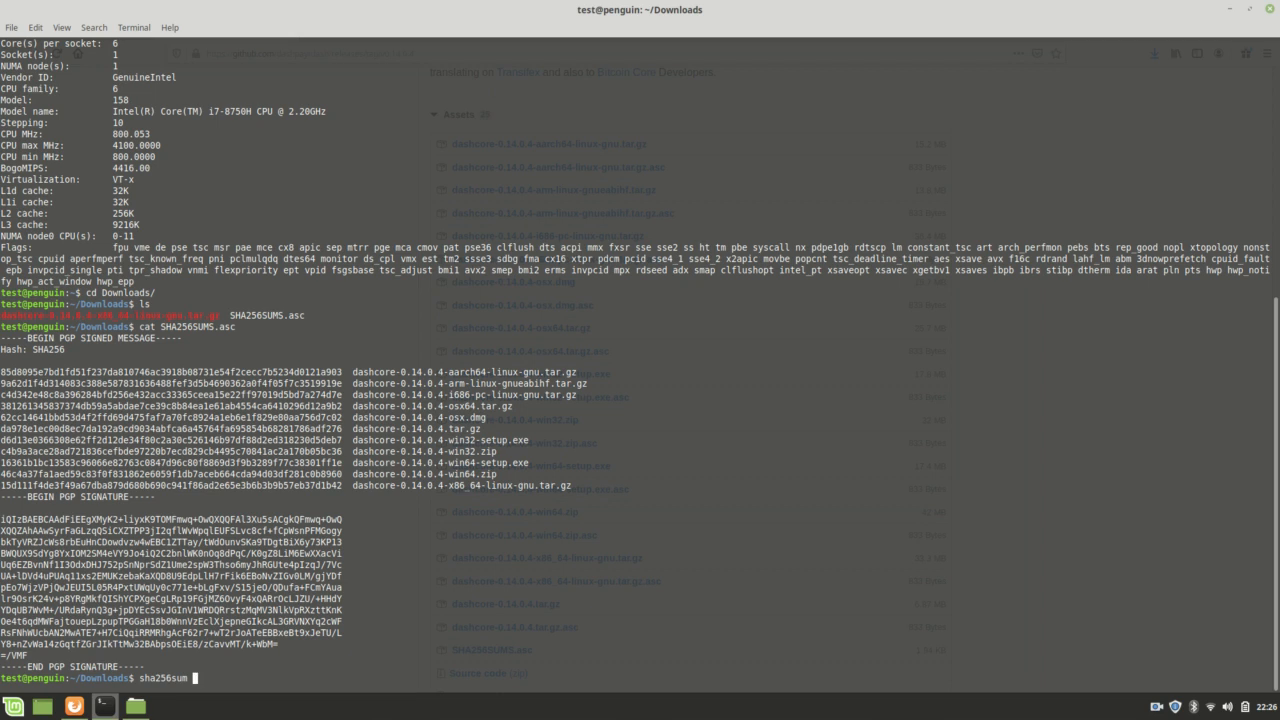
pyautogui.write('da')
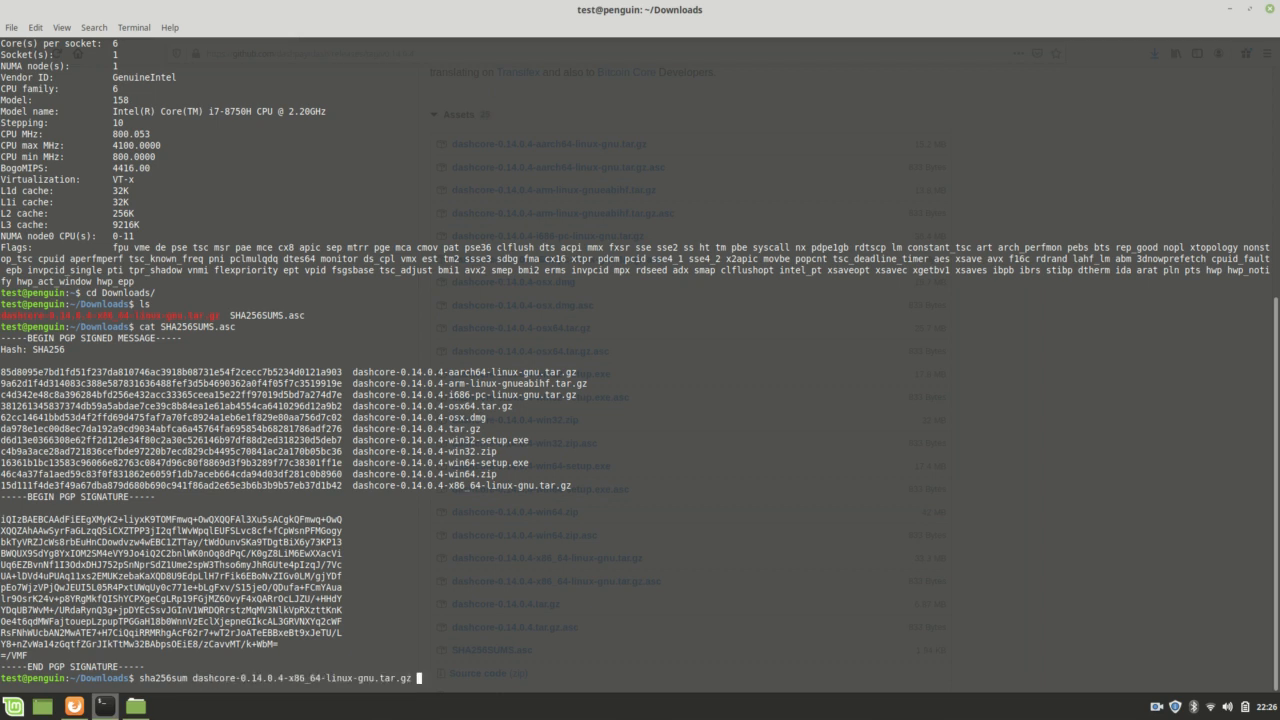
pyautogui.press('Return')
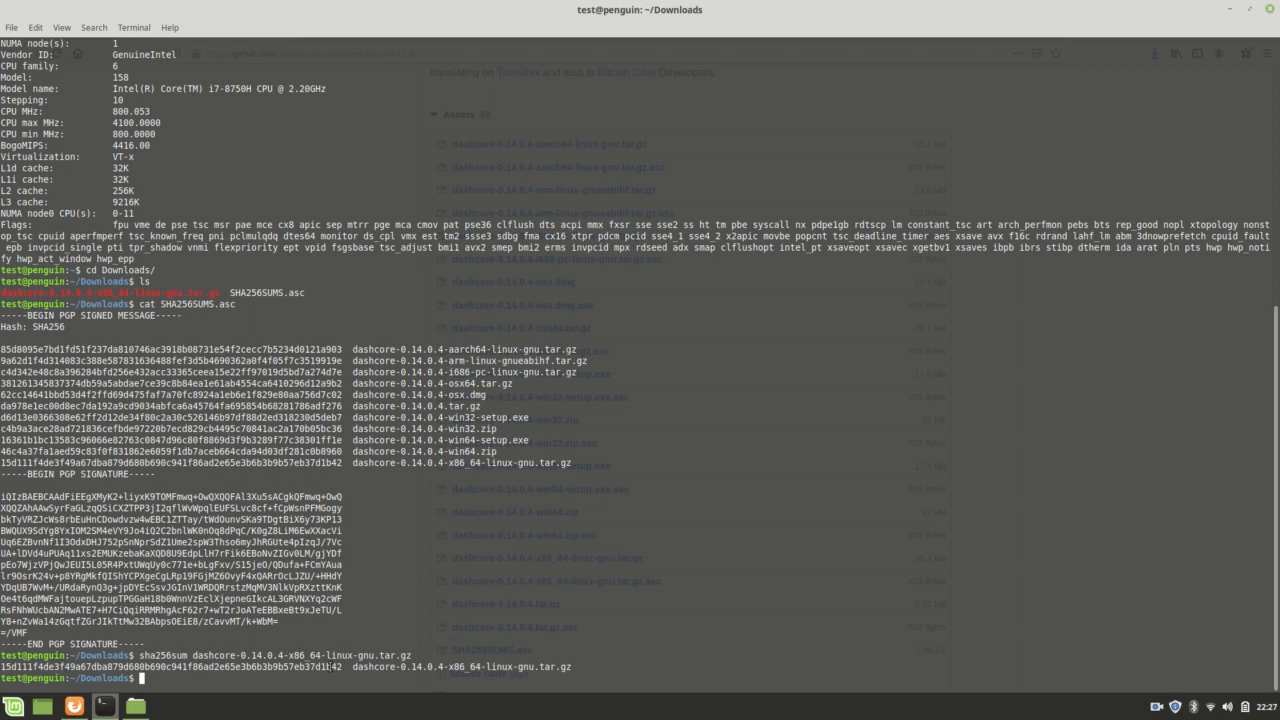
# Step: Run sha256sum --check SHA256SUMS.asc, reporting missing files for the other release builds
pyautogui.write('sha')
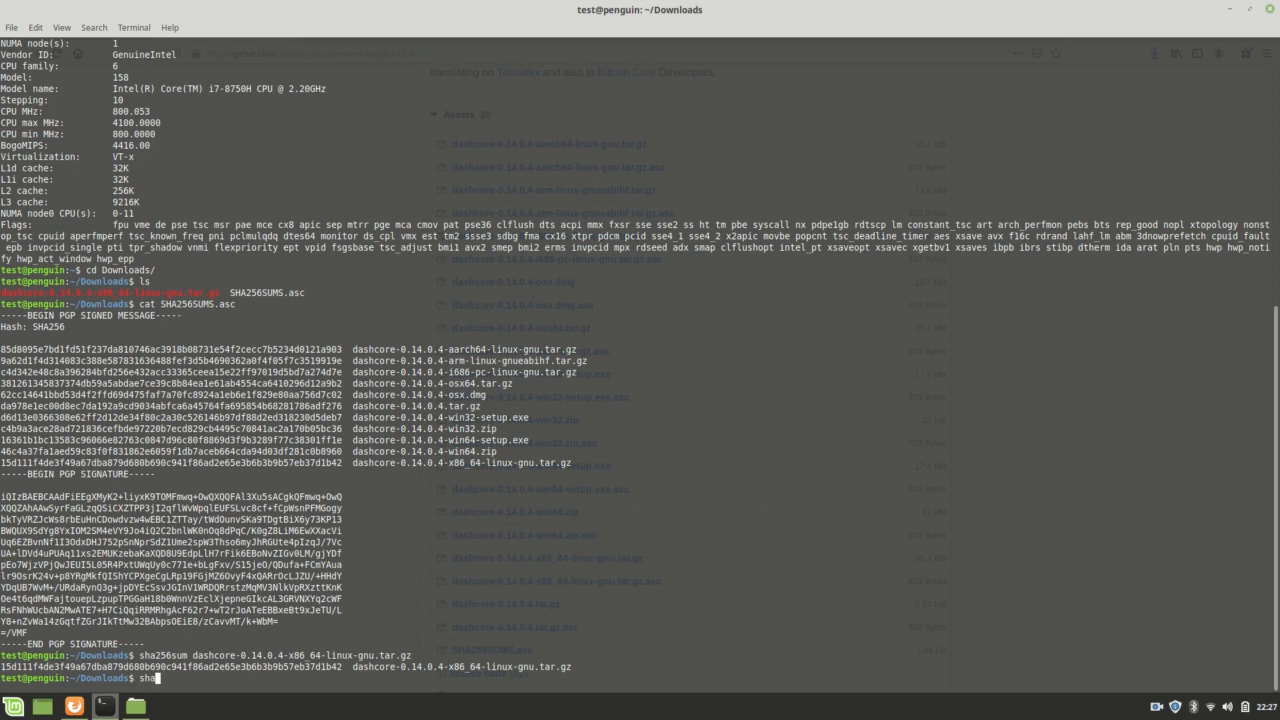
pyautogui.write('56')
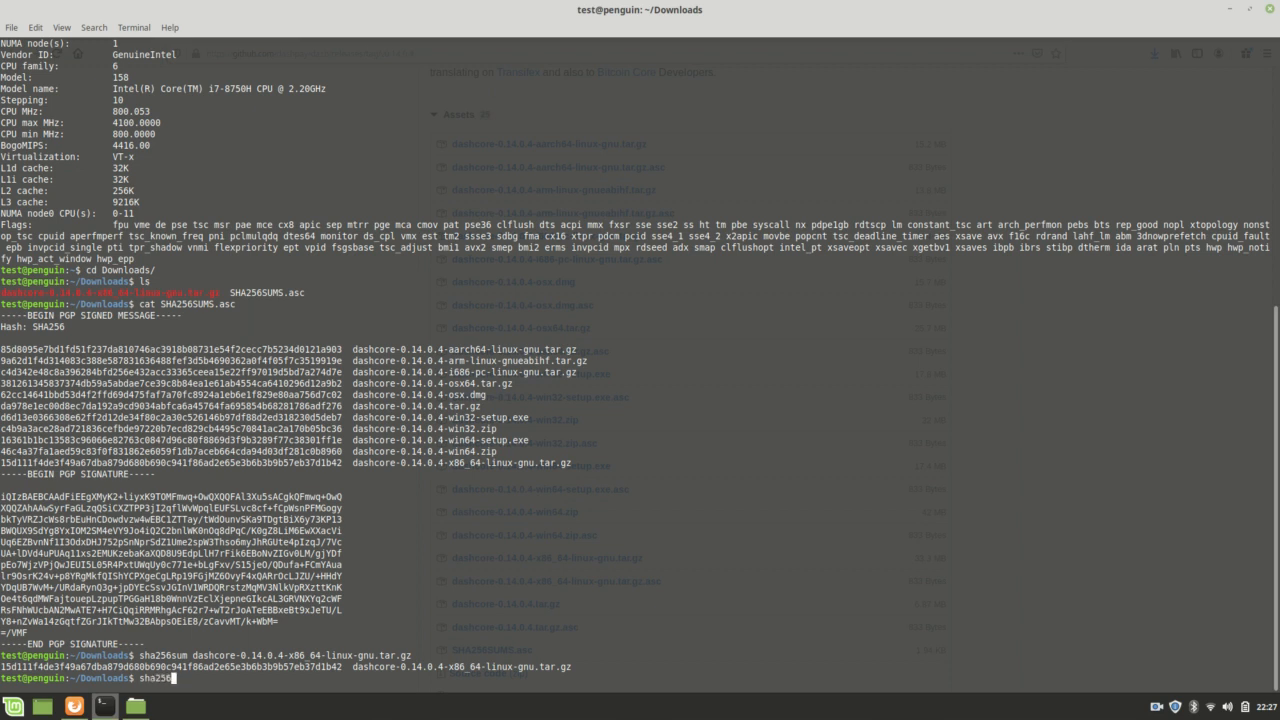
pyautogui.write('--check')
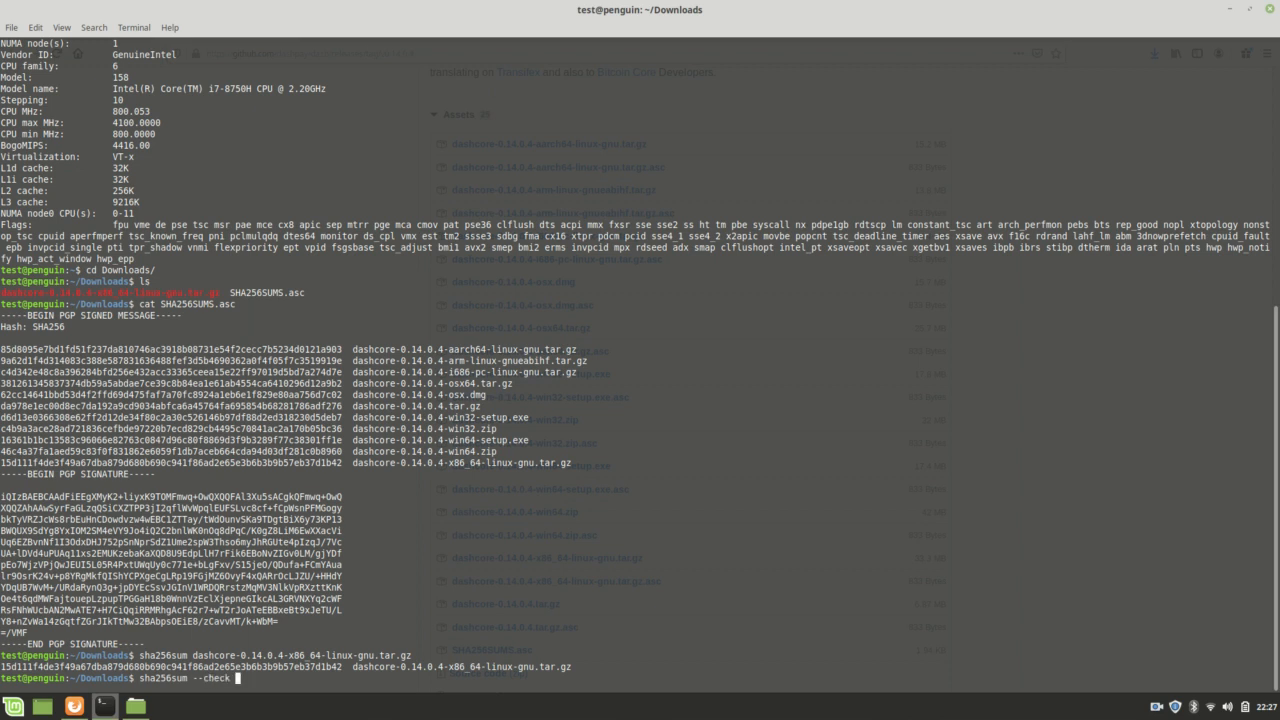
pyautogui.write('SHA256SUMS.asc')
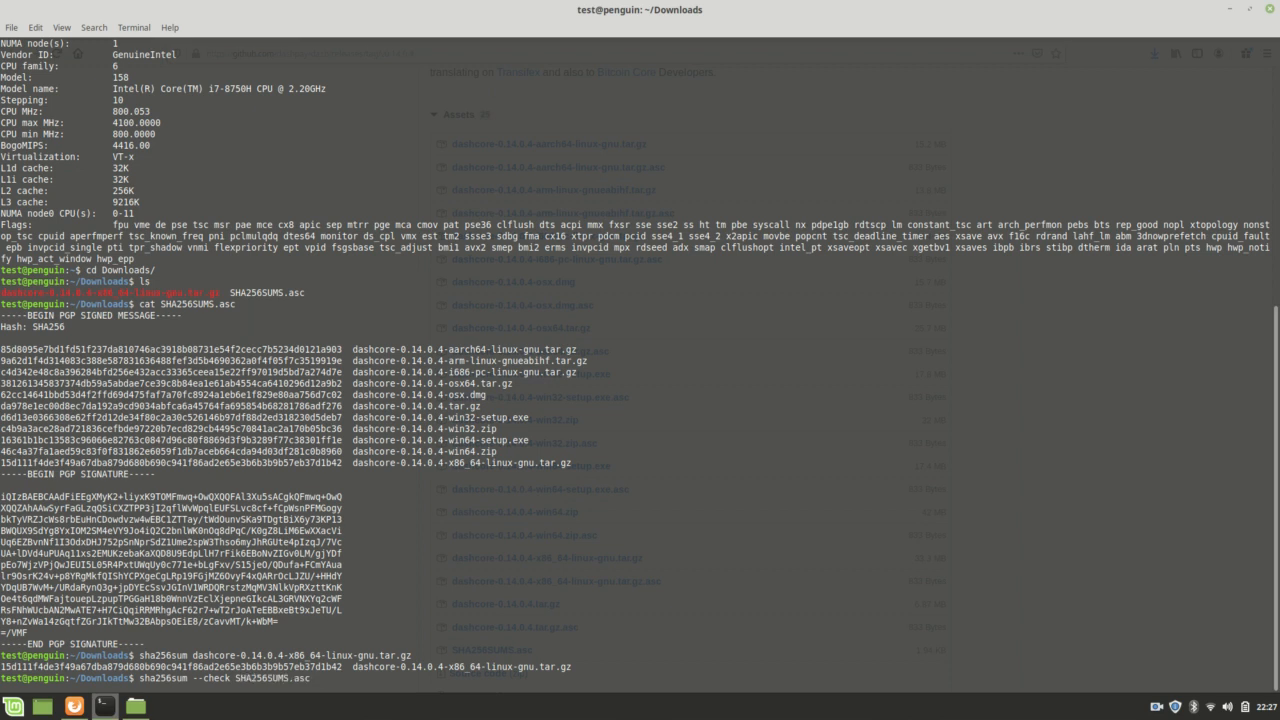
pyautogui.press('Return')
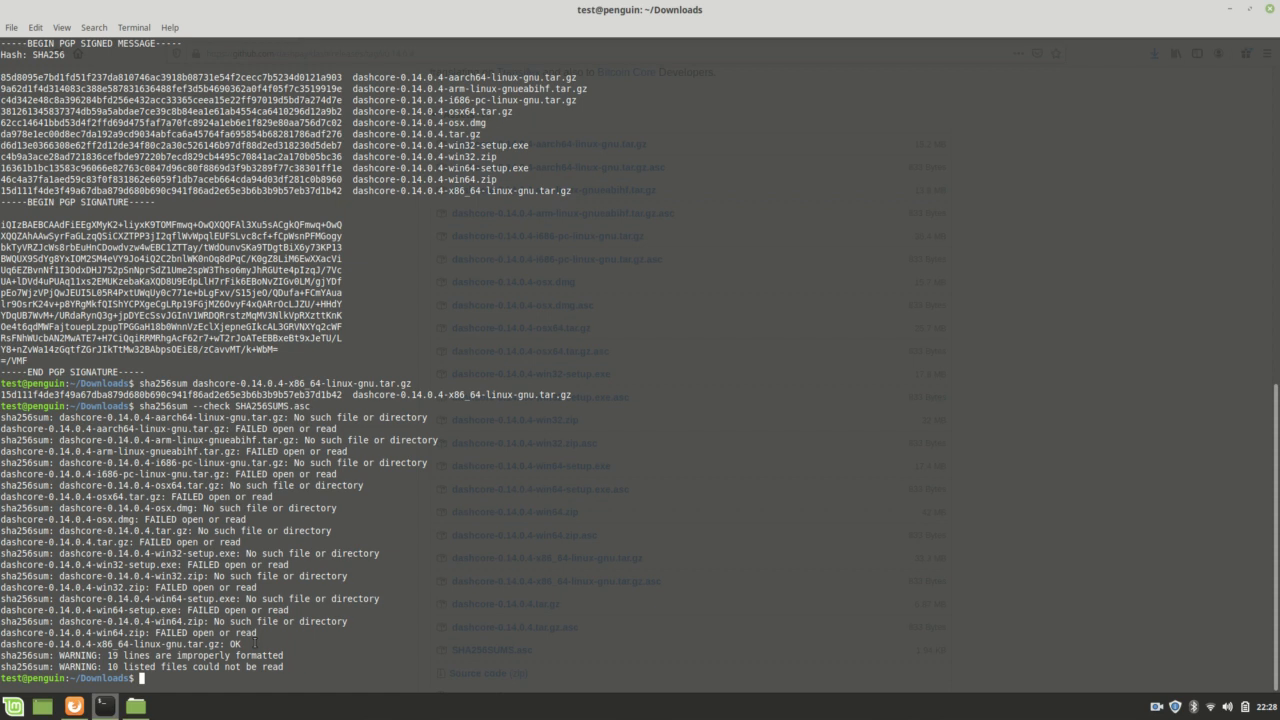
# Step: Run sha256sum --check --ignore-missing SHA256SUMS.asc to skip the absent release files
pyautogui.write('sha256')
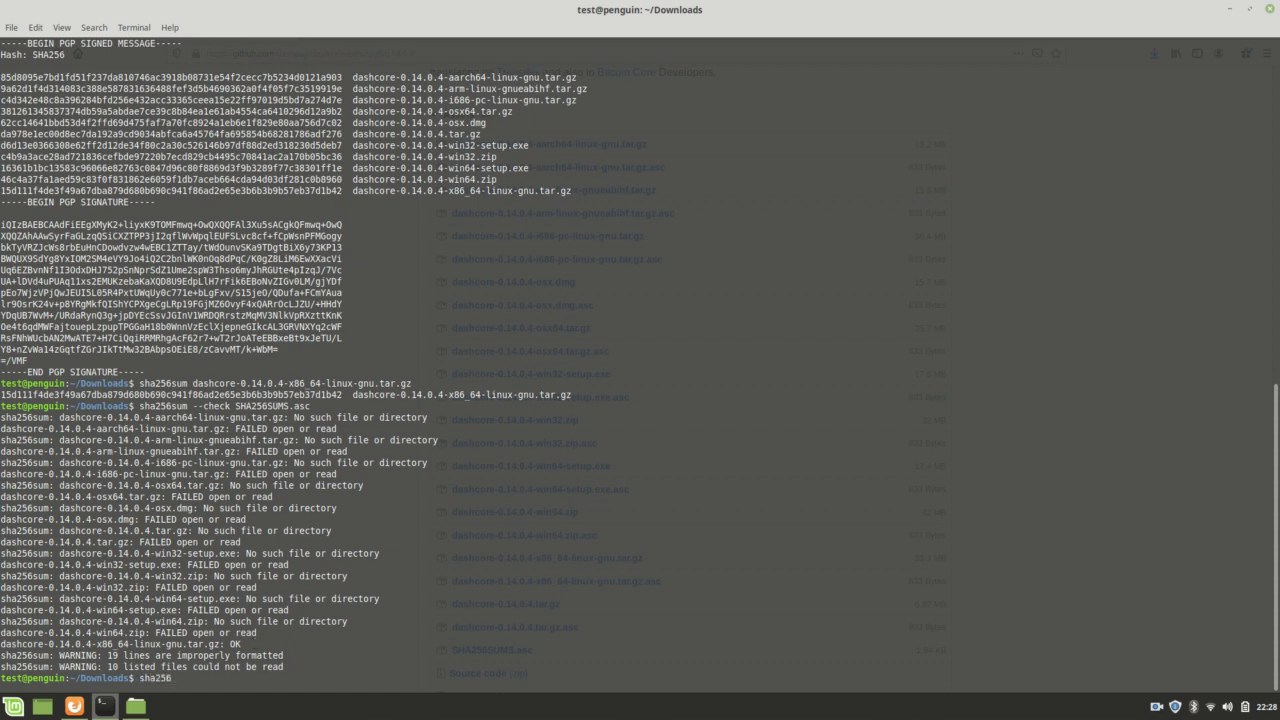
pyautogui.write('sum')
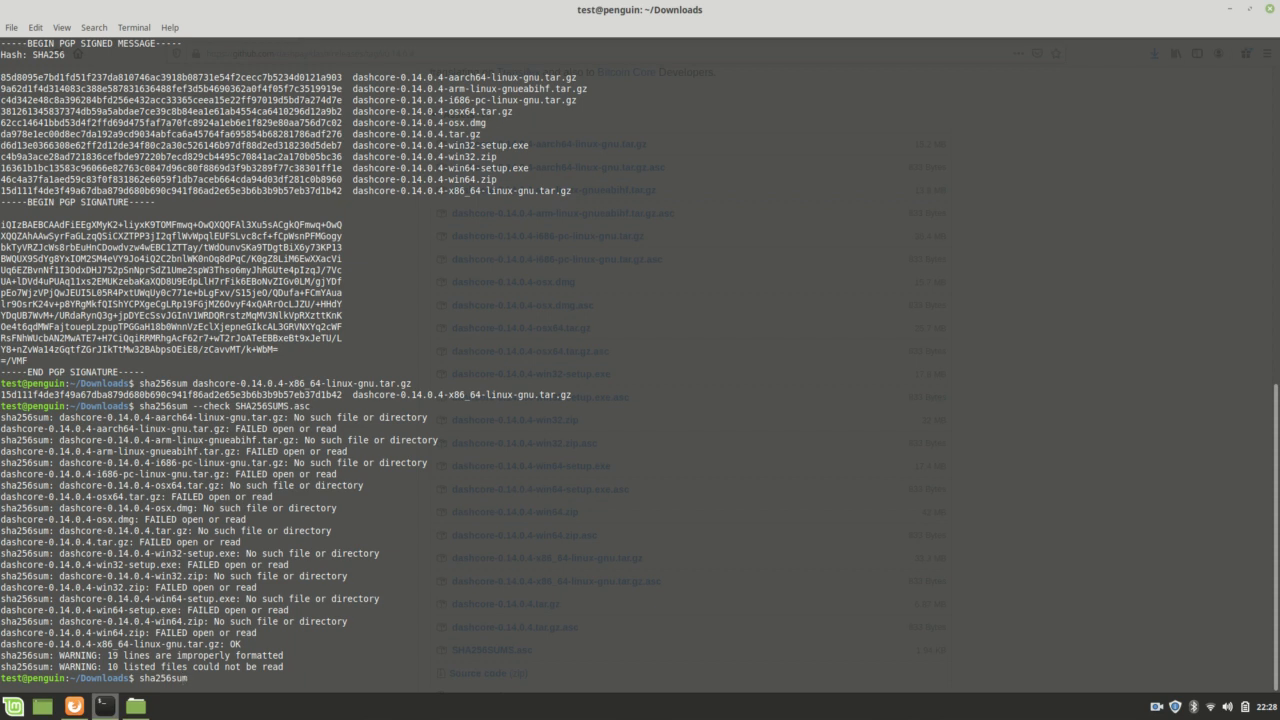
pyautogui.write('-chec')
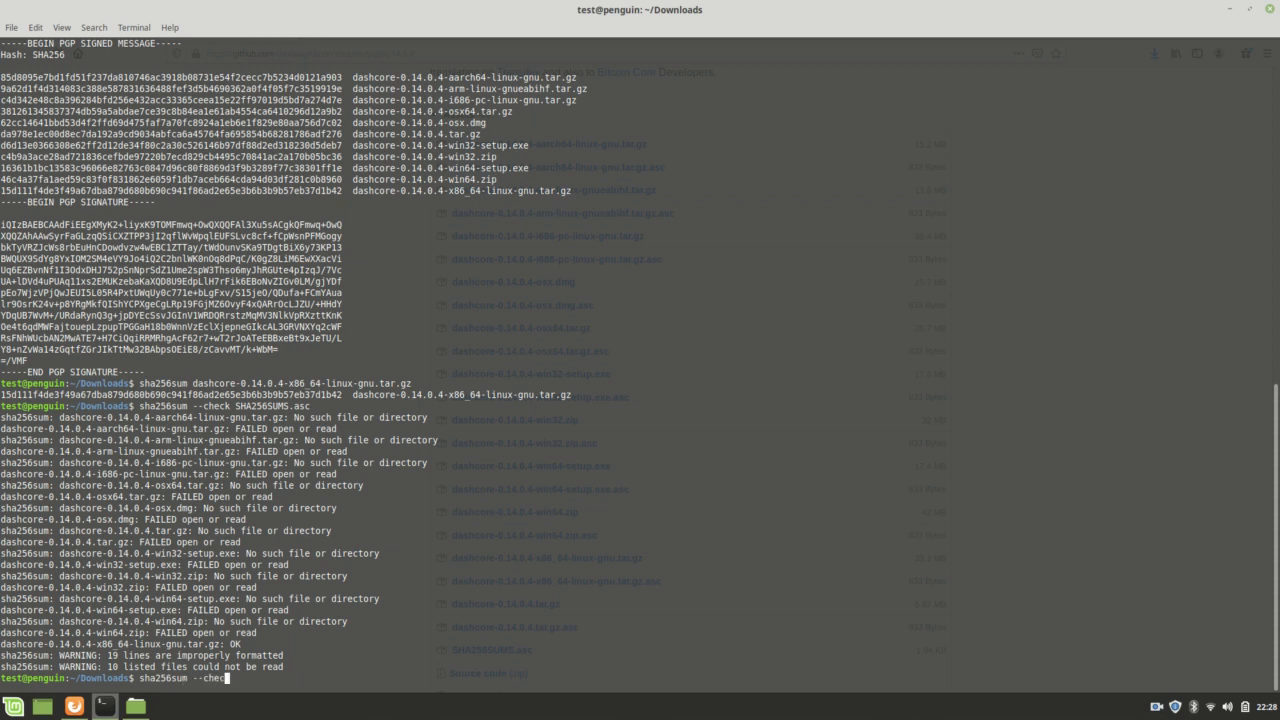
pyautogui.write('--ingnore')
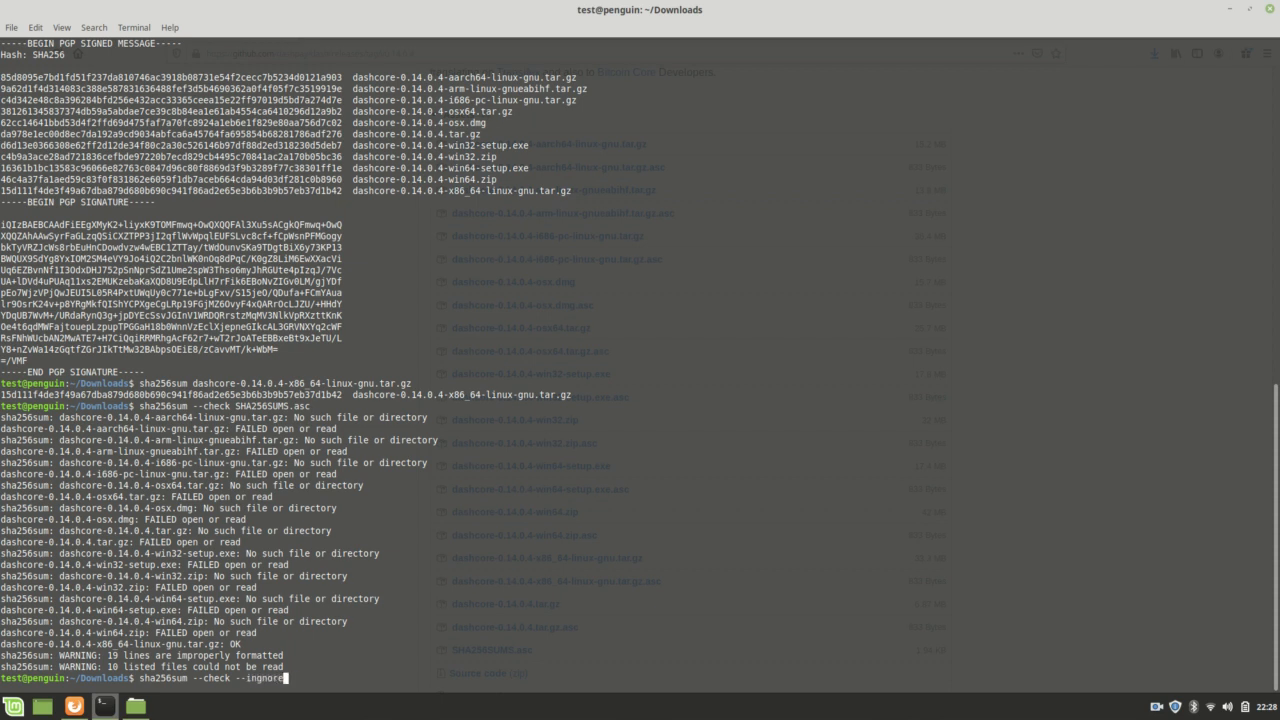
pyautogui.write('missing')
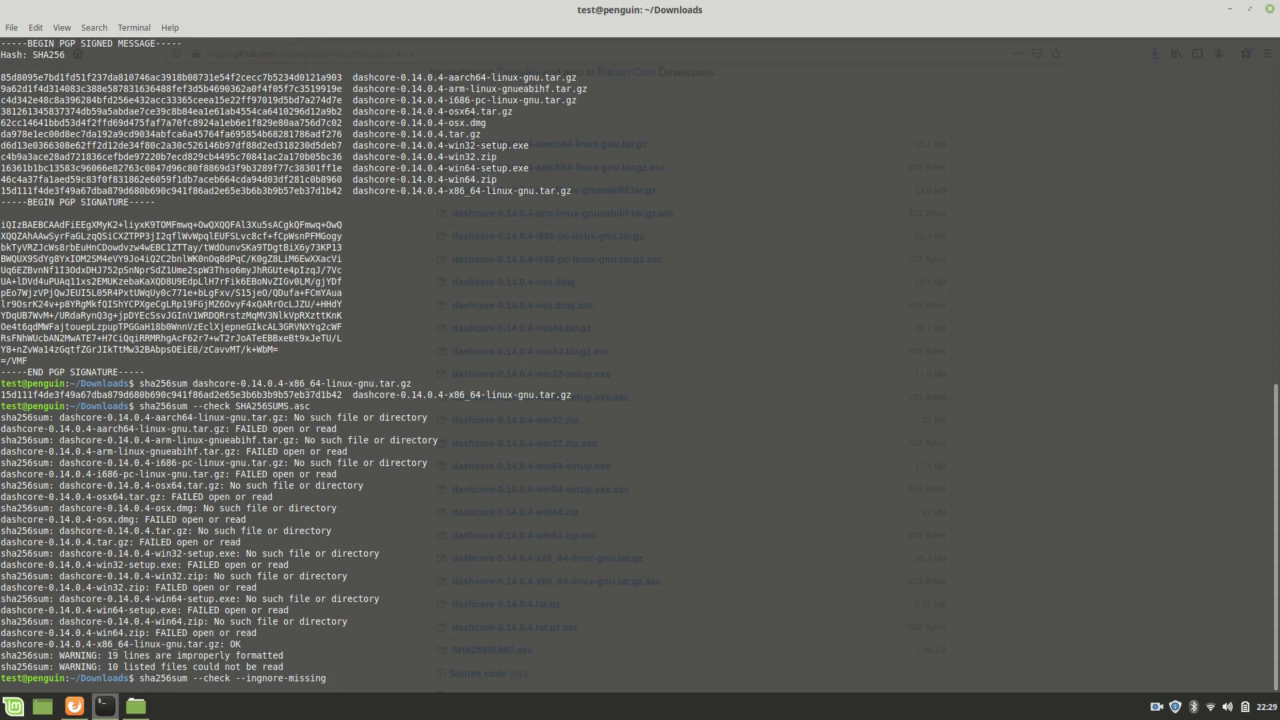
pyautogui.write('SHA256SUMS.asc')
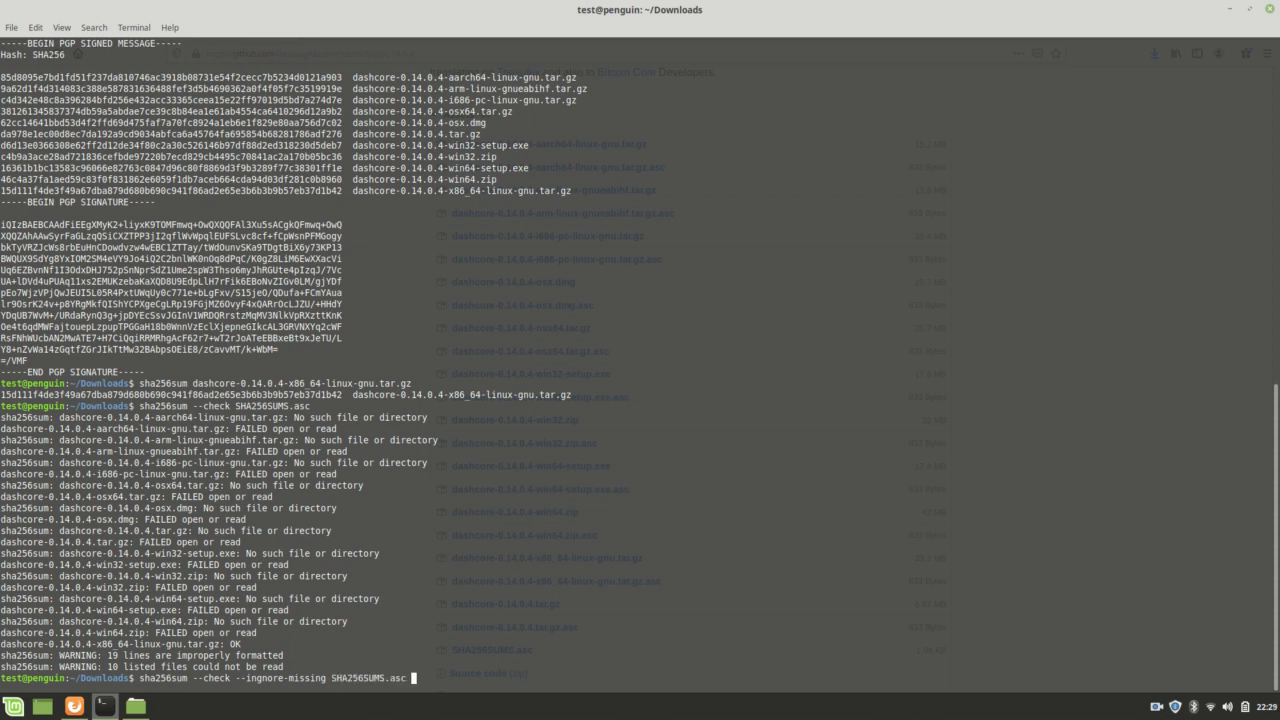
pyautogui.press('Return')
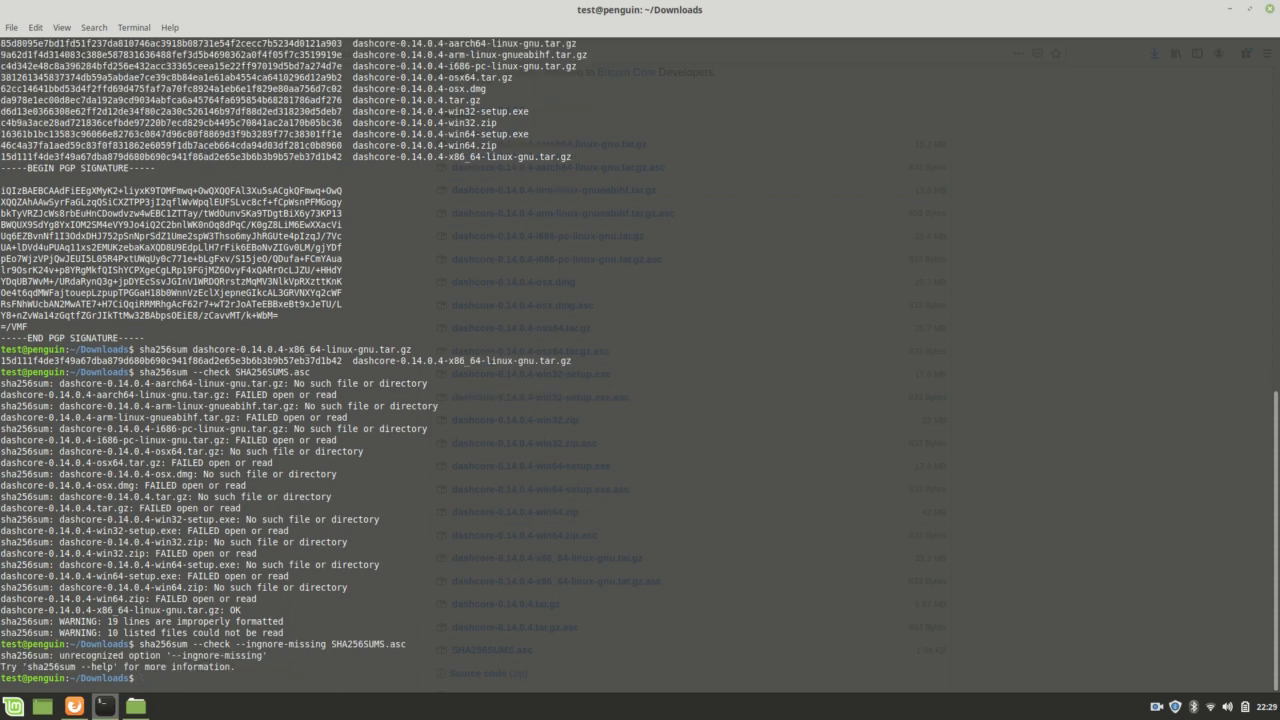
# Step: Retype the --check --ignore command, which is rejected as an unrecognized option
pyautogui.write('sha256sum')
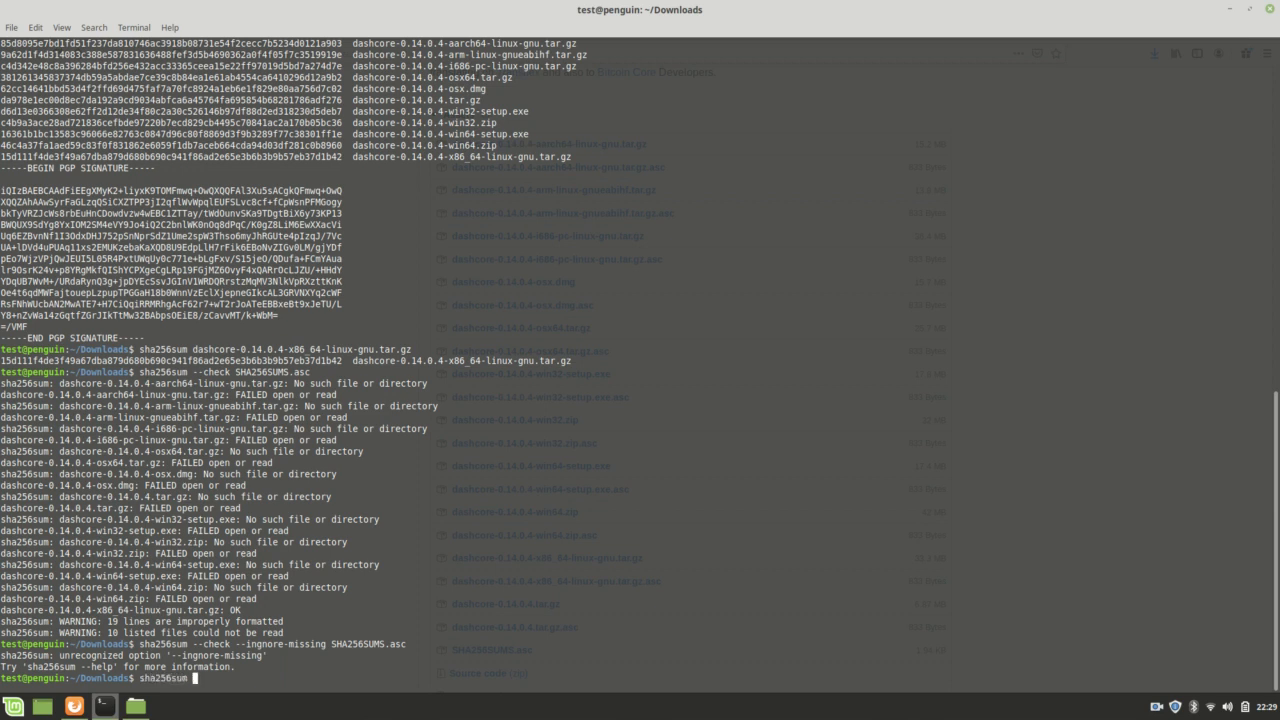
pyautogui.write('--check')
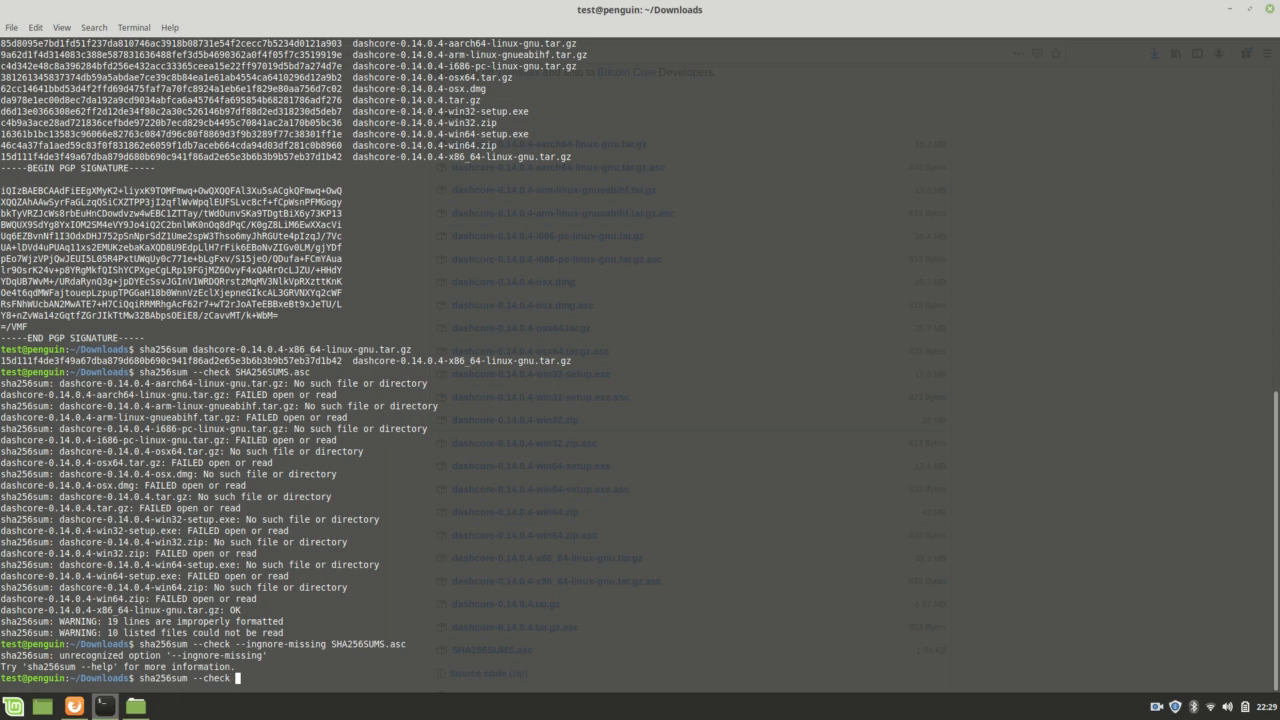
pyautogui.write('--ignore-missing S')
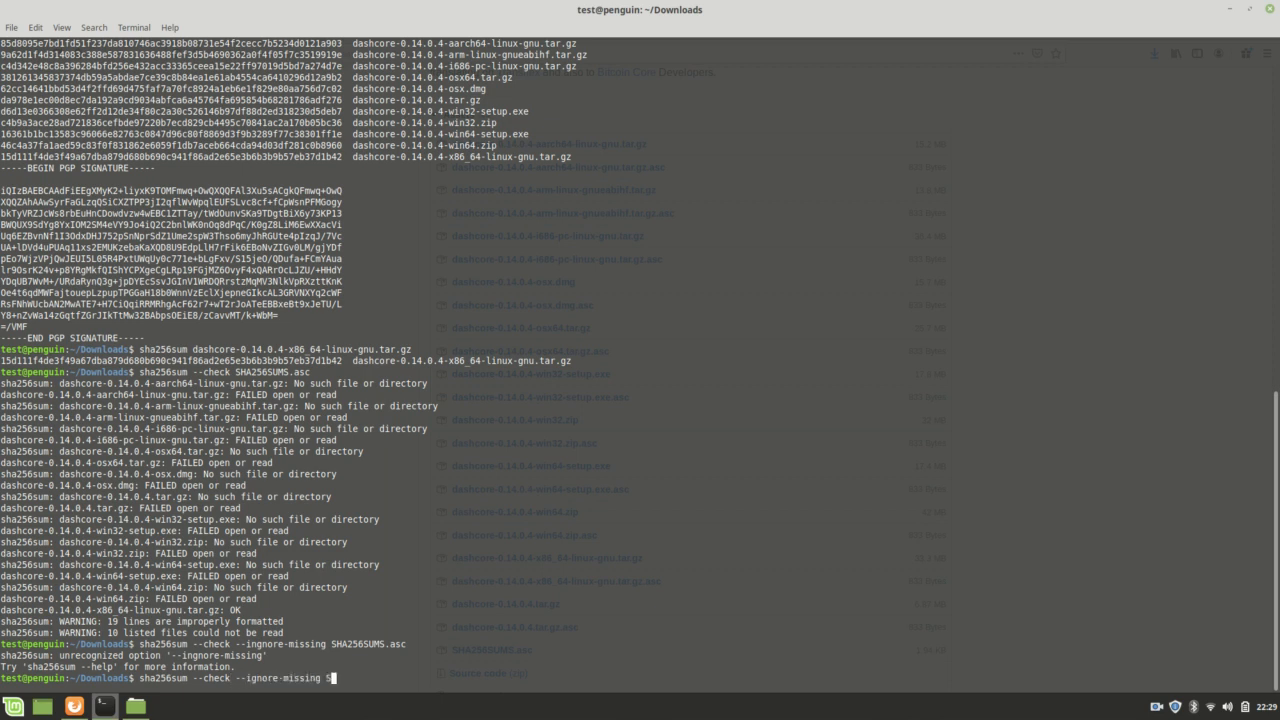
pyautogui.press('Return')
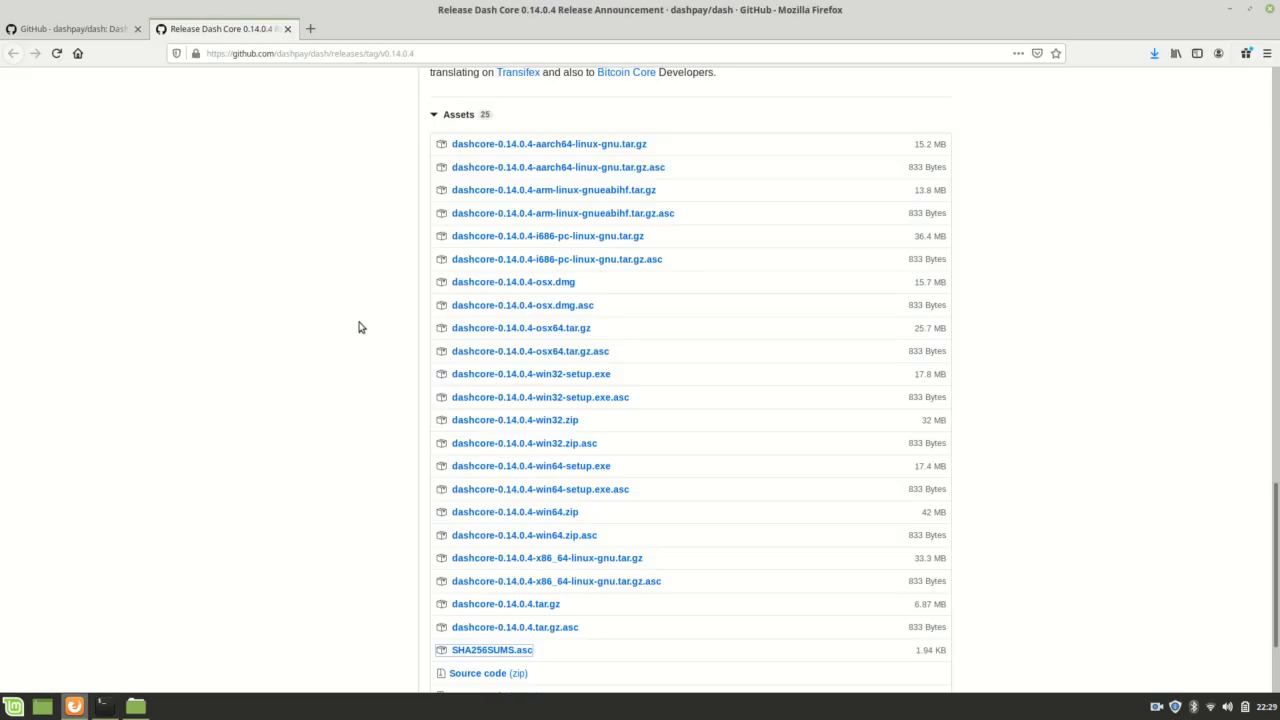
# Step: Navigate the dashpay/dash repository into contrib/gitian-keys, listing developers' key files
pyautogui.click(70, 28)
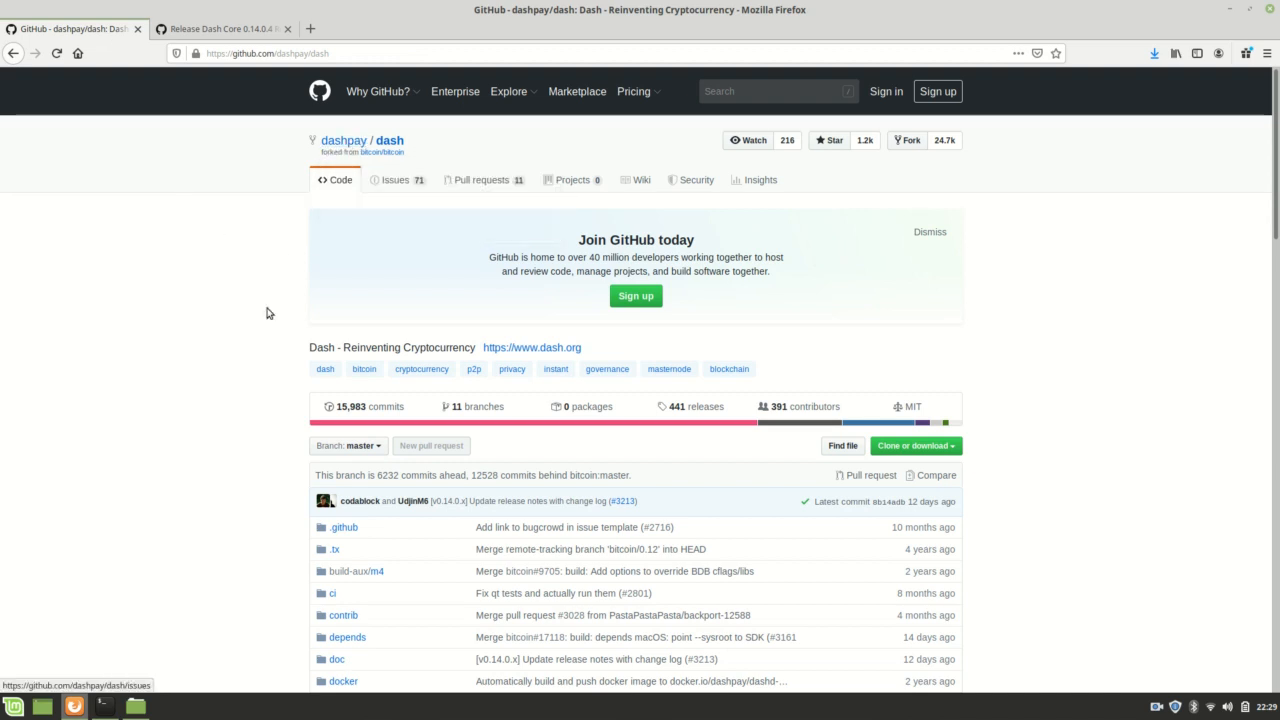
pyautogui.scroll(-3)
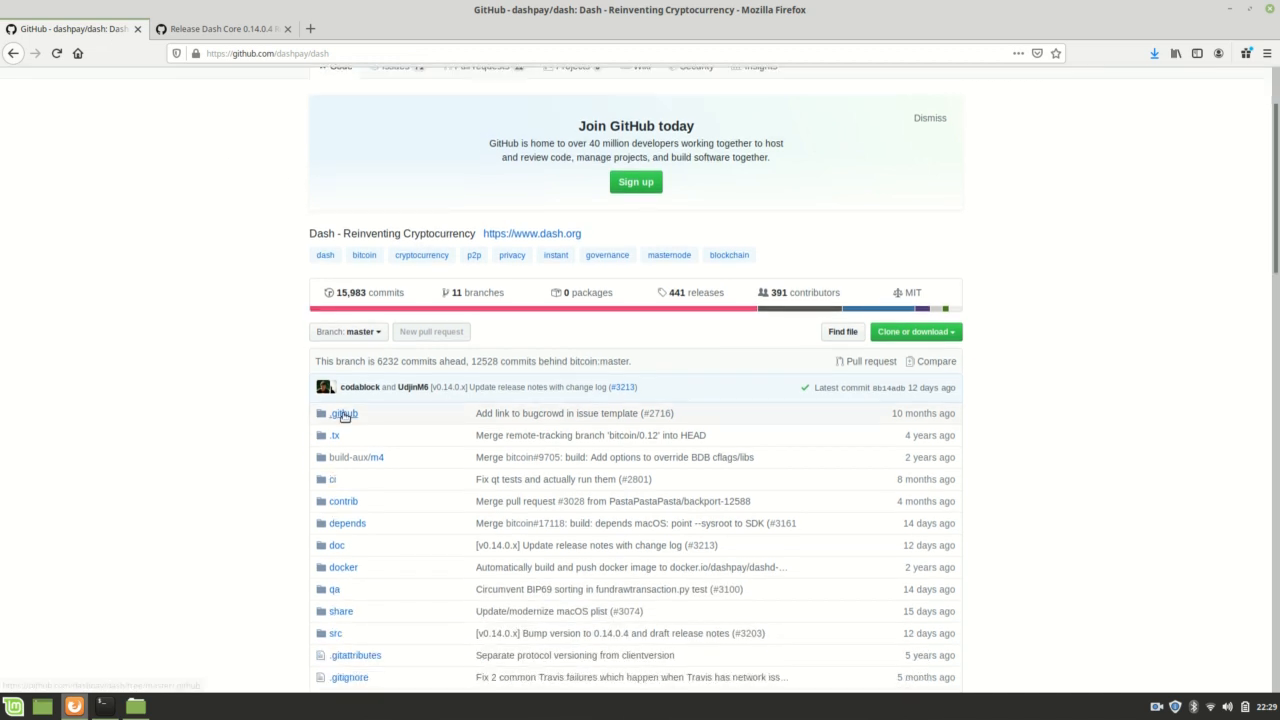
pyautogui.click(344, 500)
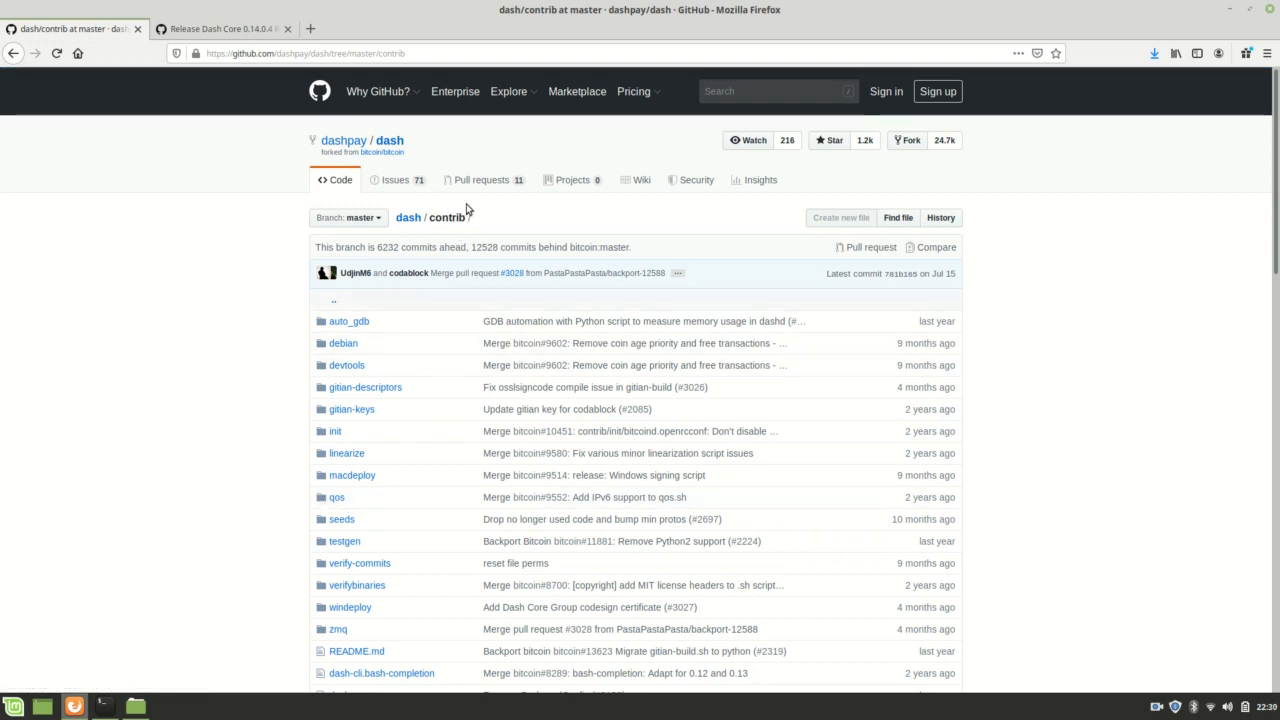
pyautogui.moveTo(352, 408)
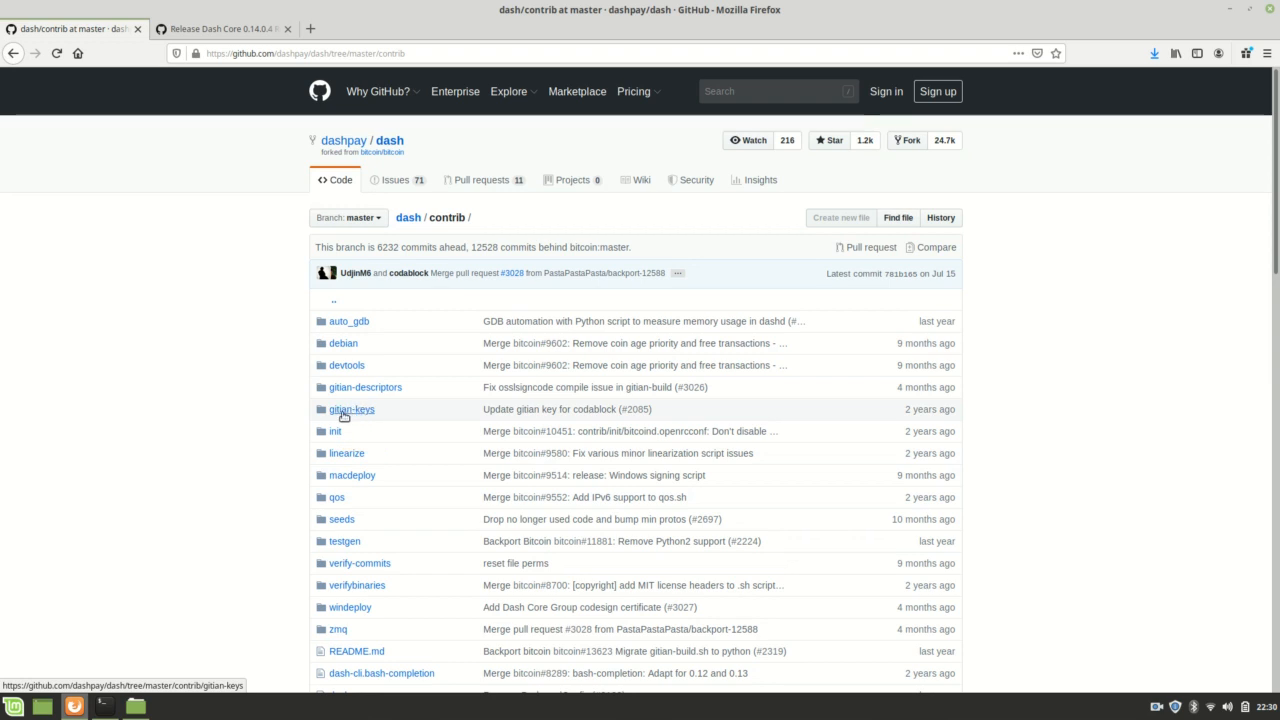
pyautogui.click(352, 408)
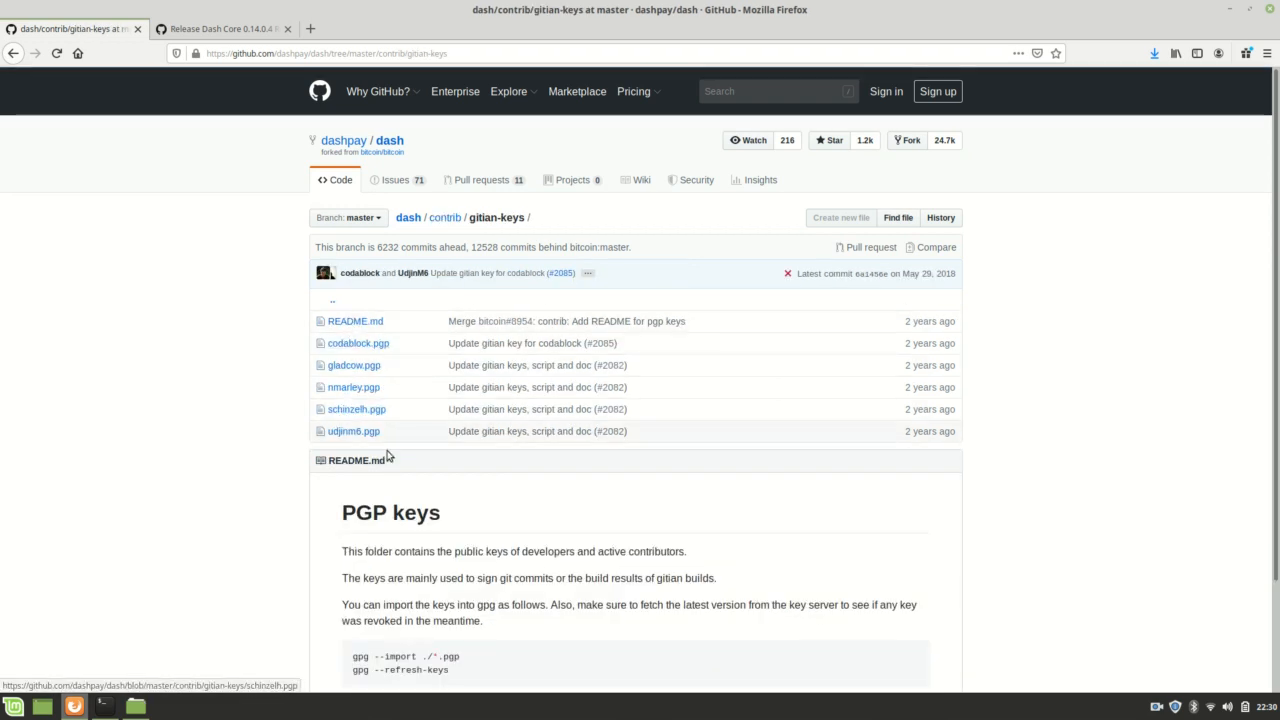
pyautogui.moveTo(352, 432)
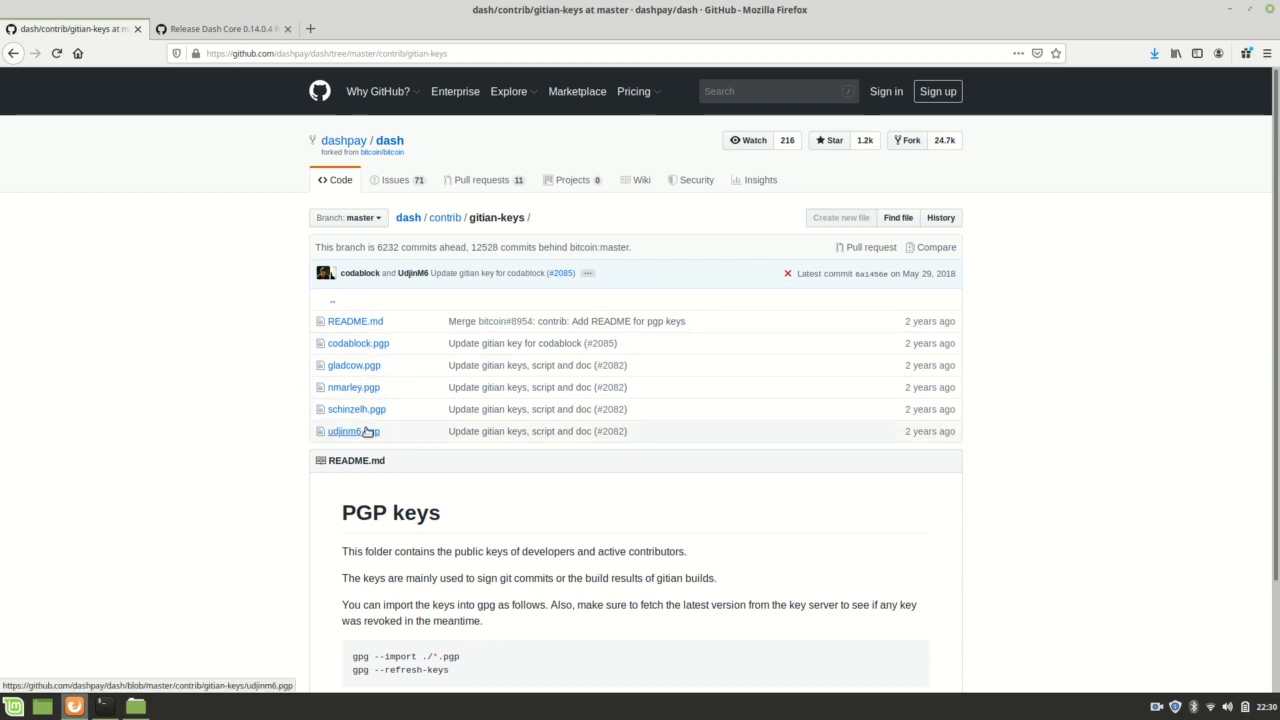
pyautogui.moveTo(366, 448)
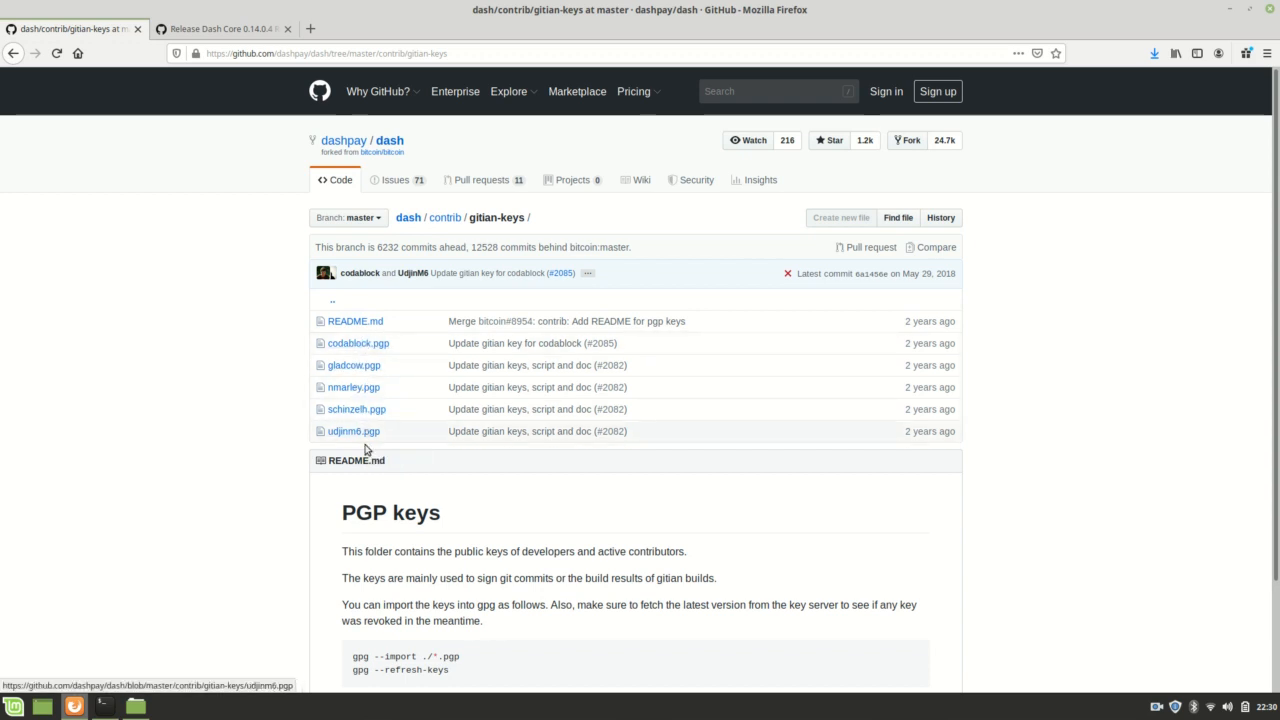
pyautogui.moveTo(358, 344)
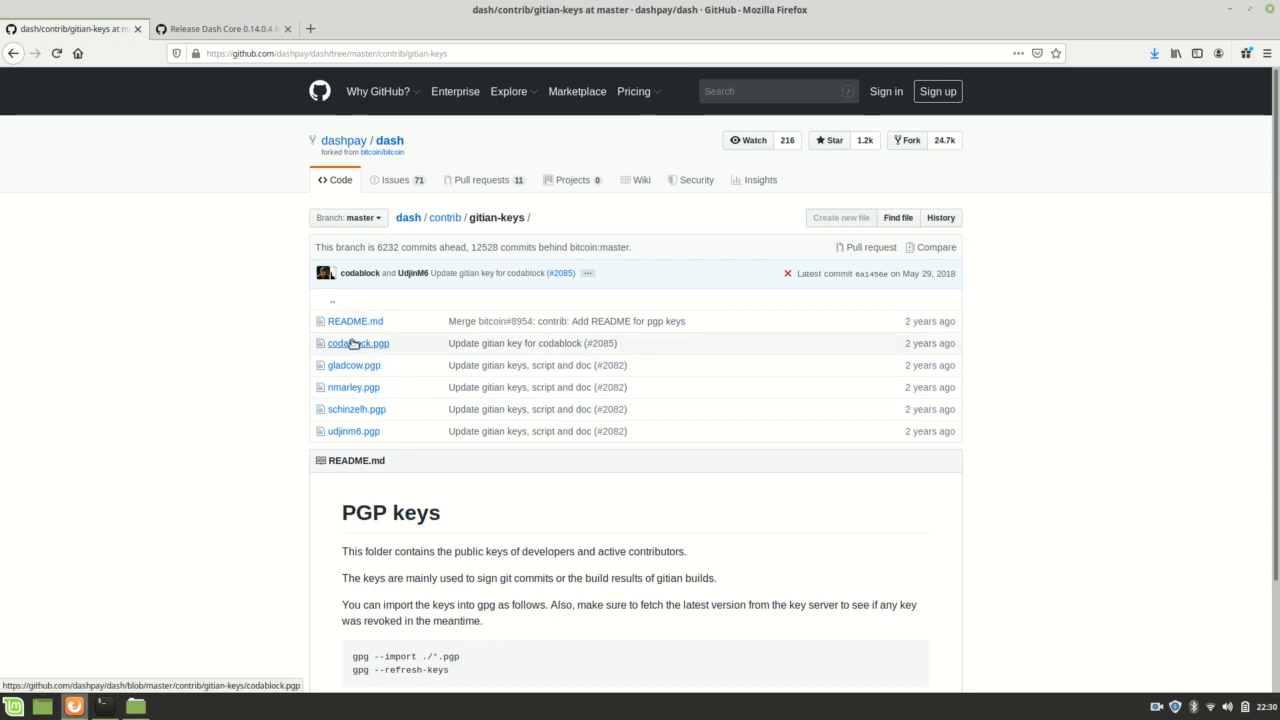
# Step: Open codablock.pgp and select its full PGP public key block, then return to the terminal
pyautogui.click(358, 344)
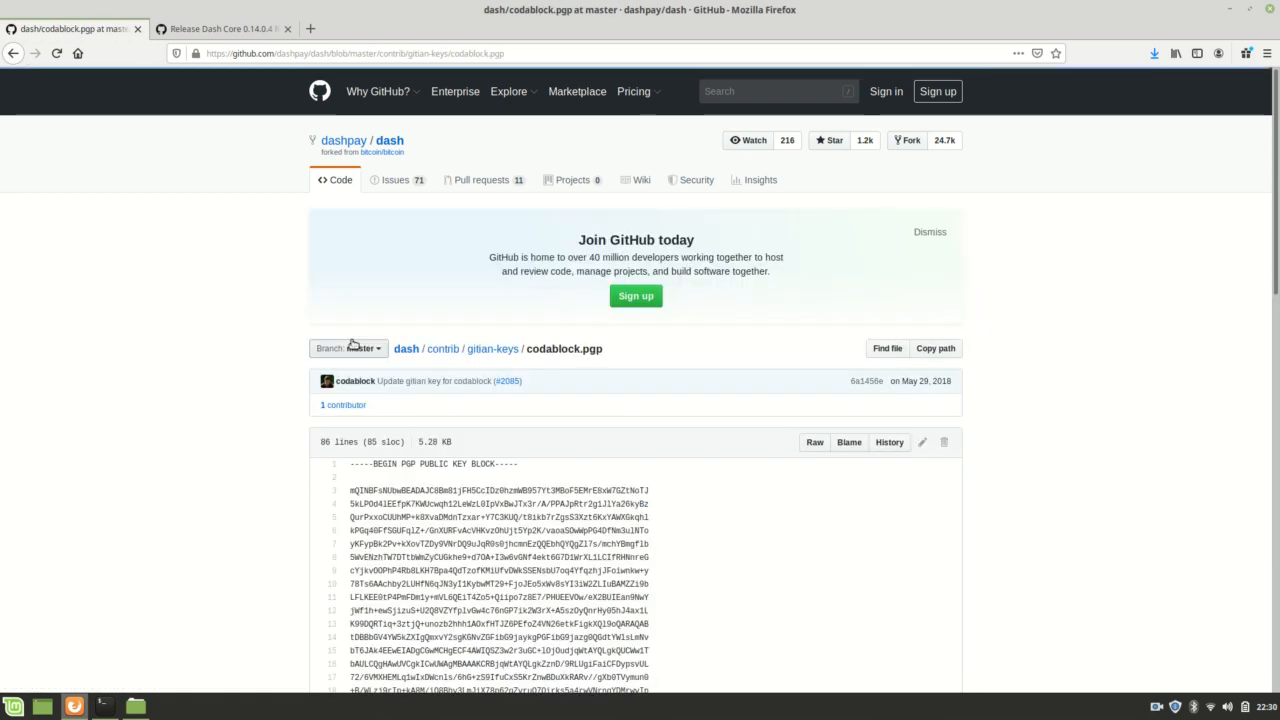
pyautogui.scroll(-3)
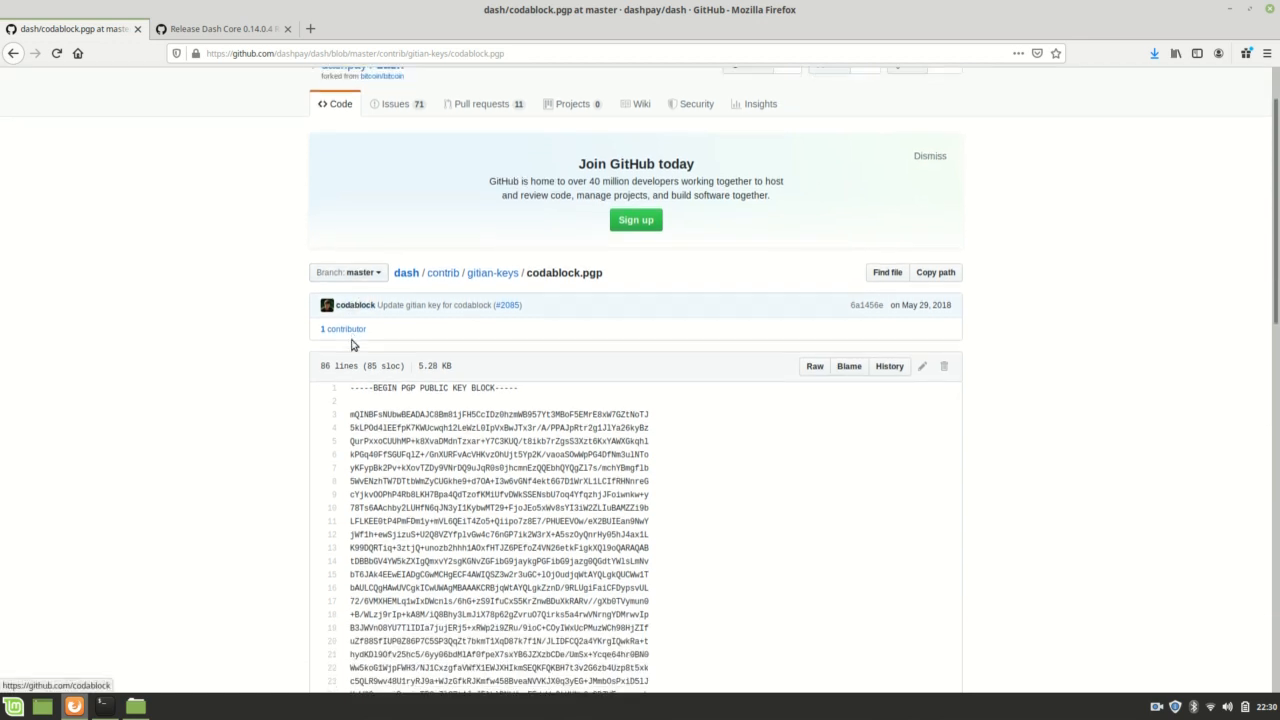
pyautogui.scroll(-3)
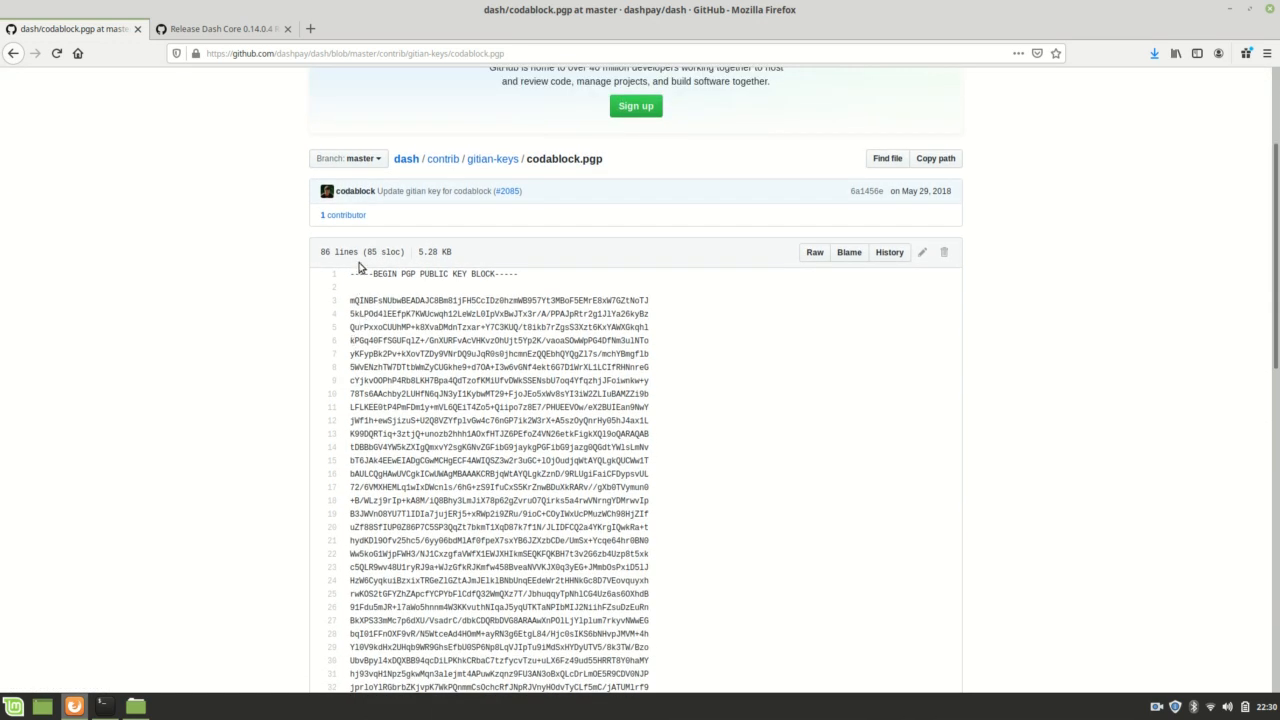
pyautogui.moveTo(356, 268)
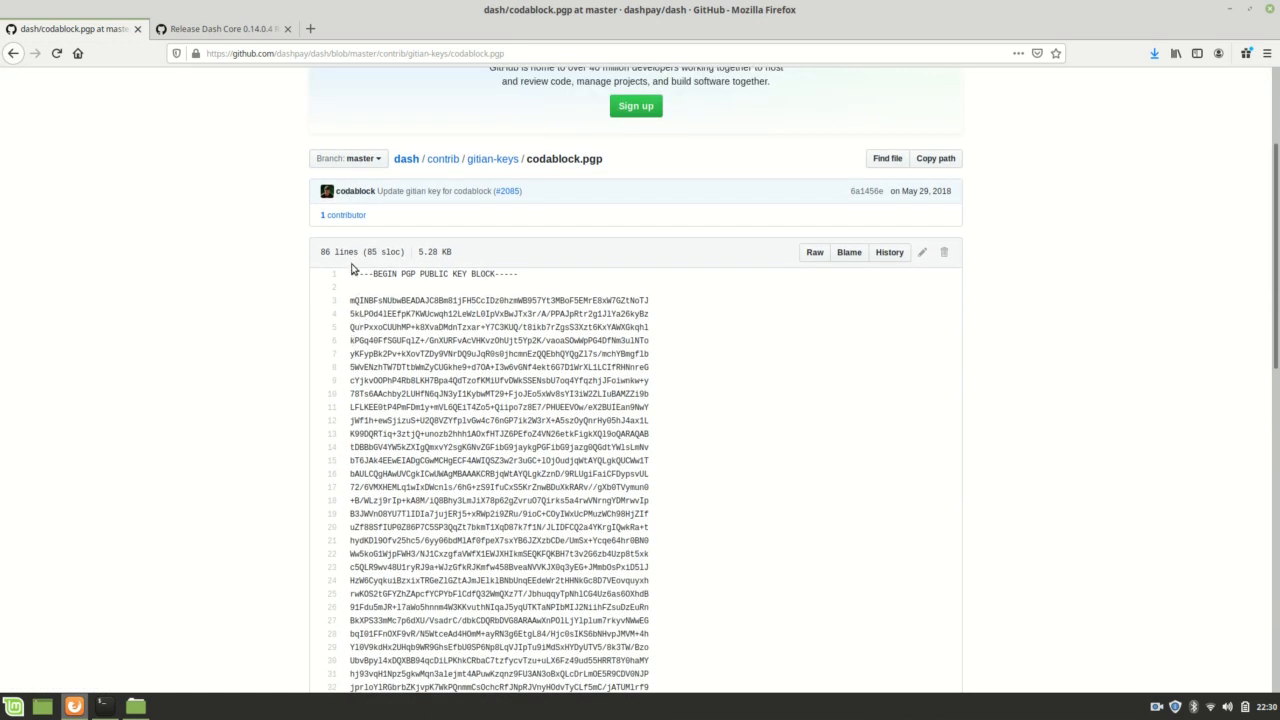
pyautogui.moveTo(350, 274); pyautogui.dragTo(500, 316)
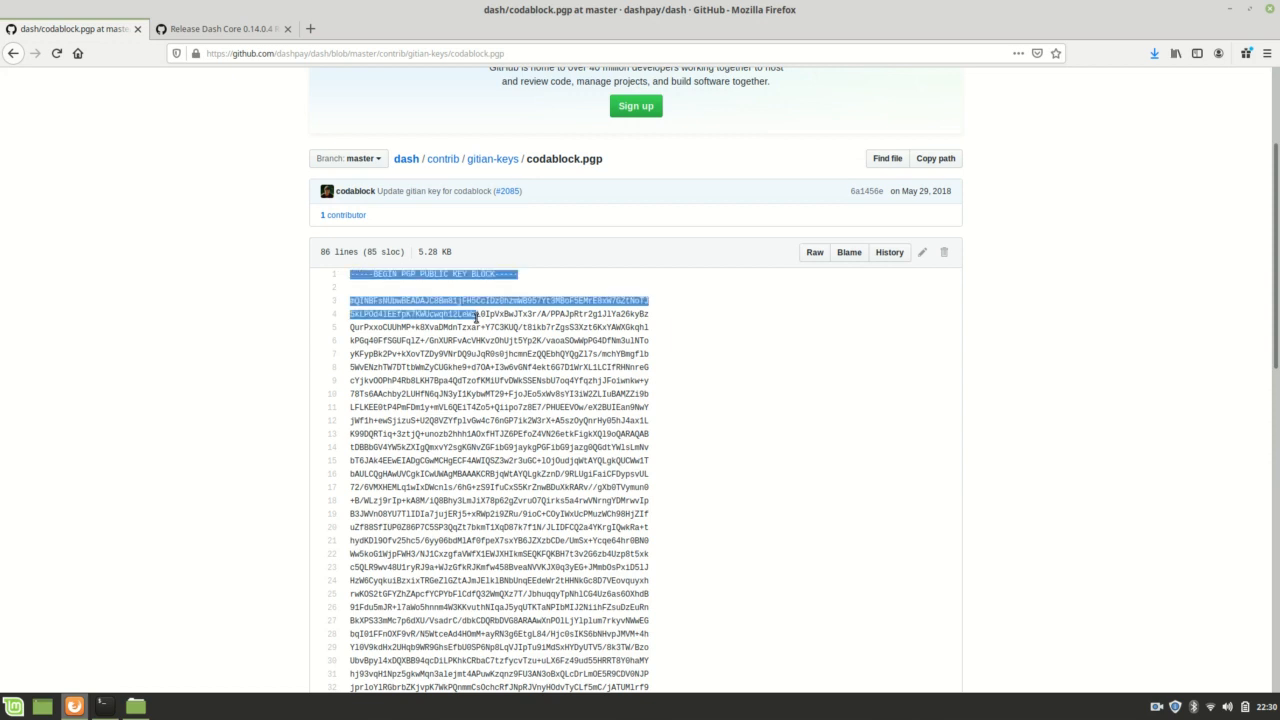
pyautogui.moveTo(476, 314); pyautogui.dragTo(476, 328)
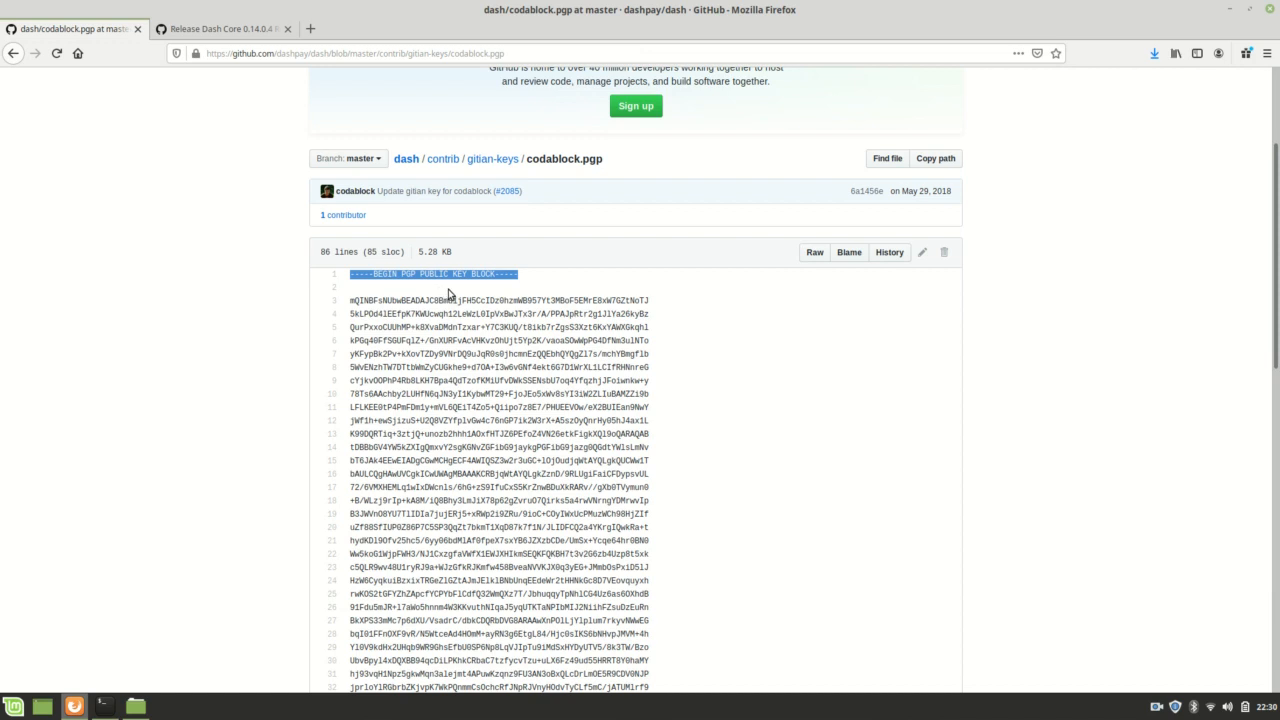
pyautogui.scroll(-3)
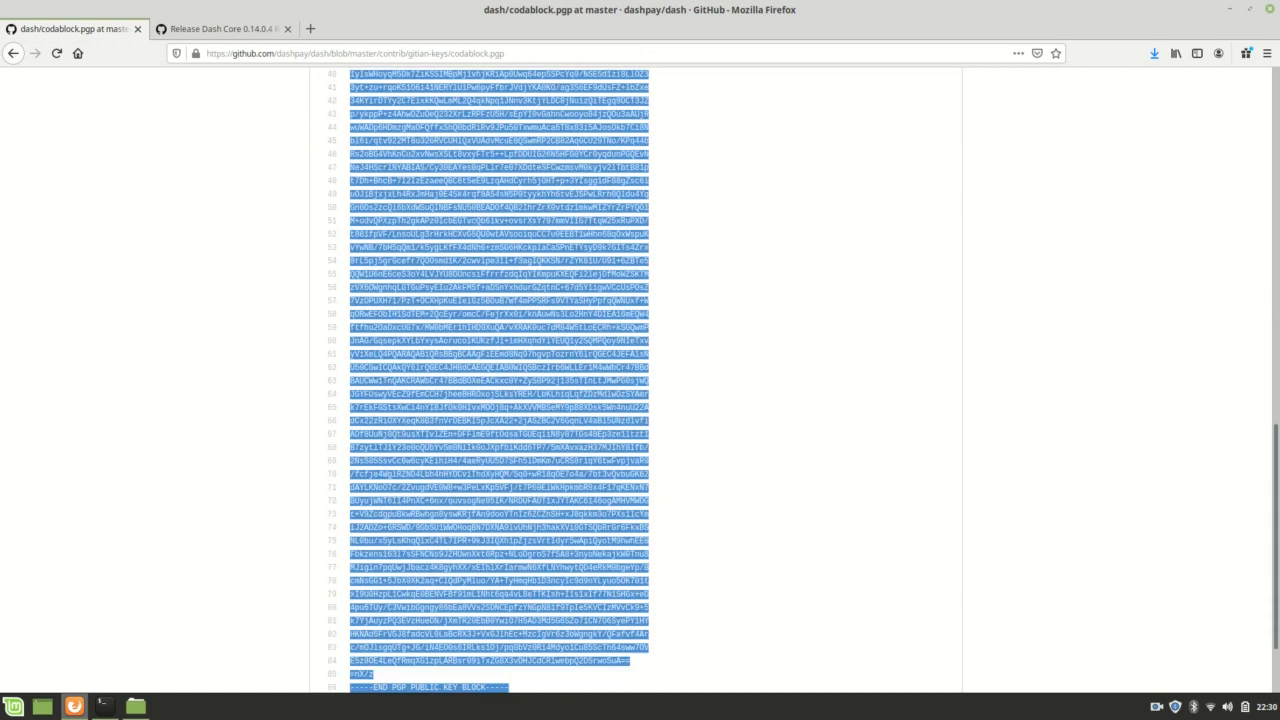
pyautogui.scroll(-3)
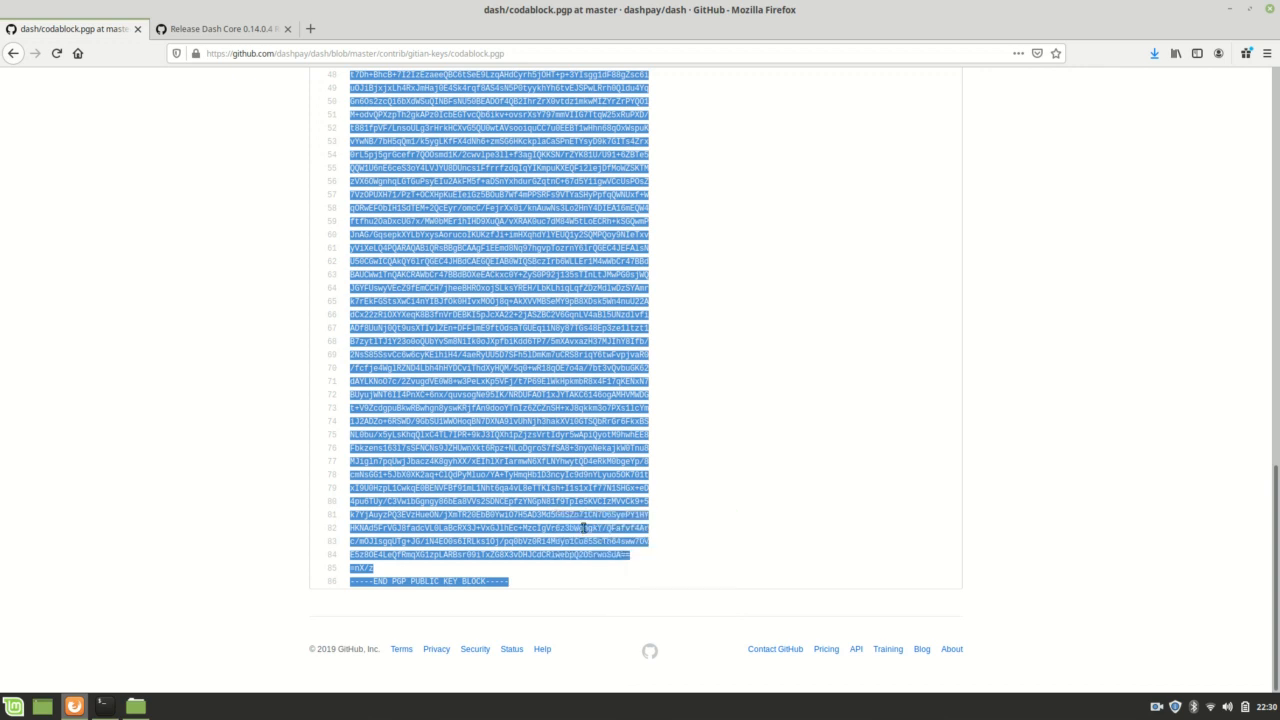
pyautogui.click(104, 706)
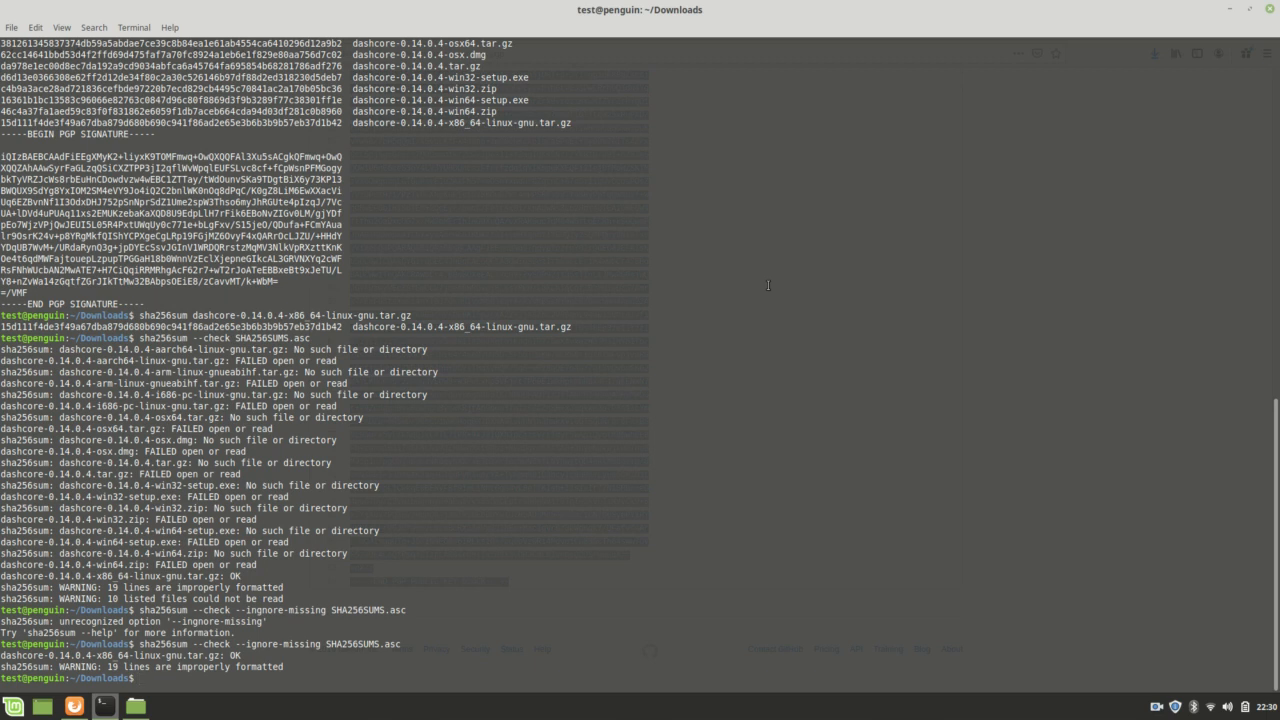
# Step: Create ablock.asc with pico and paste codablock's copied public key into it
pyautogui.write('pico')
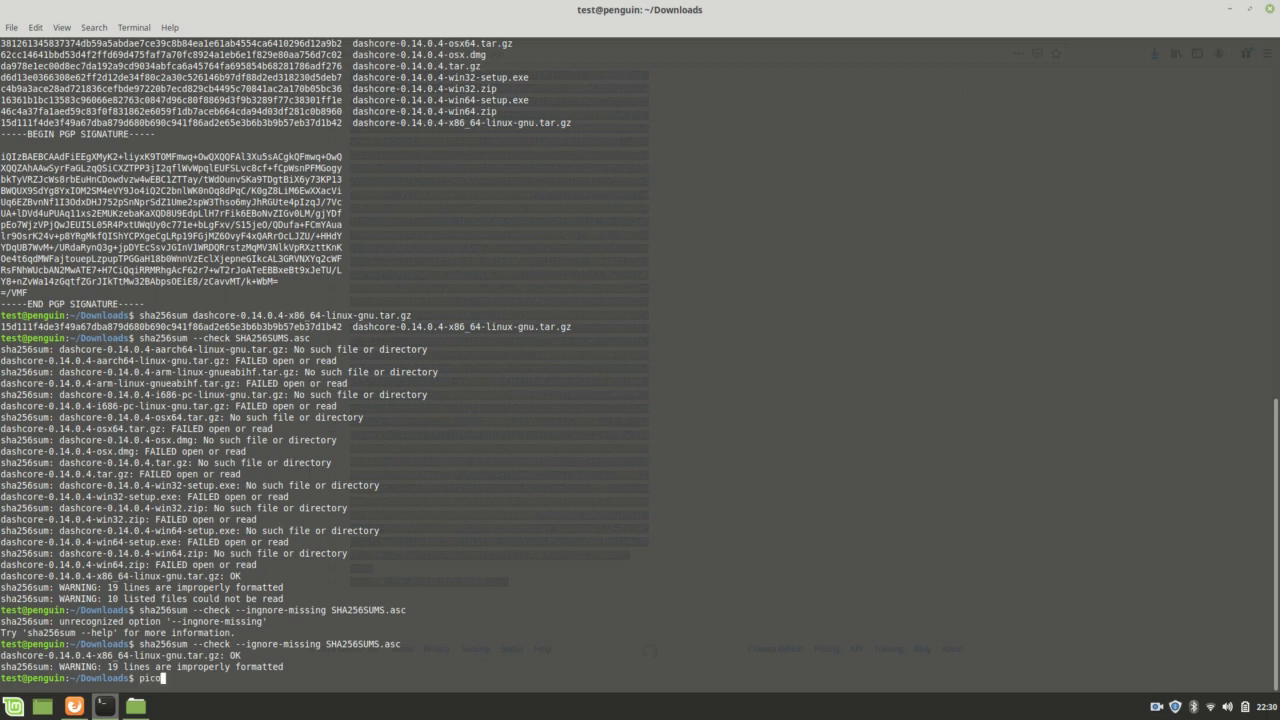
pyautogui.write('ablock.')
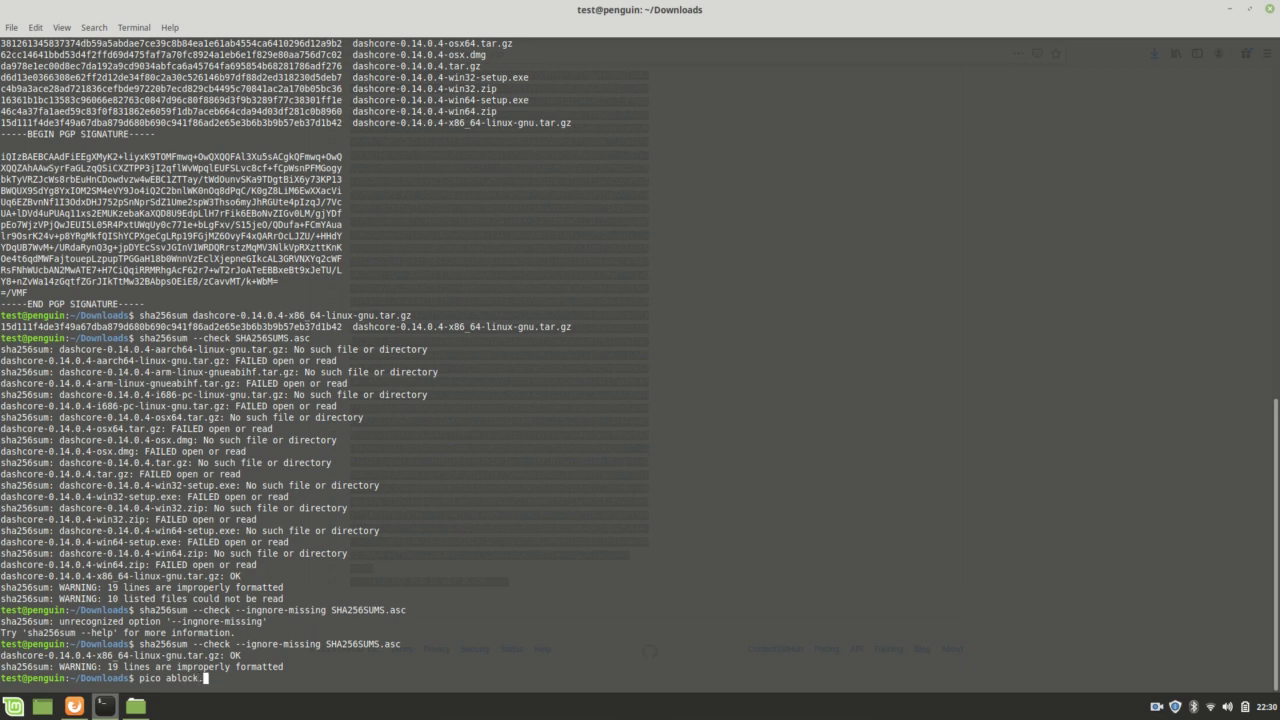
pyautogui.press('Return')
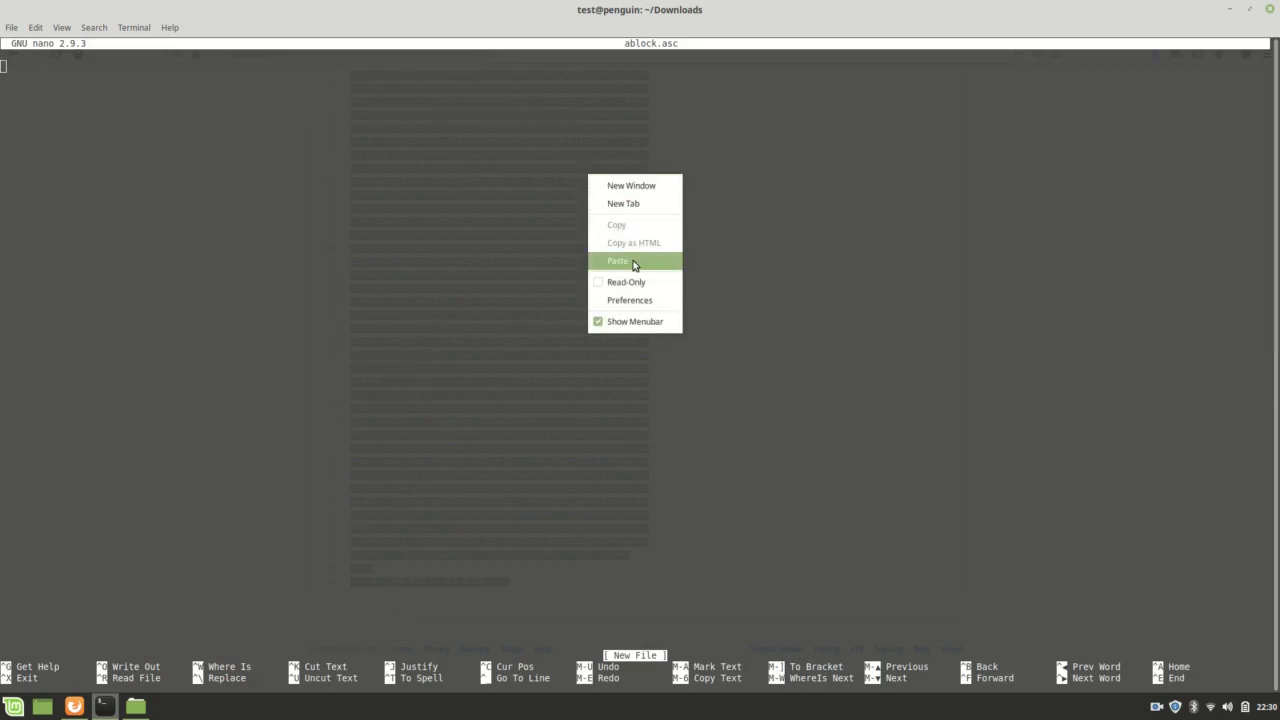
pyautogui.click(618, 260)
pyautogui.write('g')
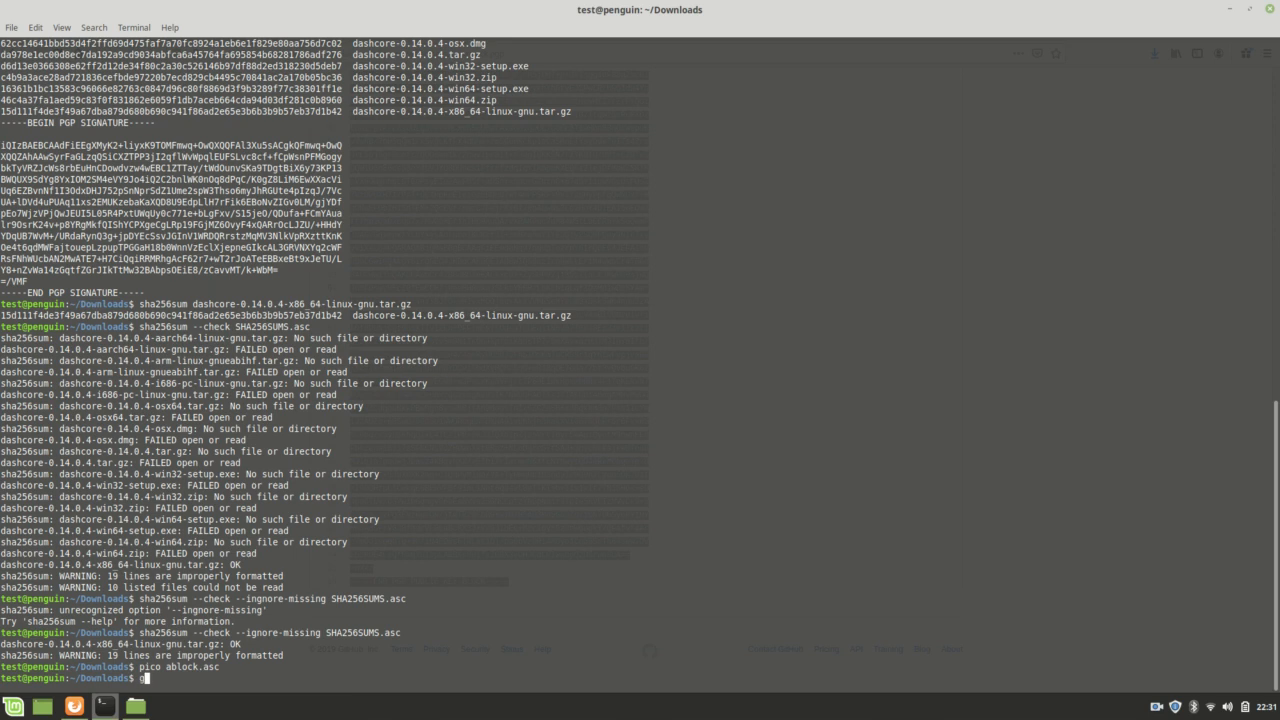
pyautogui.write('pg')
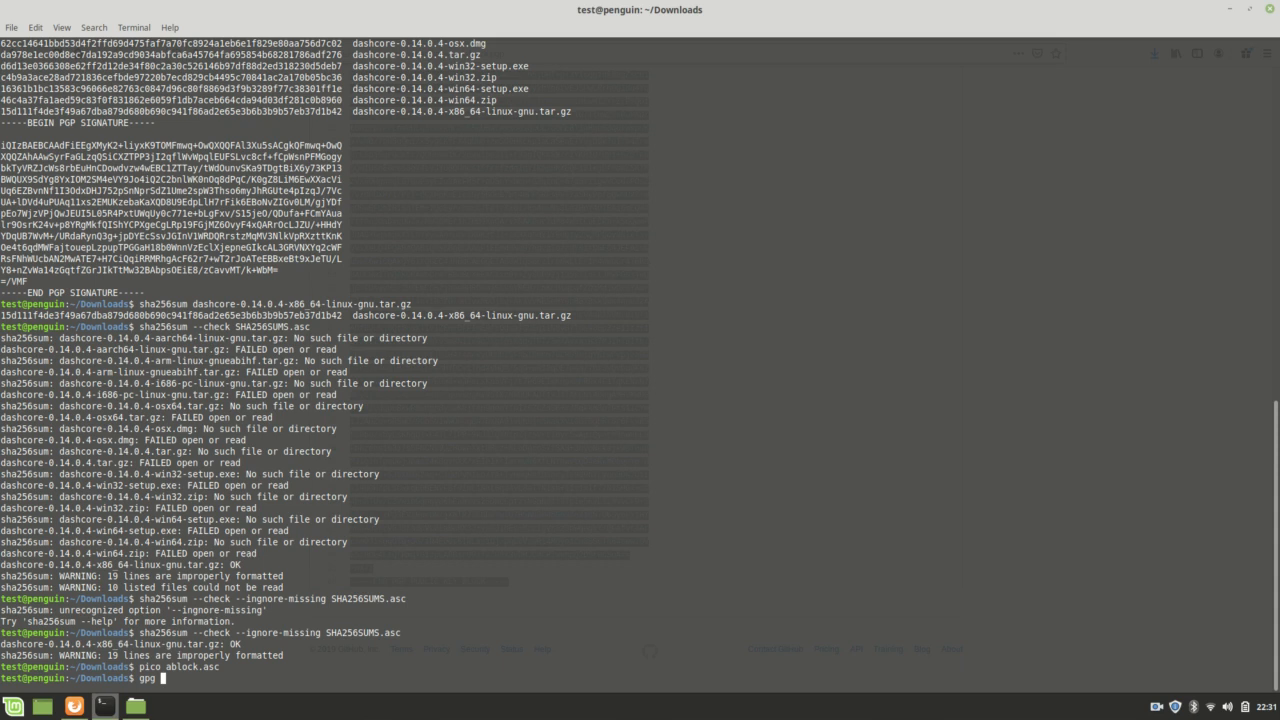
# Step: Run gpg --import ablock.asc so codablock's public key is processed and added to the keyring
pyautogui.write('--')
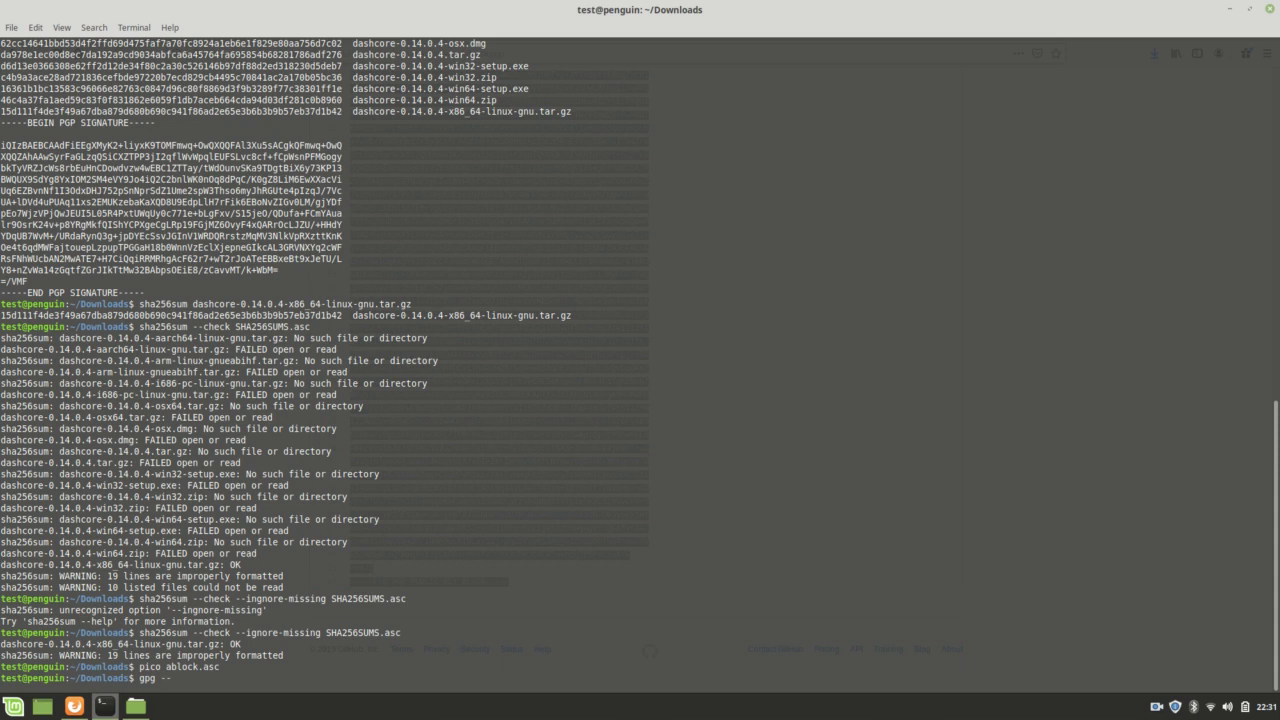
pyautogui.write('in')
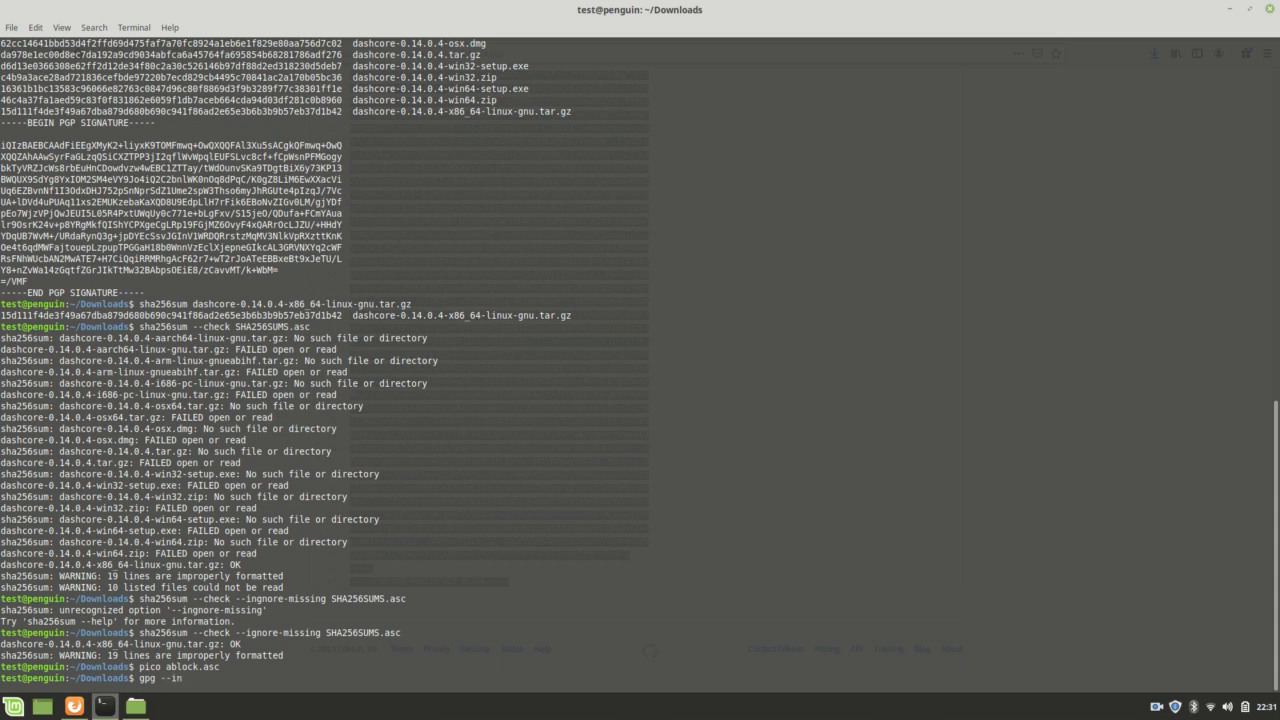
pyautogui.write('import')
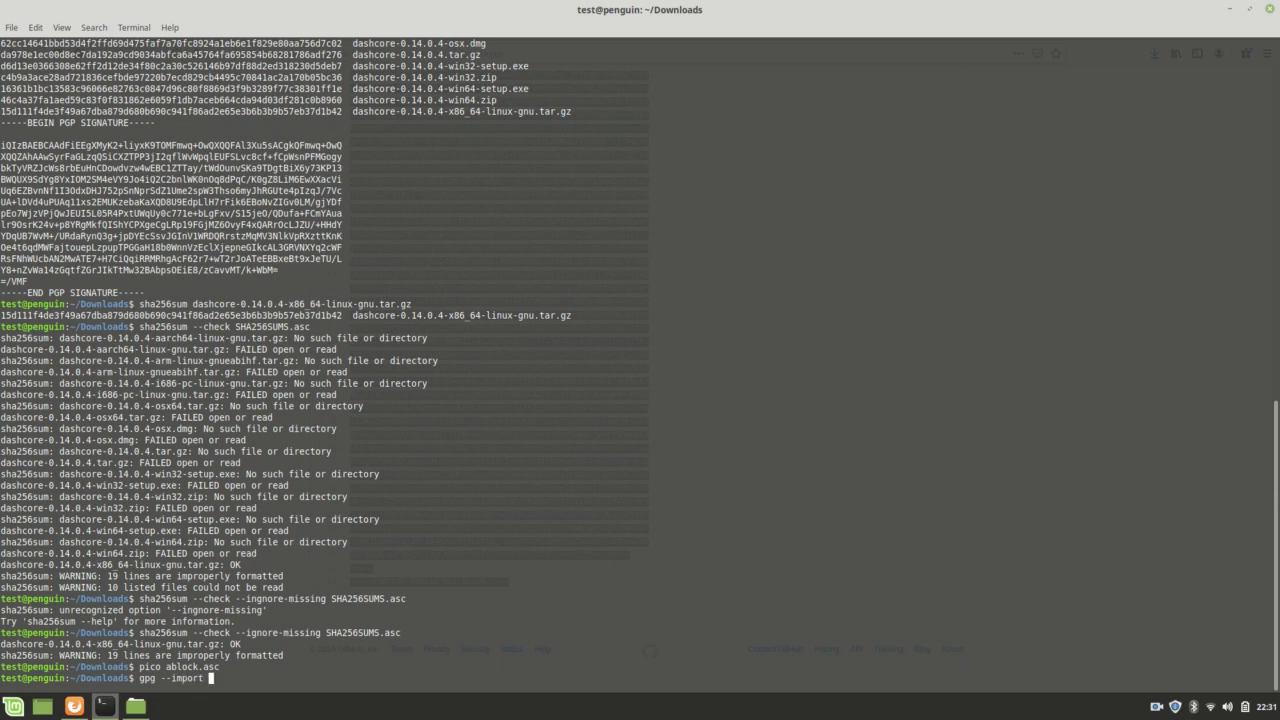
pyautogui.write('ablock.asc')
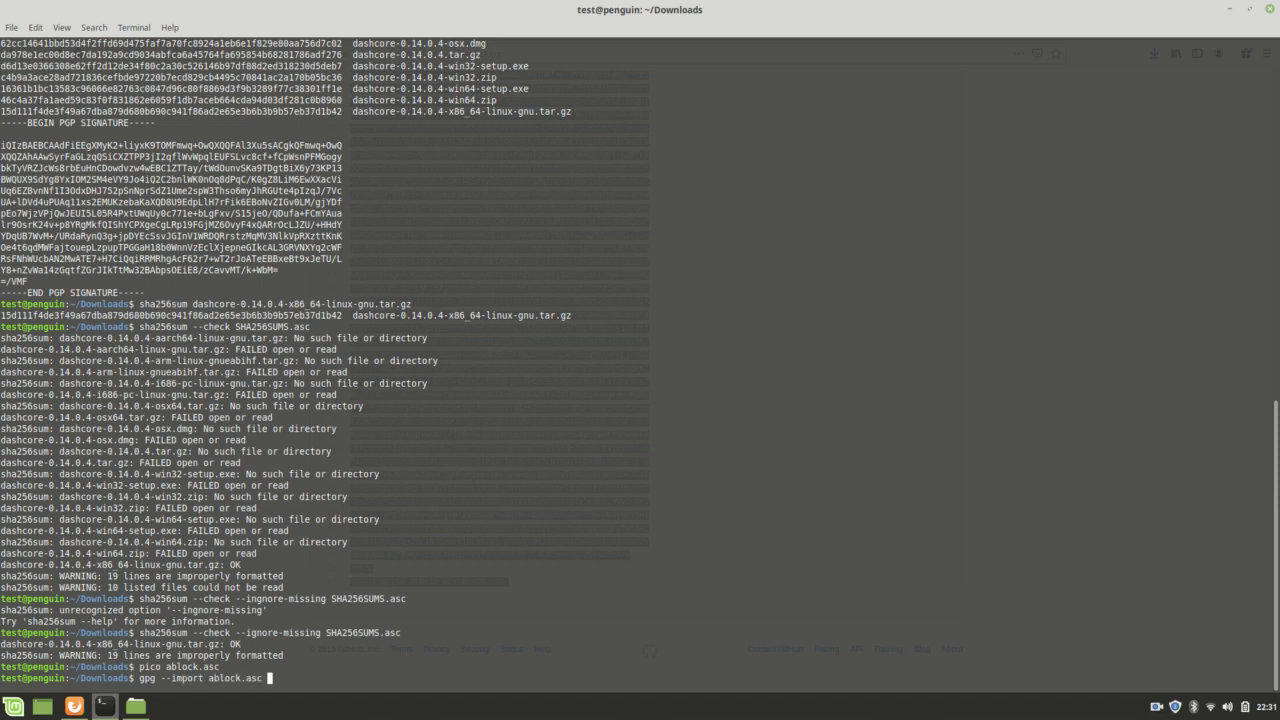
pyautogui.press('Return')
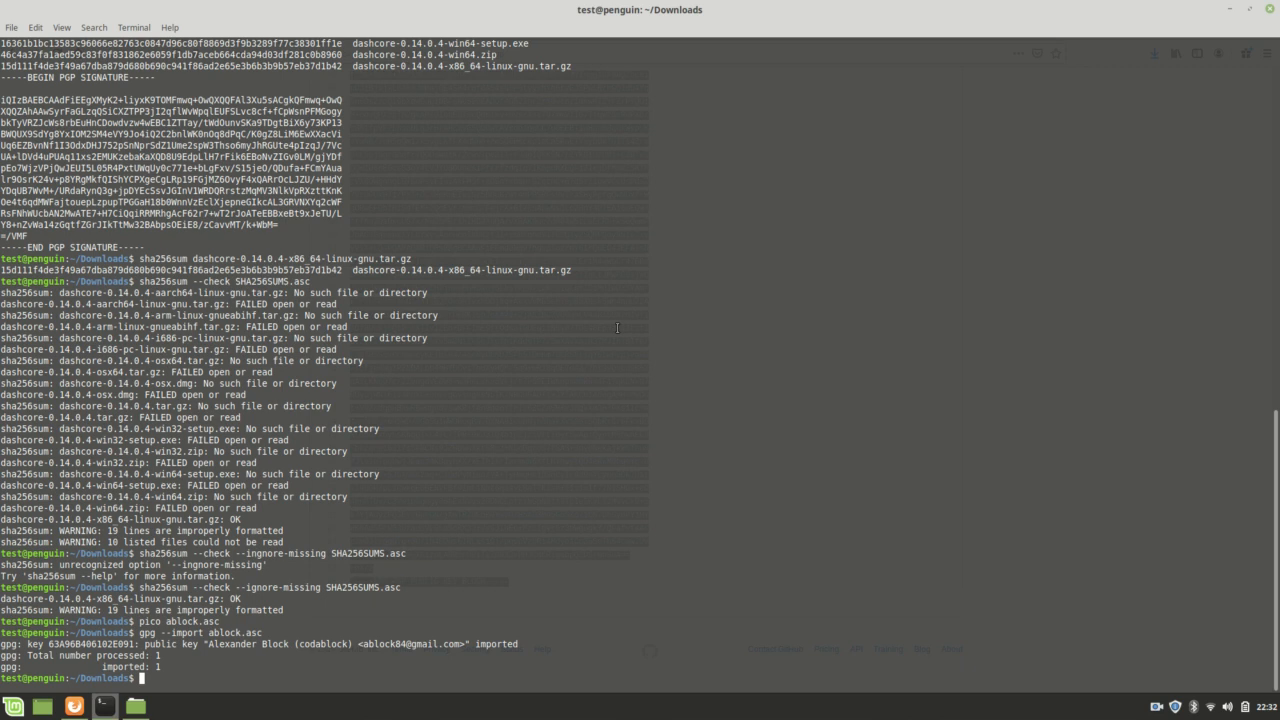
pyautogui.write('gpg')
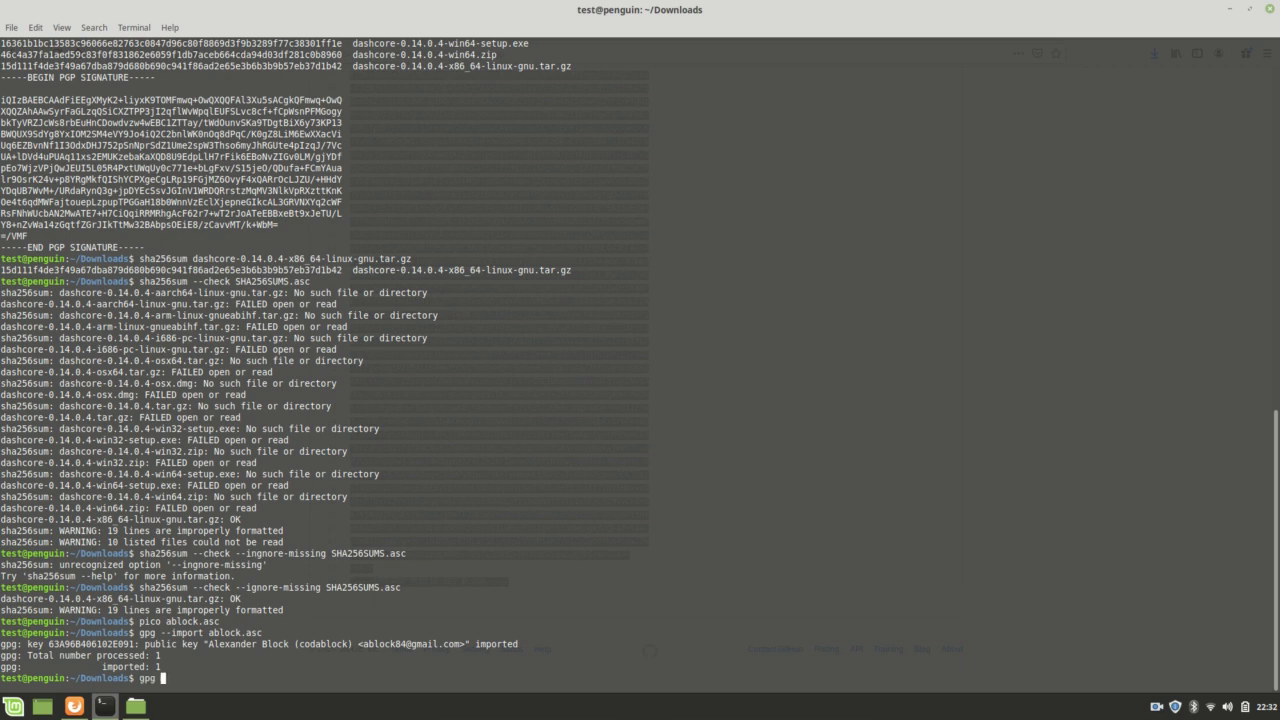
# Step: Run gpg --list-keys to show Alexander Block (codablock)'s rsa4096 key with fingerprint and subkeys
pyautogui.write('--l')
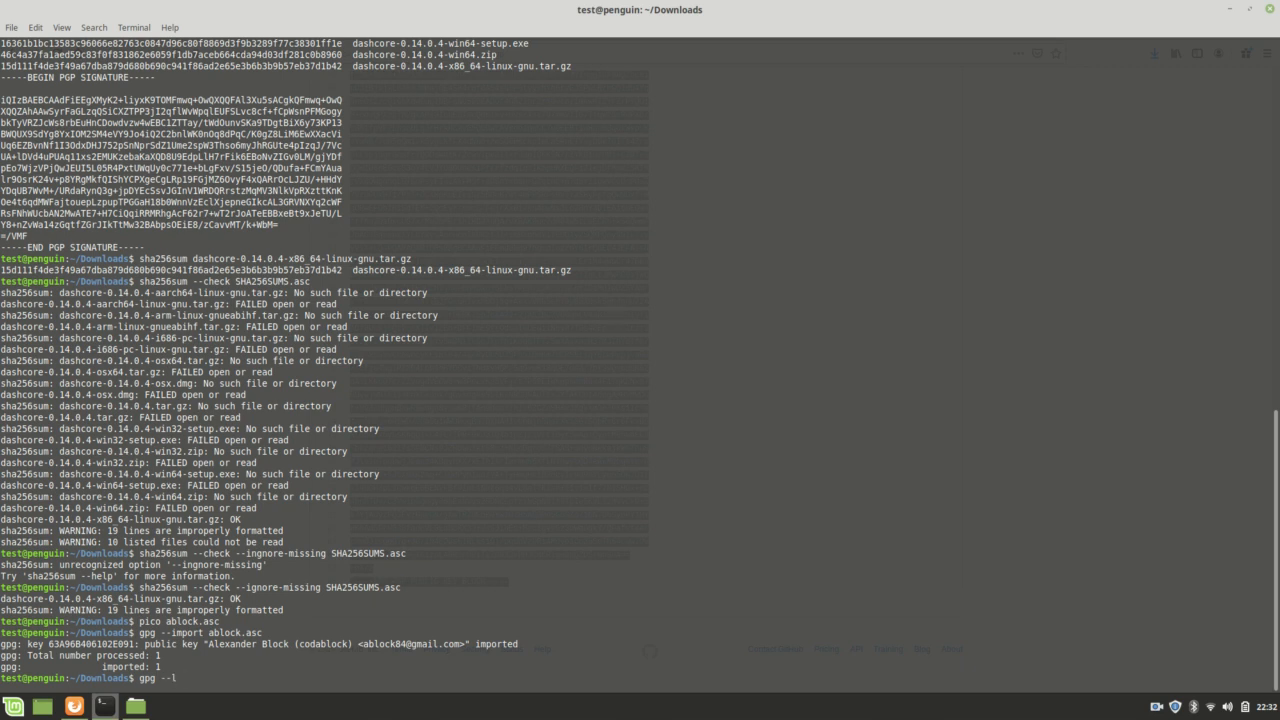
pyautogui.write('is')
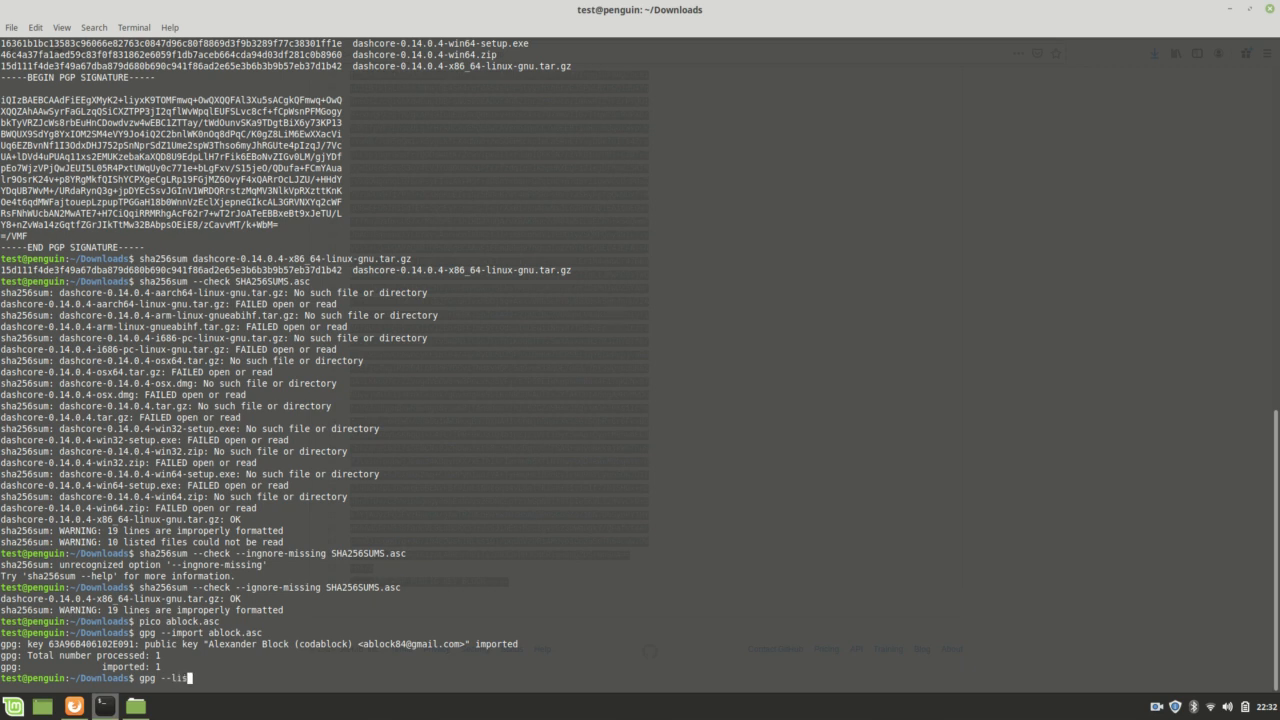
pyautogui.write('t-keys')
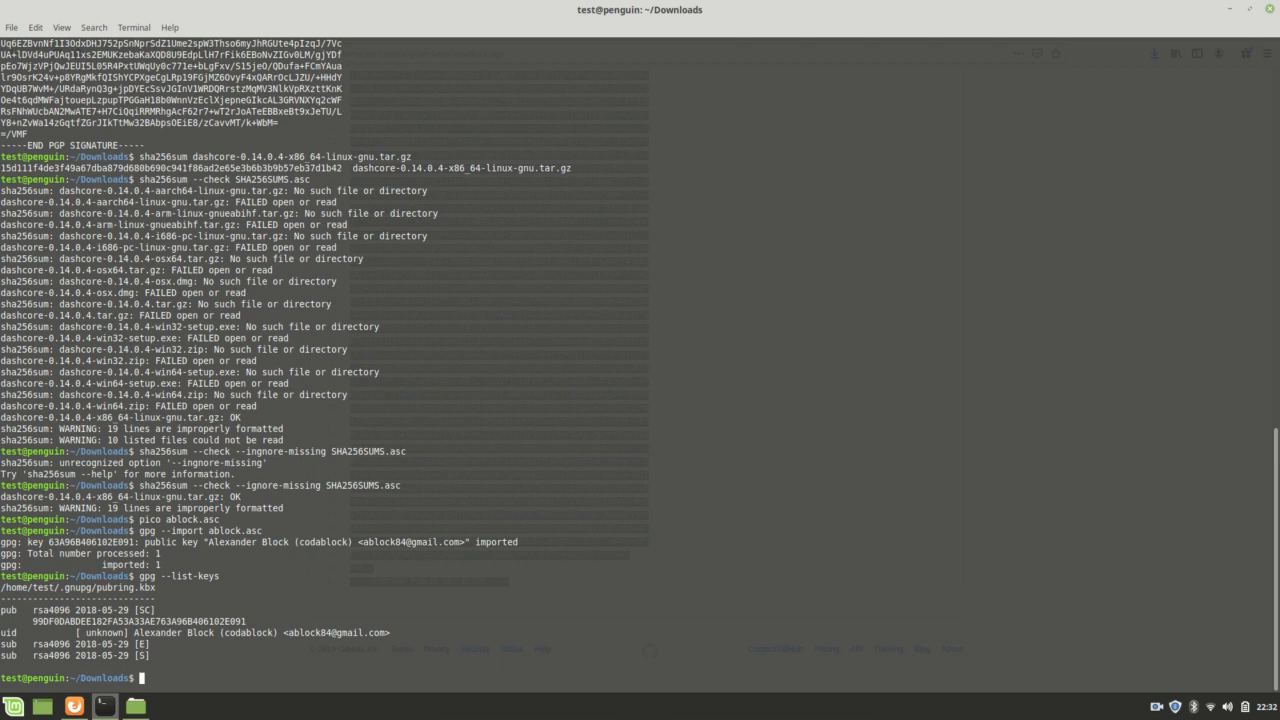
pyautogui.write('gpg')
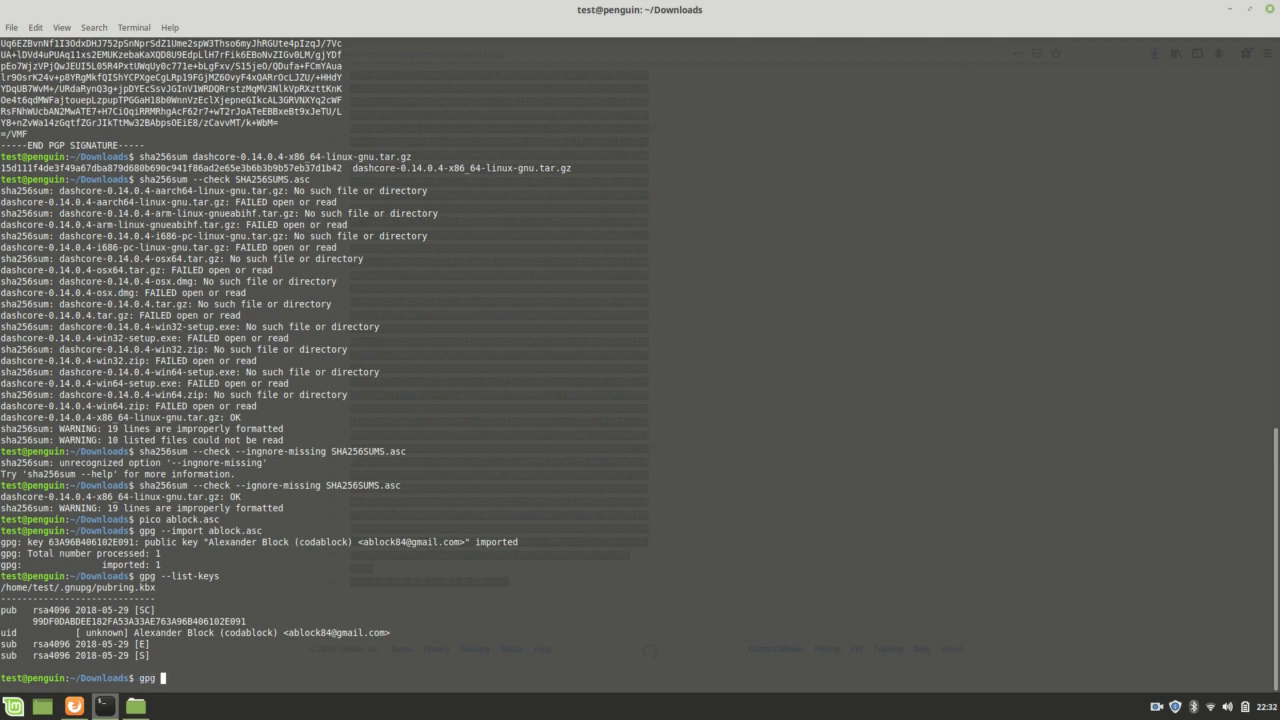
# Step: Run gpg --verify SHA256SUMS.asc, getting a good signature from Alexander Block (codablock)
pyautogui.write('--verify')
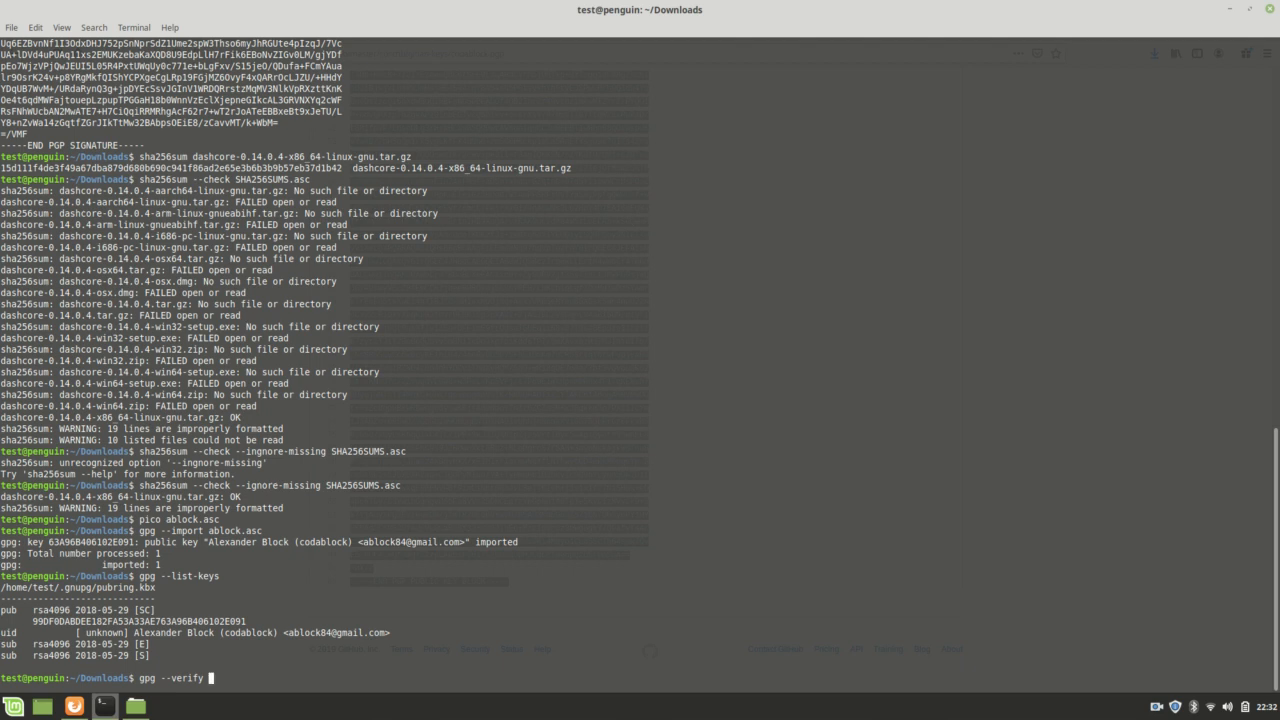
pyautogui.write('SHA256SUMS.asc')
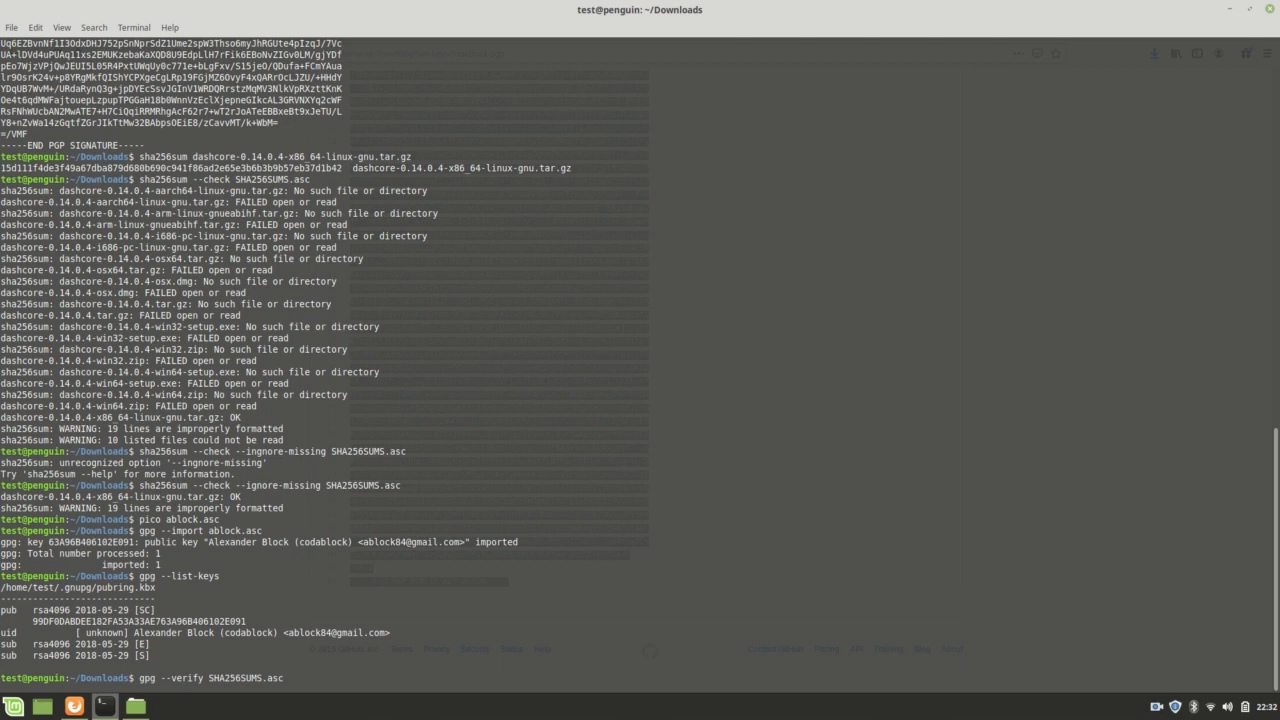
pyautogui.press('Return')
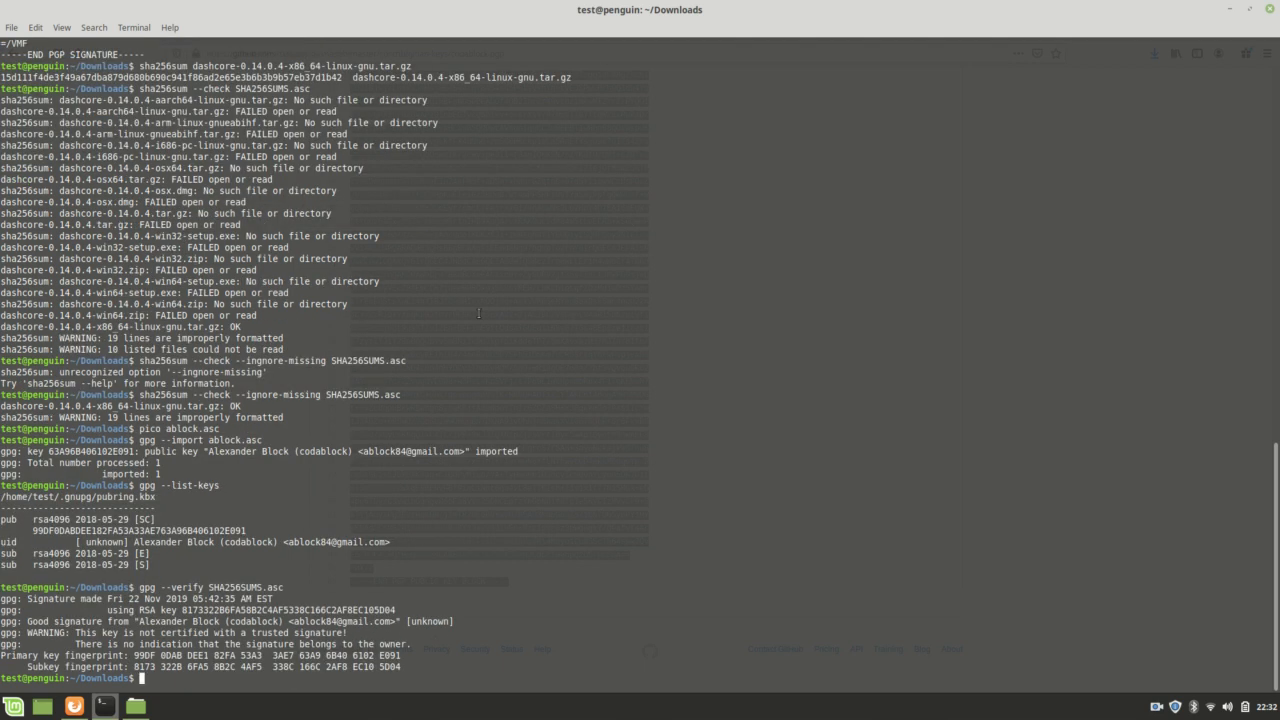